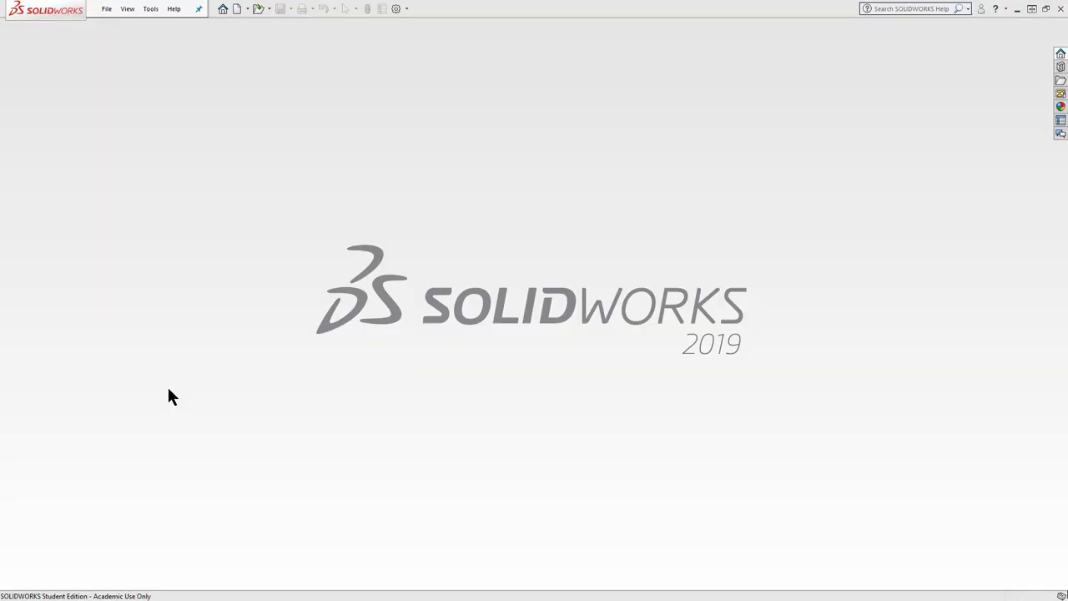
pyautogui.moveTo(147, 407)
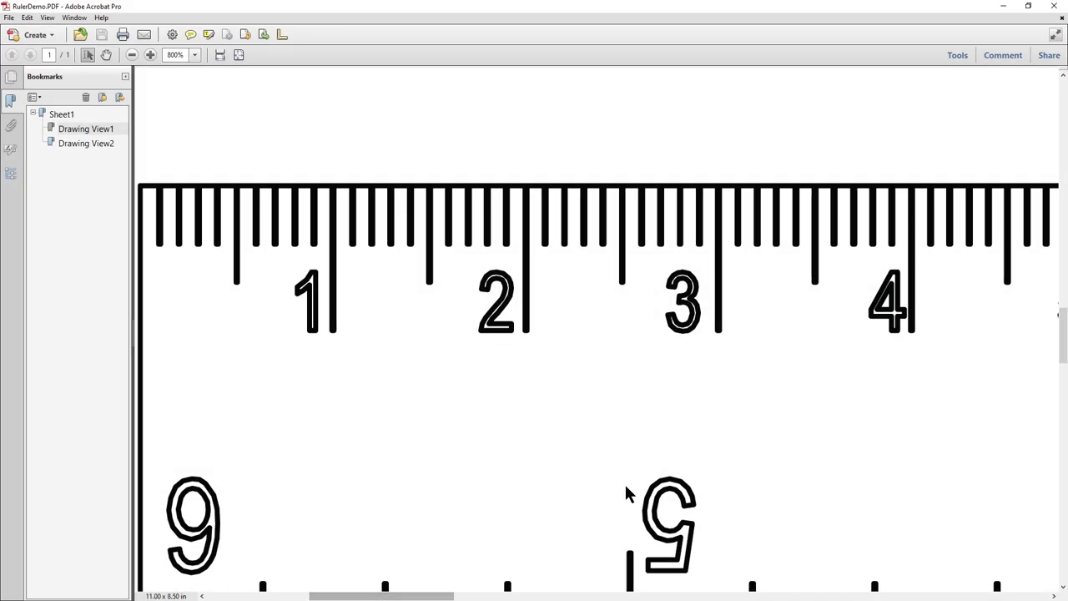
pyautogui.click(132, 55)
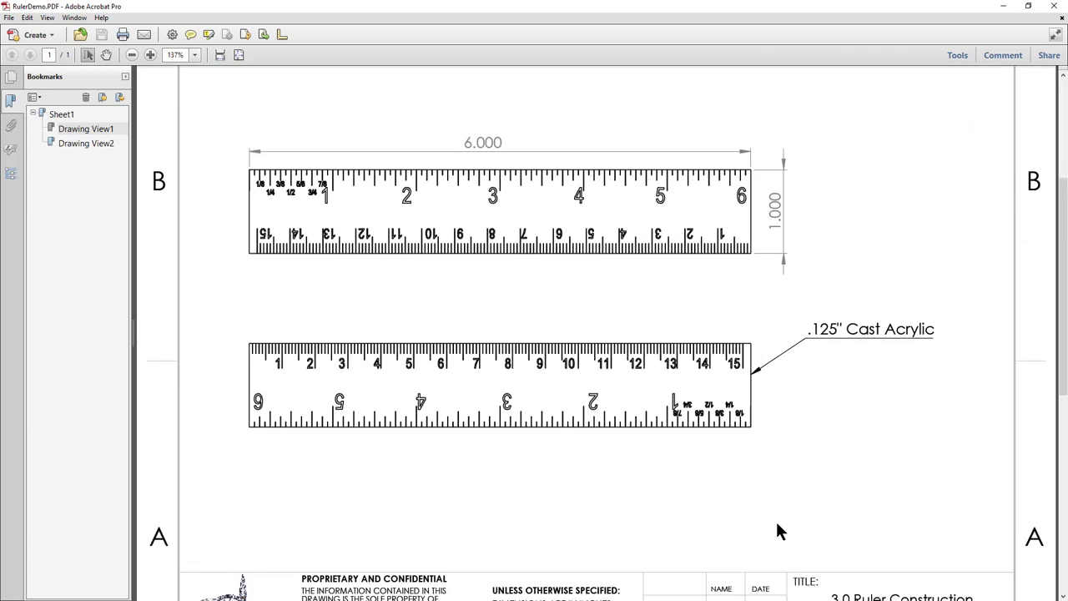
pyautogui.scroll(-3)
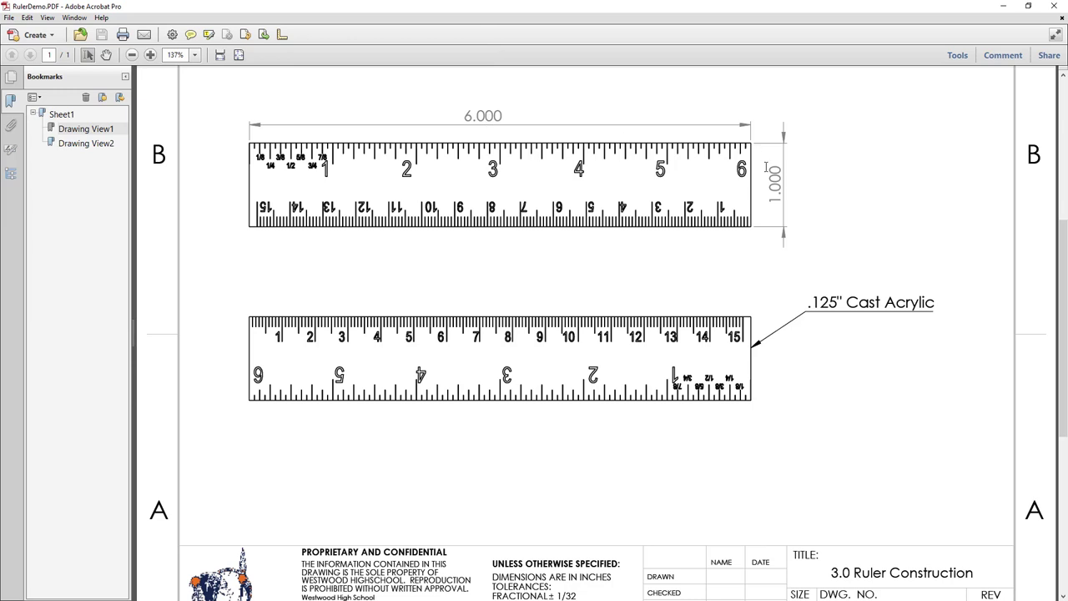
pyautogui.moveTo(838, 330)
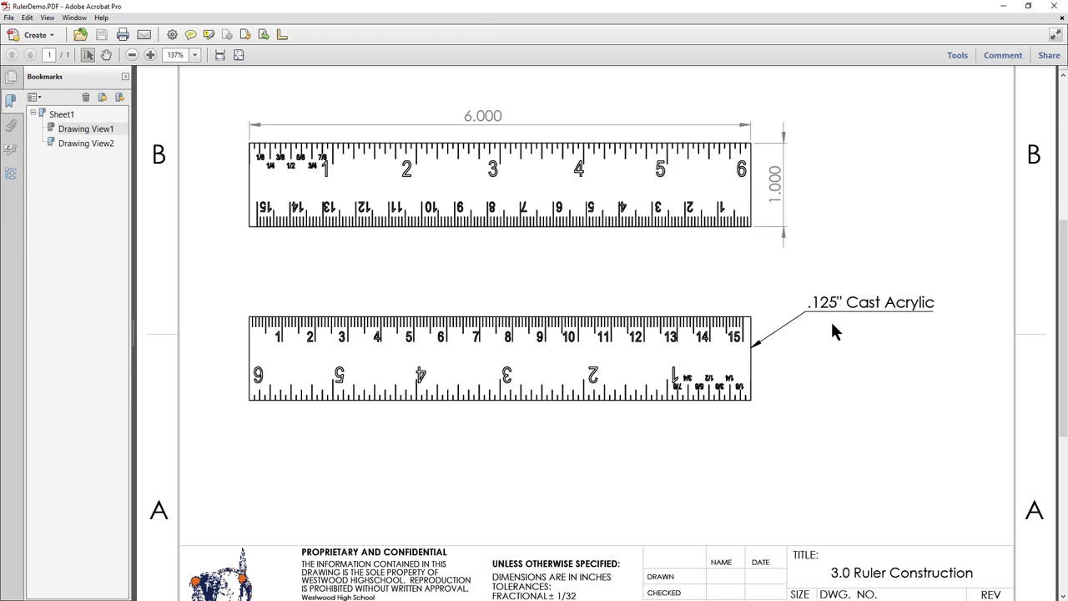
pyautogui.moveTo(778, 325)
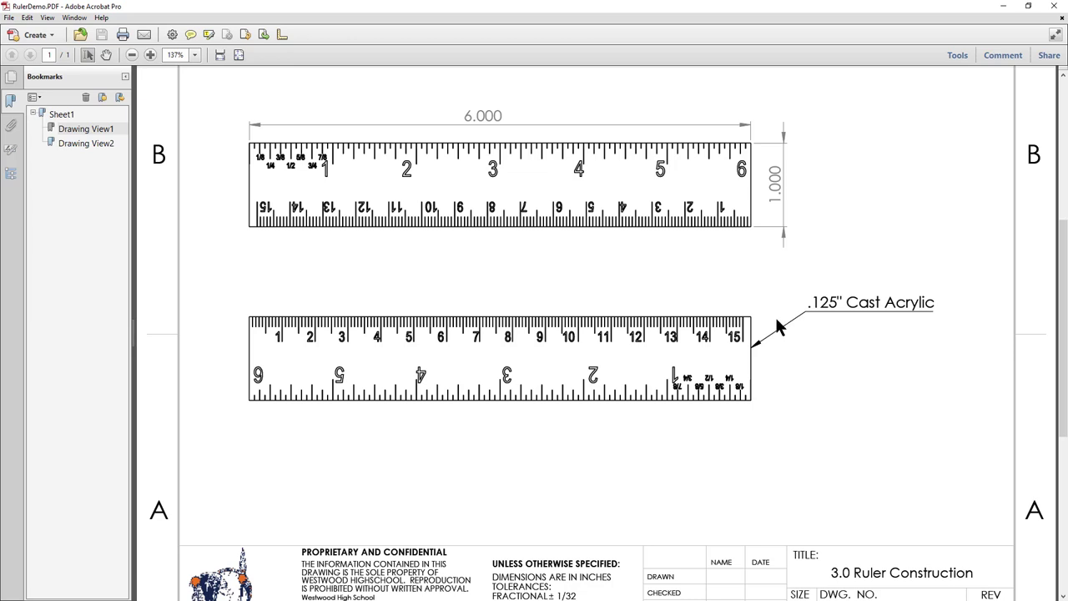
pyautogui.moveTo(264, 185)
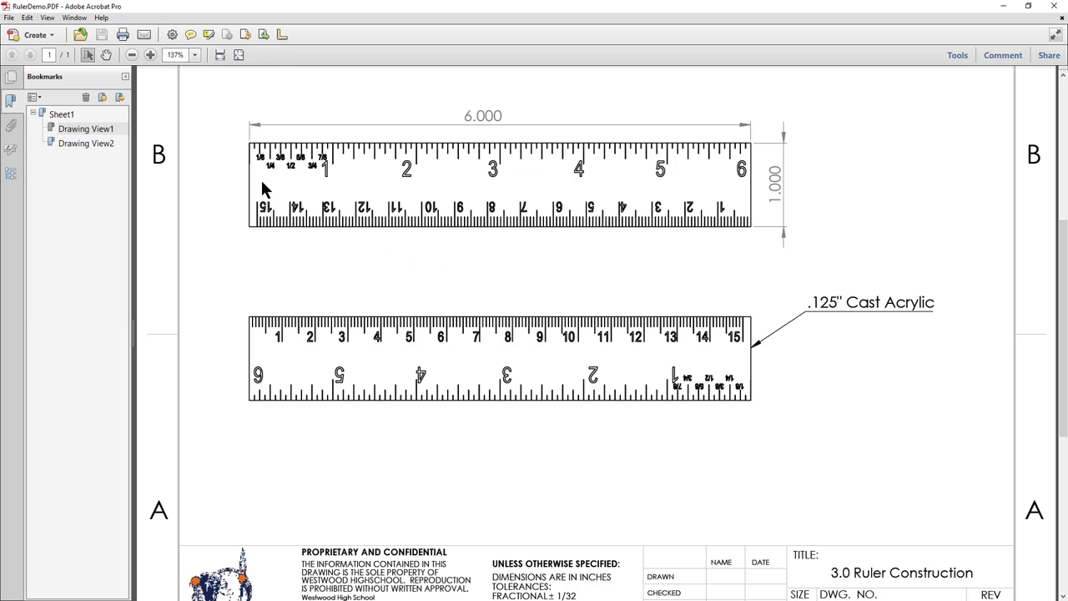
pyautogui.moveTo(257, 177)
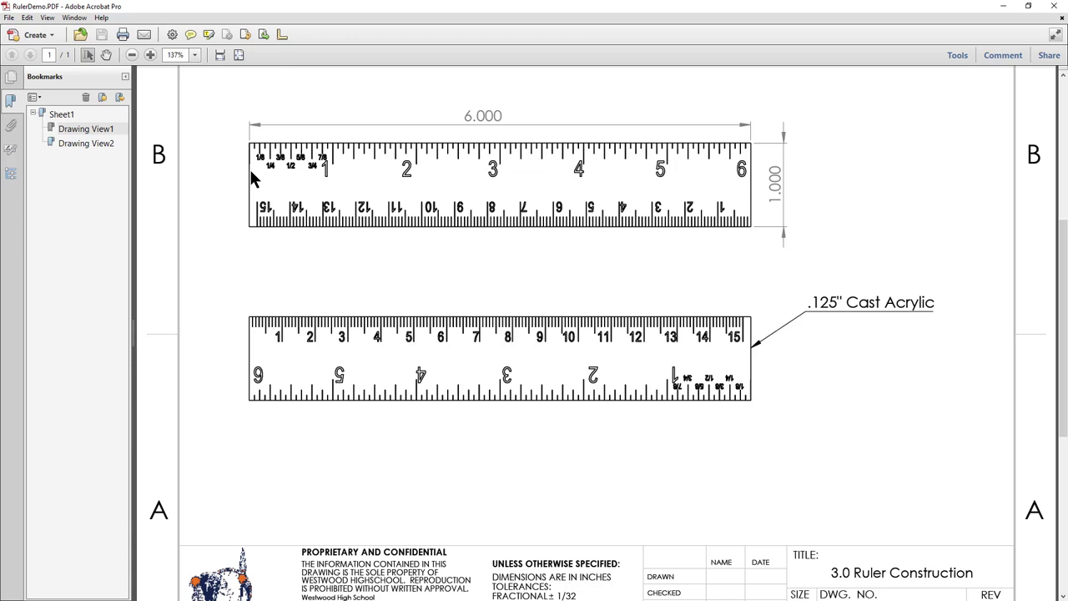
pyautogui.moveTo(341, 196)
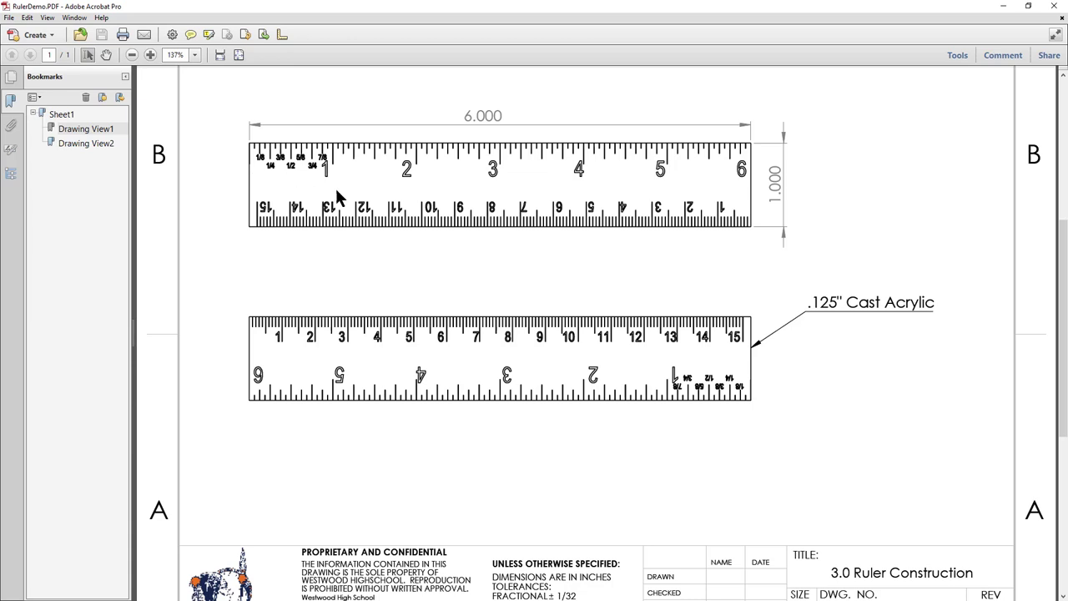
pyautogui.moveTo(332, 176)
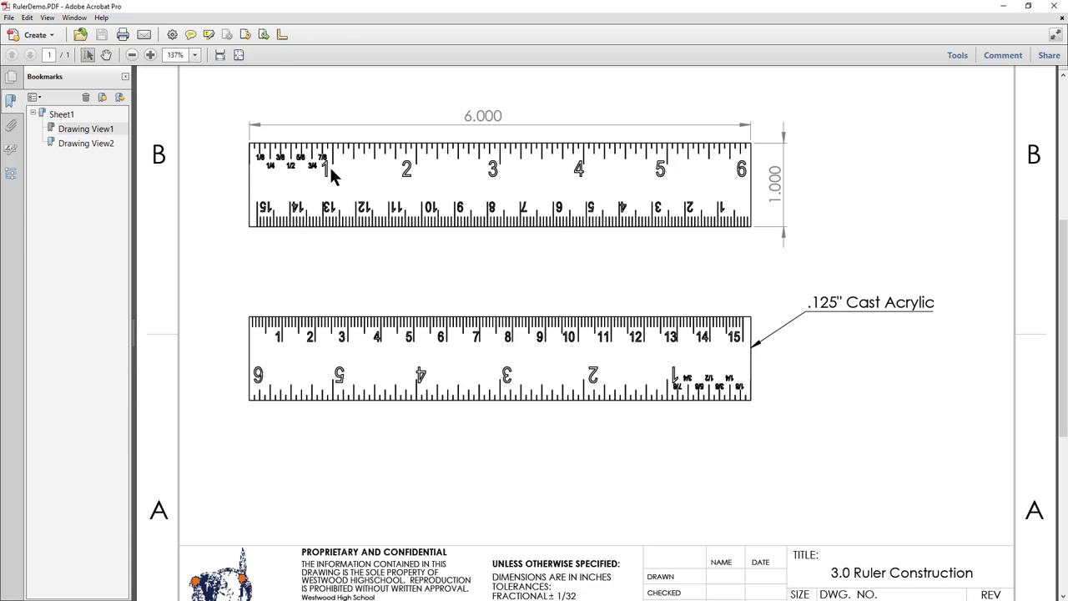
pyautogui.moveTo(297, 164)
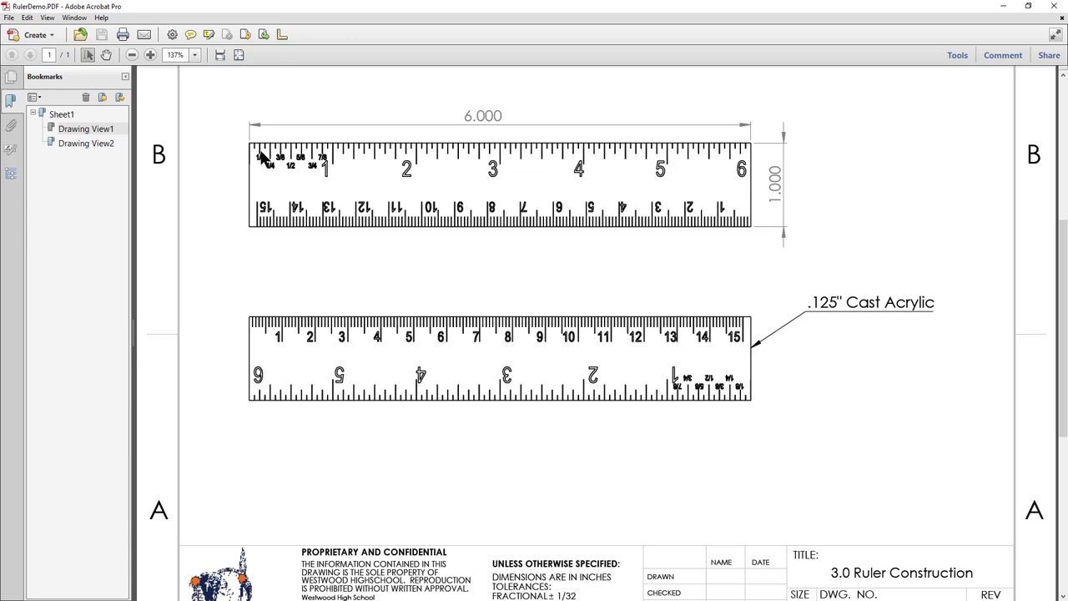
pyautogui.click(150, 55)
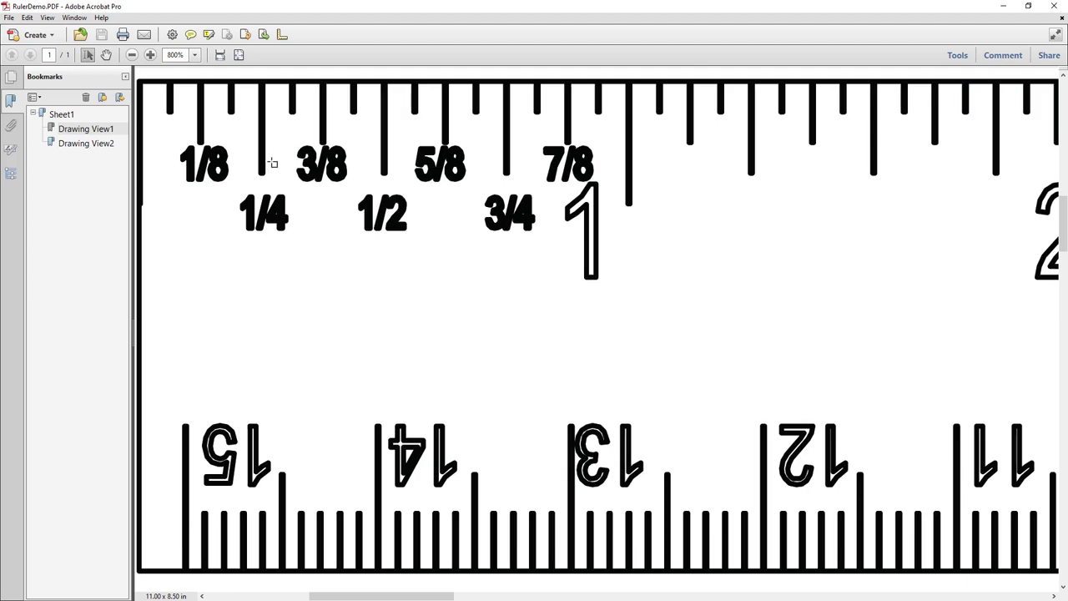
pyautogui.moveTo(264, 165)
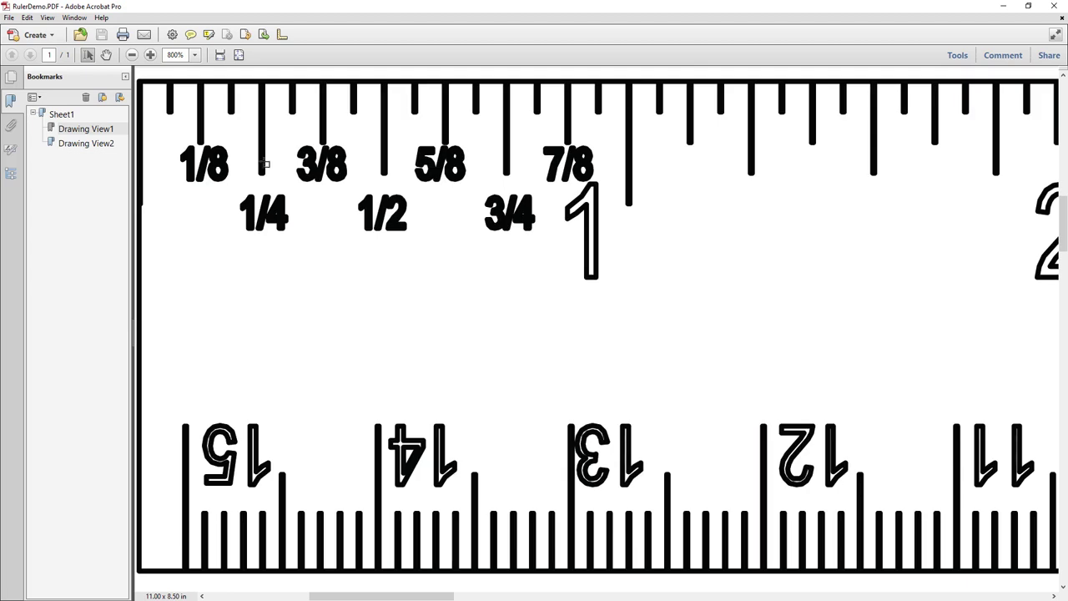
pyautogui.click(130, 55)
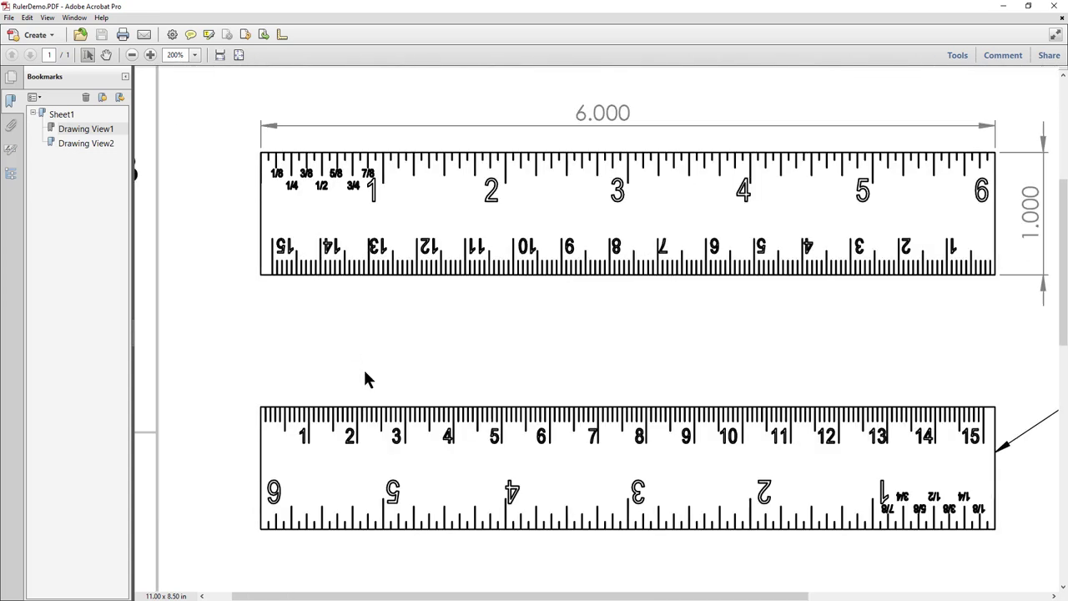
pyautogui.moveTo(875, 504)
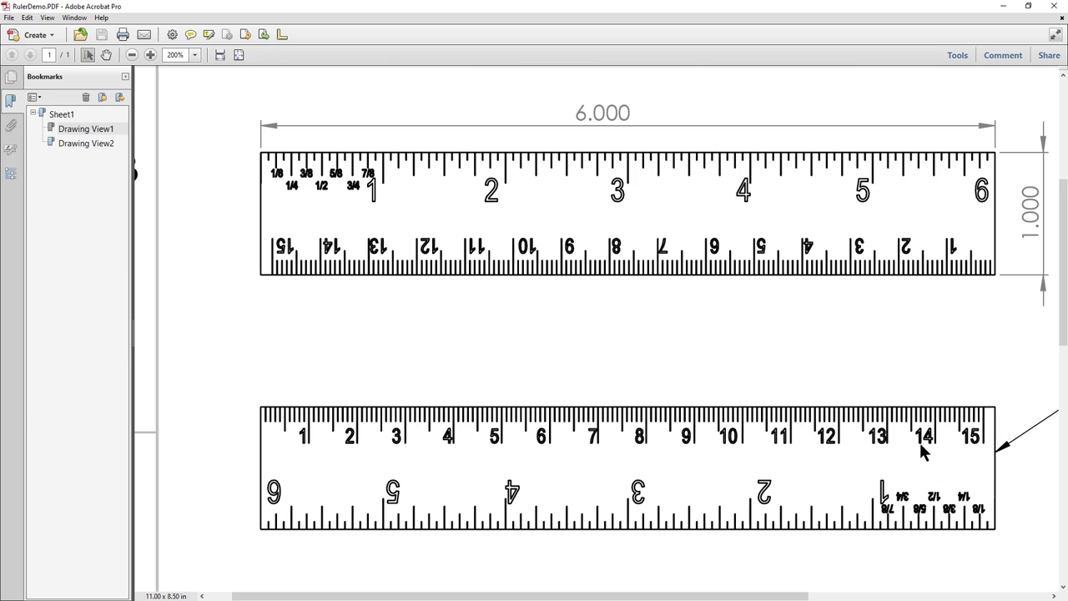
pyautogui.moveTo(260, 425)
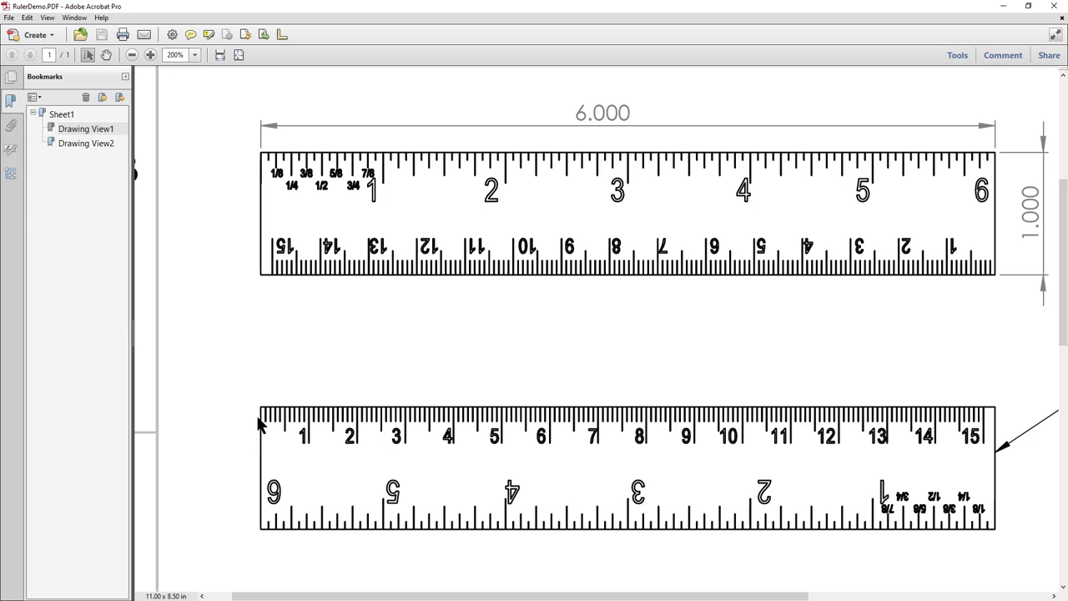
pyautogui.moveTo(732, 264)
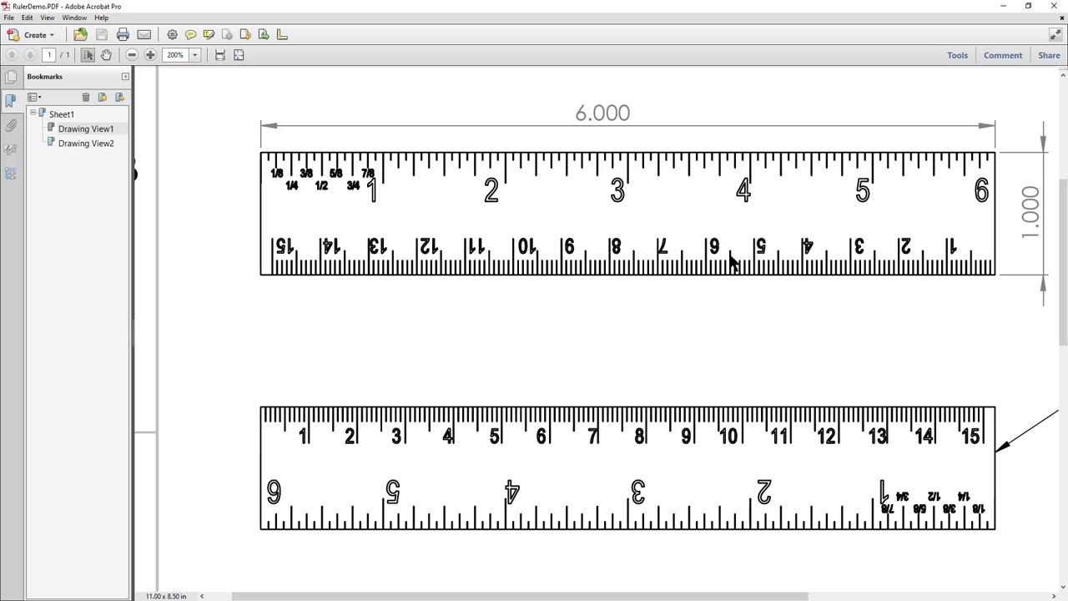
pyautogui.moveTo(810, 211)
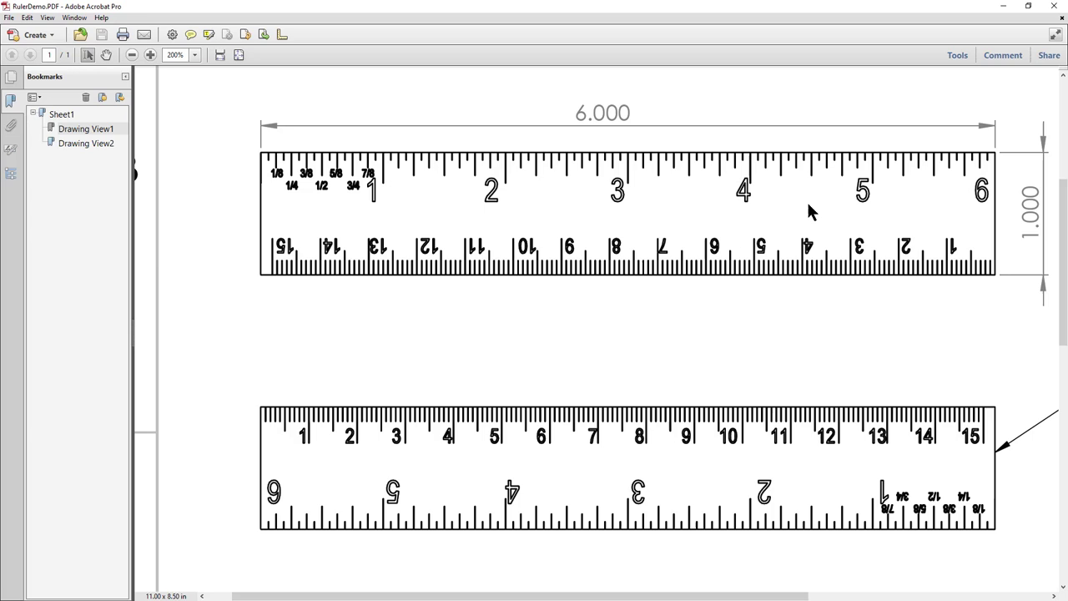
pyautogui.moveTo(908, 267)
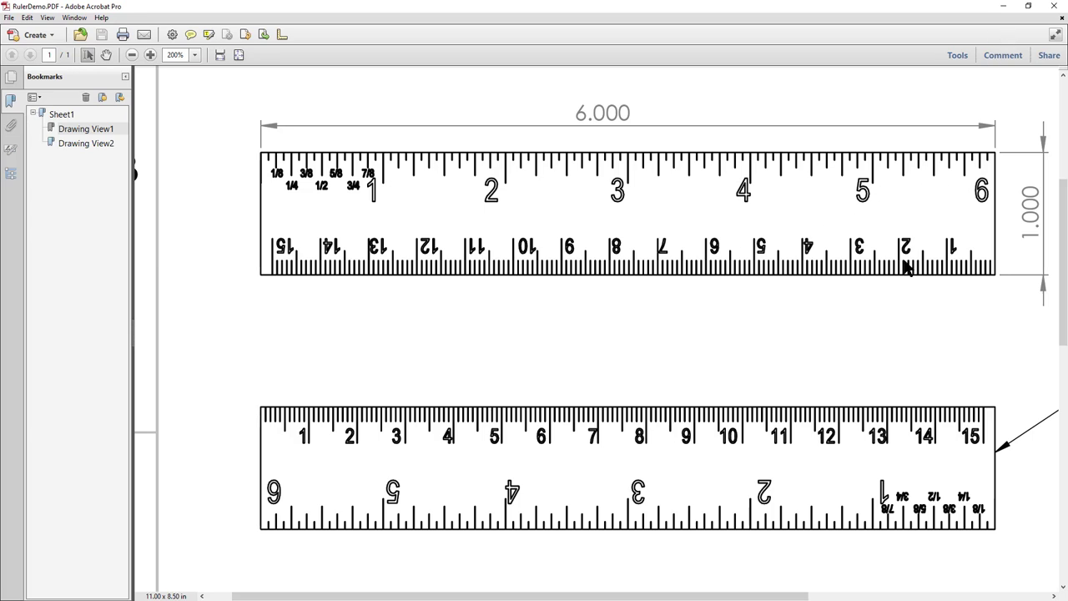
pyautogui.moveTo(828, 409)
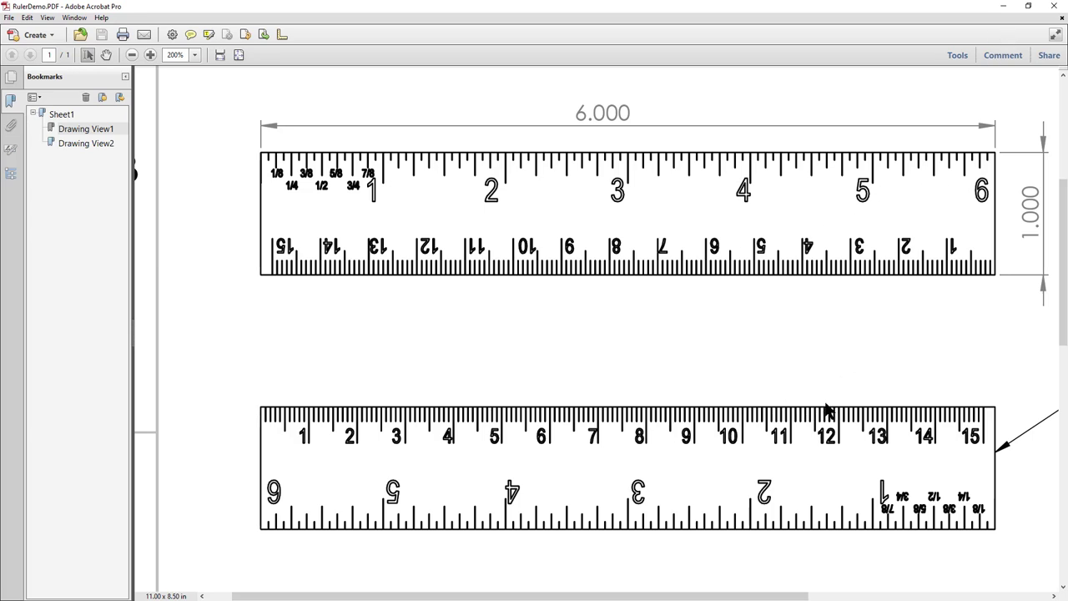
pyautogui.moveTo(881, 551)
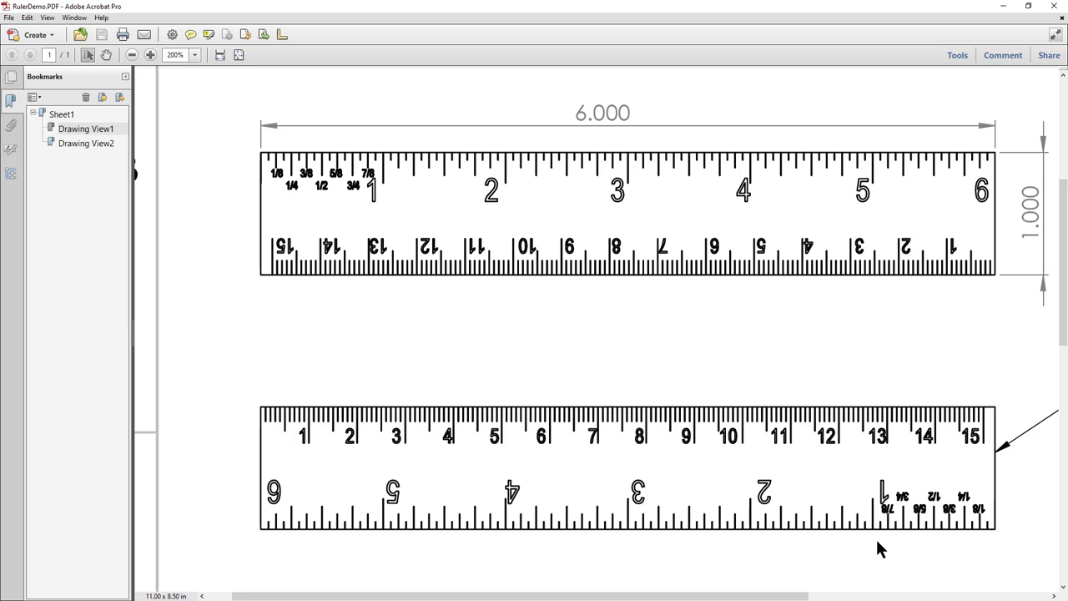
pyautogui.moveTo(294, 194)
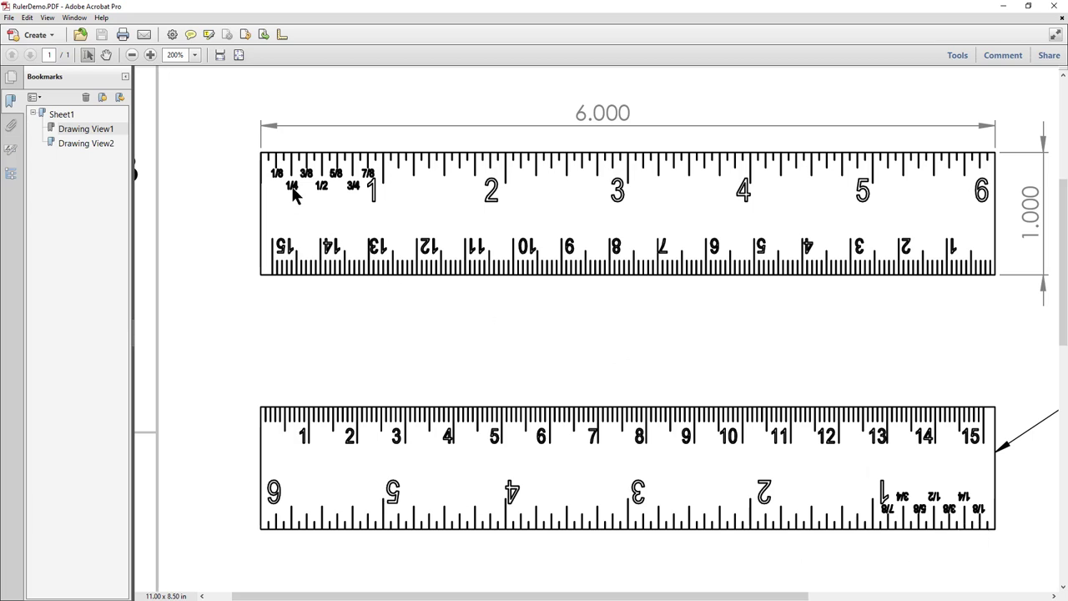
pyautogui.moveTo(277, 182)
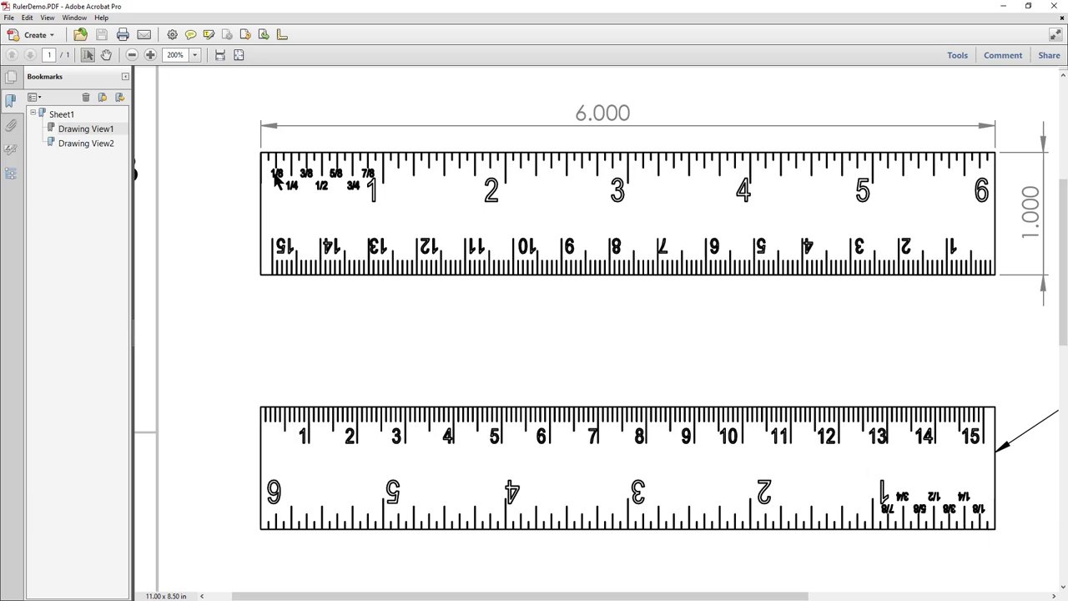
pyautogui.moveTo(292, 193)
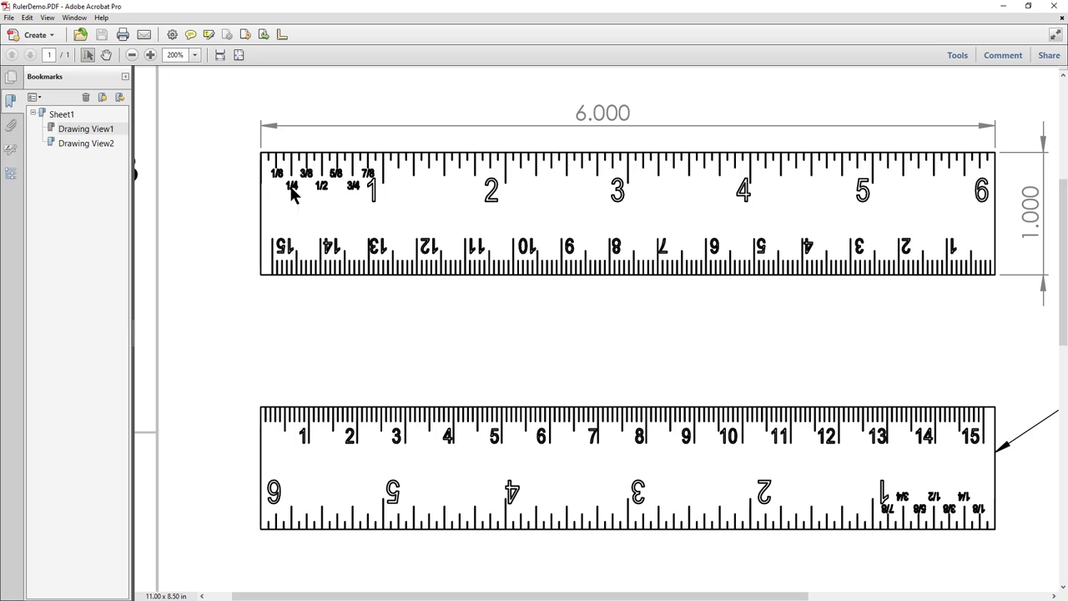
pyautogui.moveTo(297, 193)
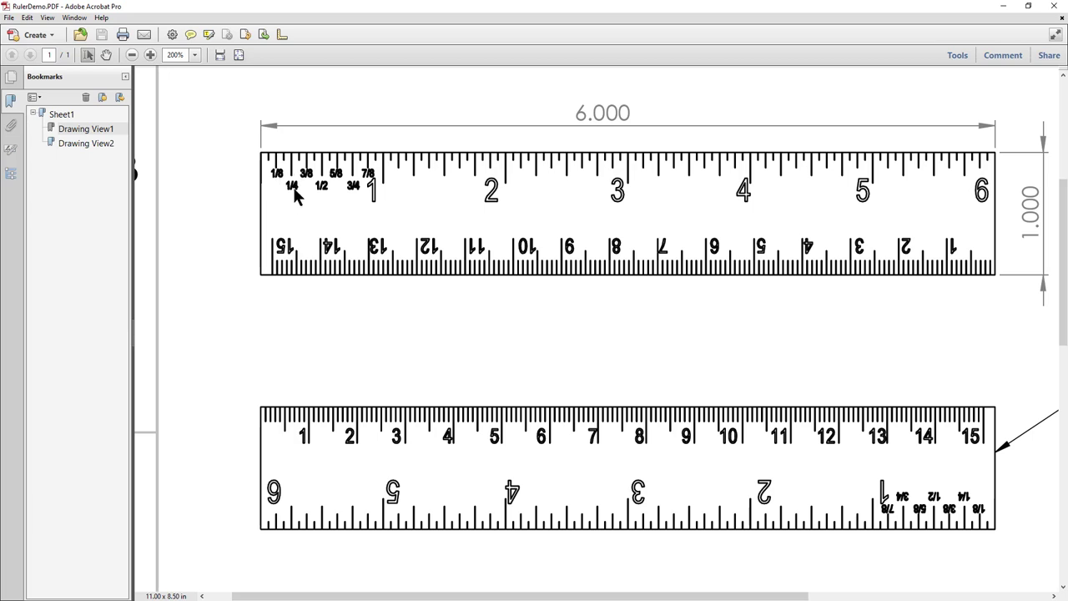
pyautogui.moveTo(561, 325)
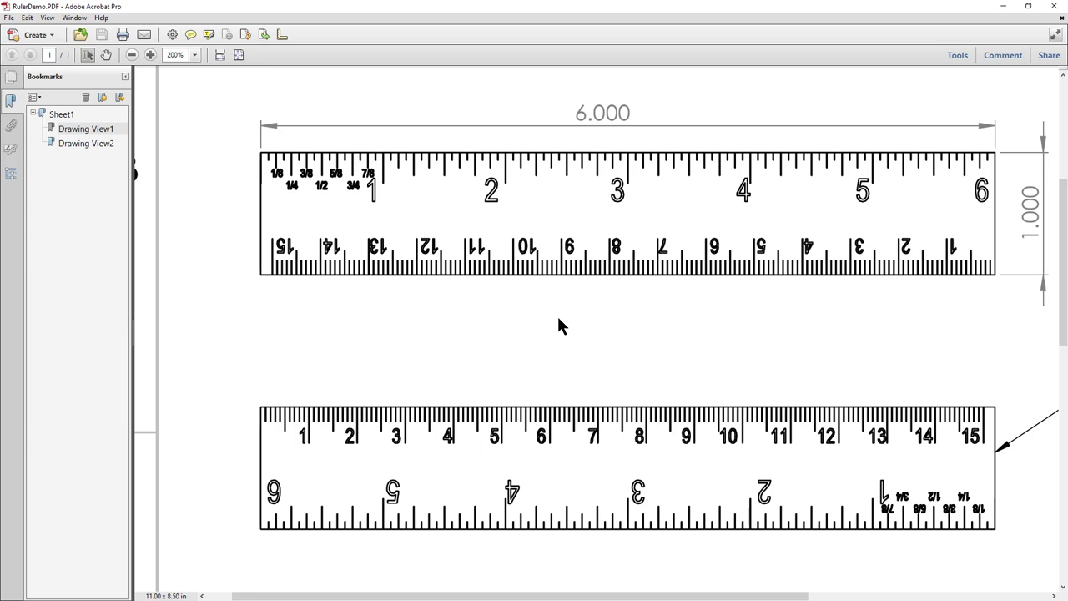
pyautogui.moveTo(948, 78)
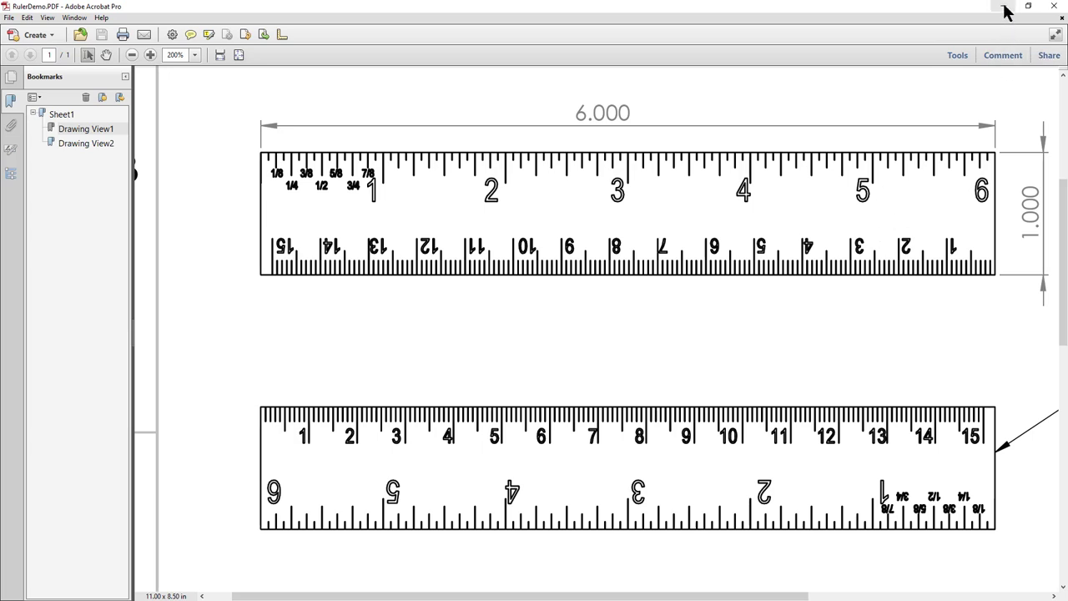
pyautogui.moveTo(1004, 9)
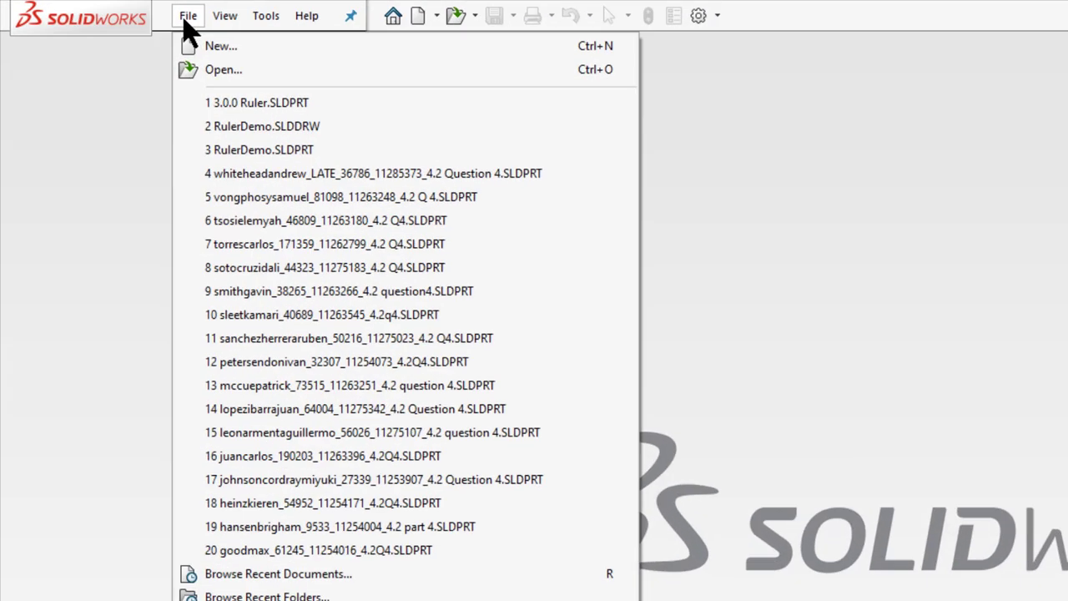
# Create a new Part document from File > New
pyautogui.click(221, 47)
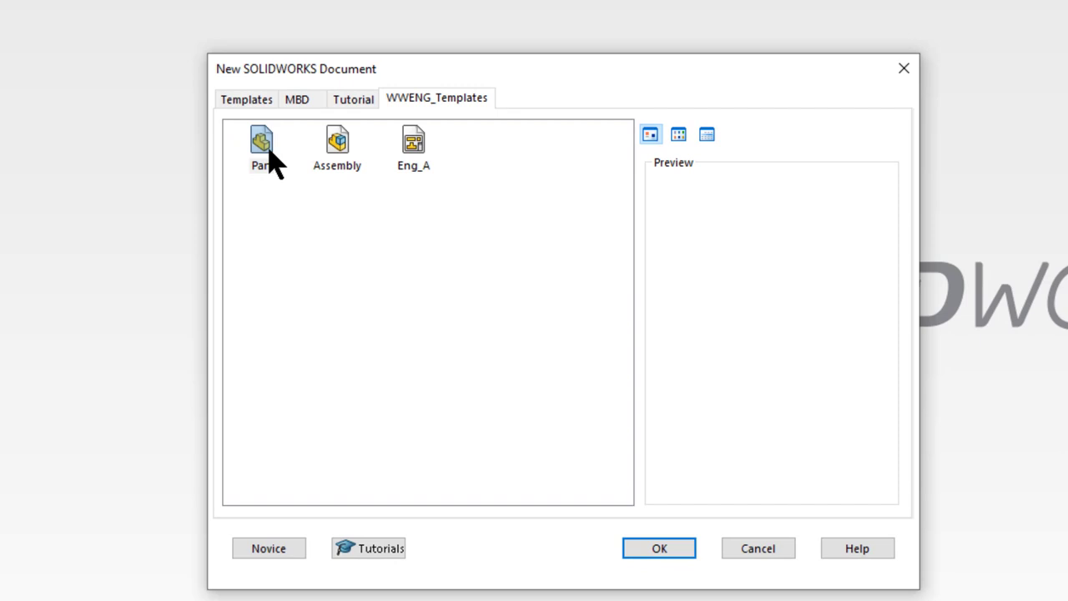
pyautogui.click(657, 548)
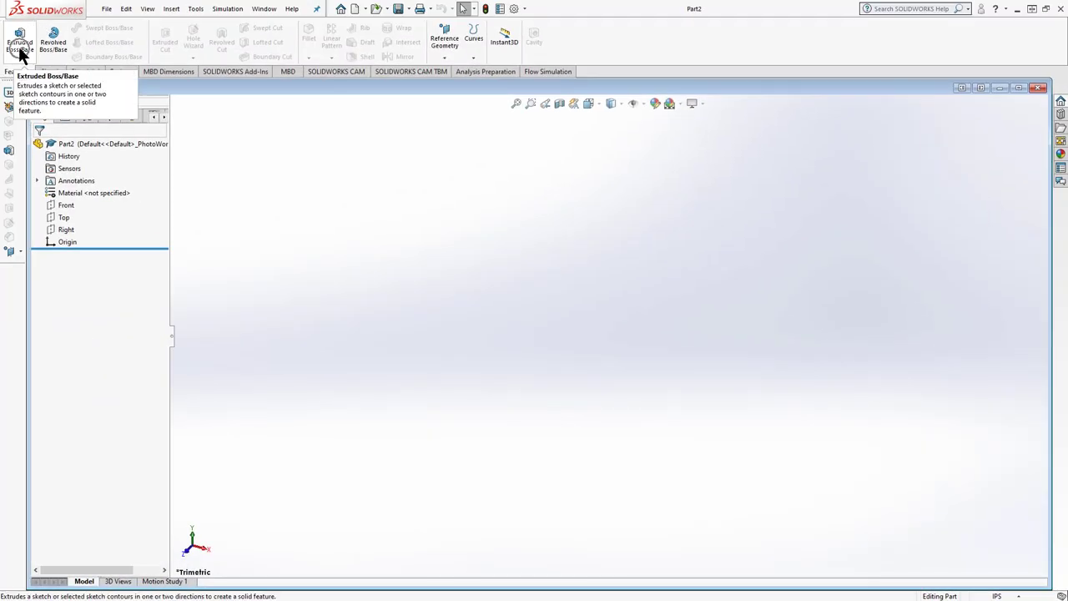
# Dimension the base rectangle's top edge to 6 and its left edge to 1
pyautogui.click(20, 42)
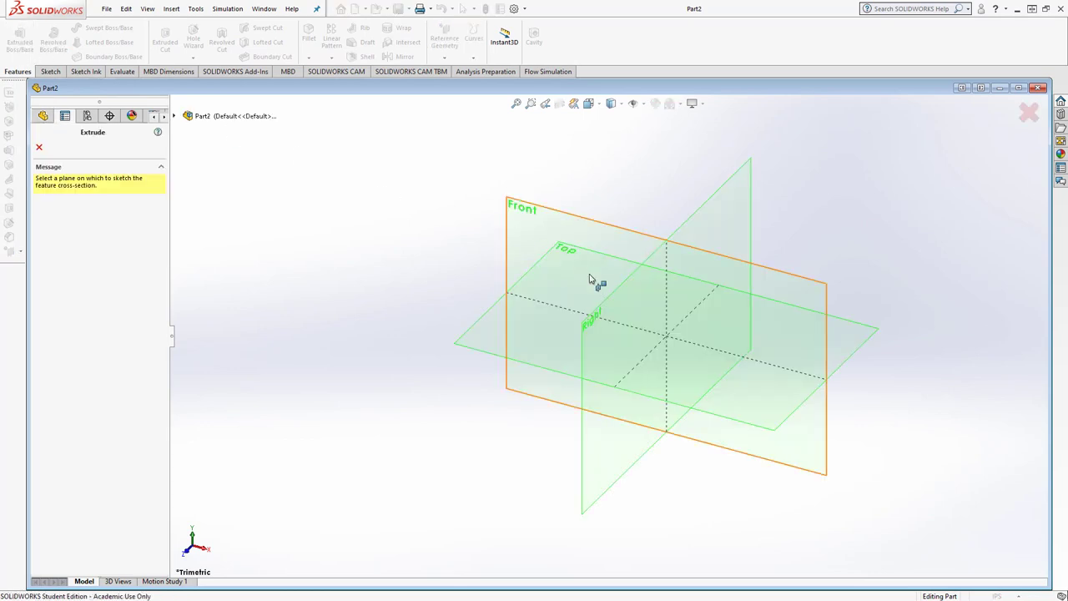
pyautogui.moveTo(576, 250)
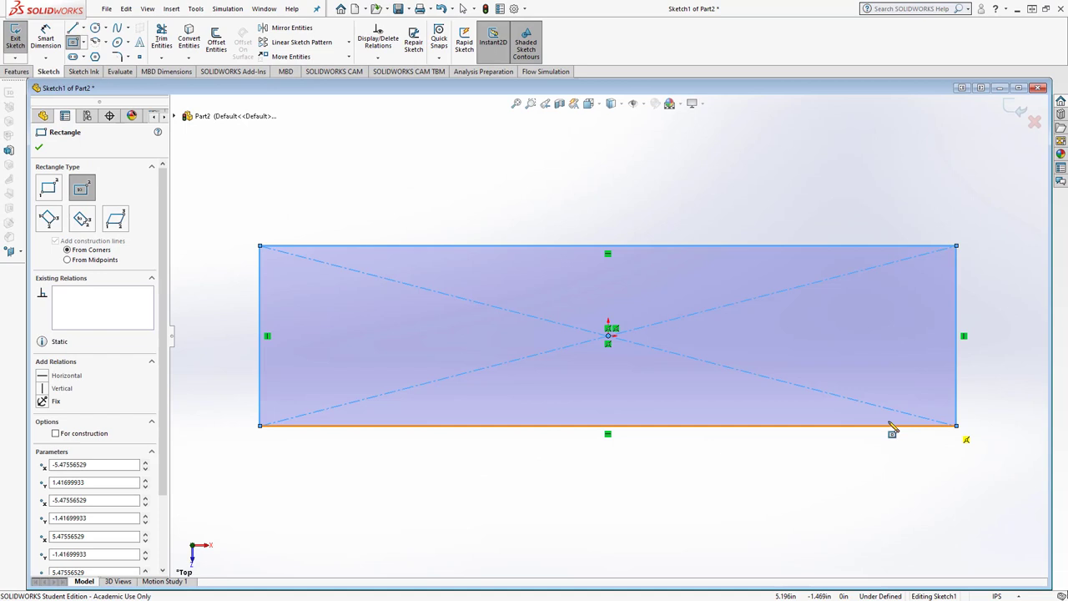
pyautogui.click(38, 147)
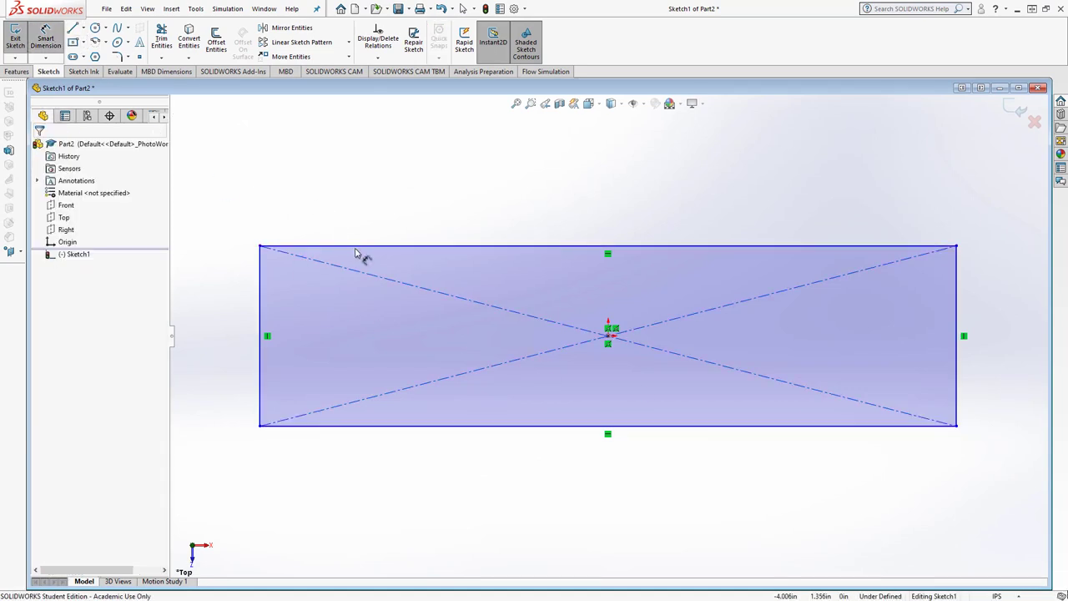
pyautogui.click(608, 247)
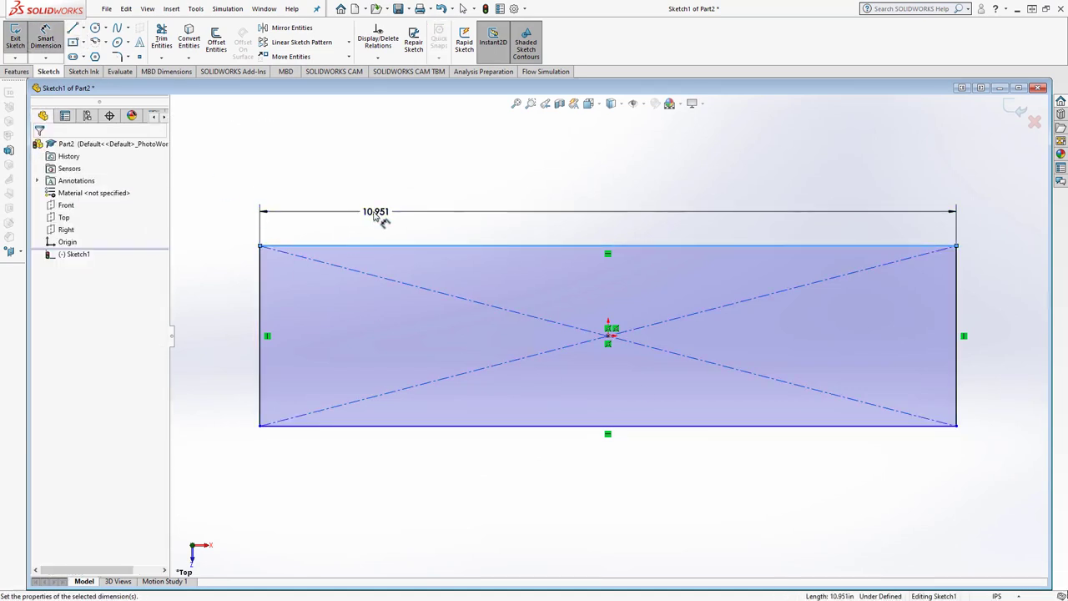
pyautogui.click(376, 210)
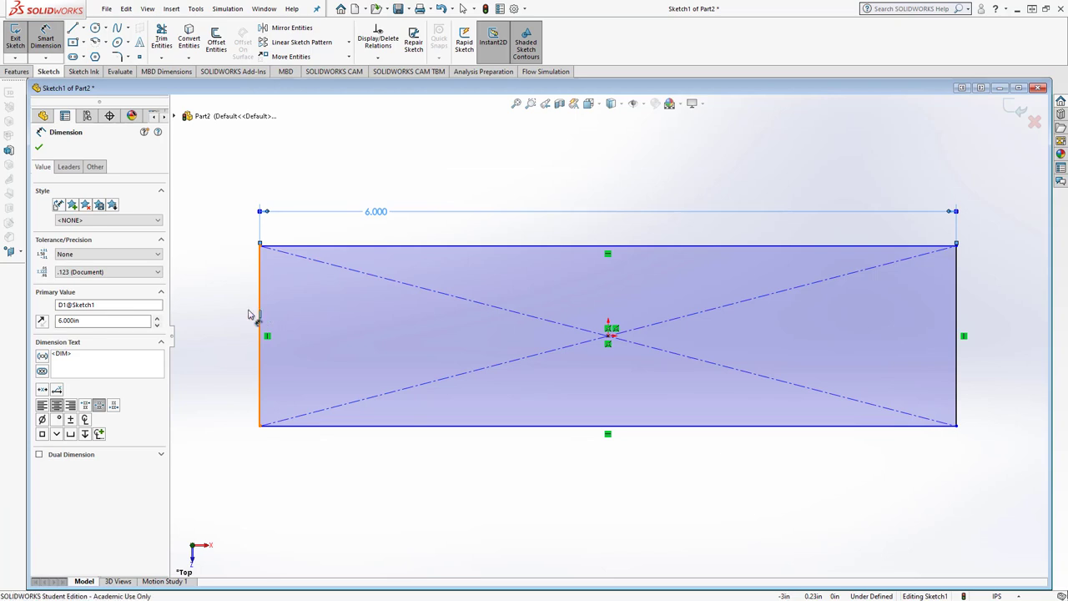
pyautogui.click(260, 334)
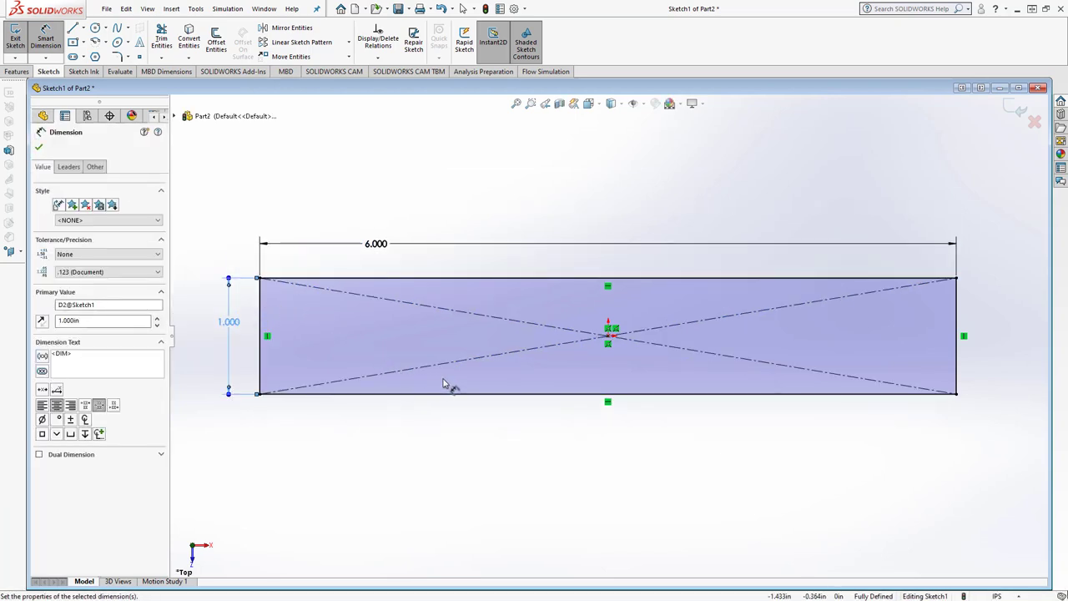
pyautogui.moveTo(442, 349)
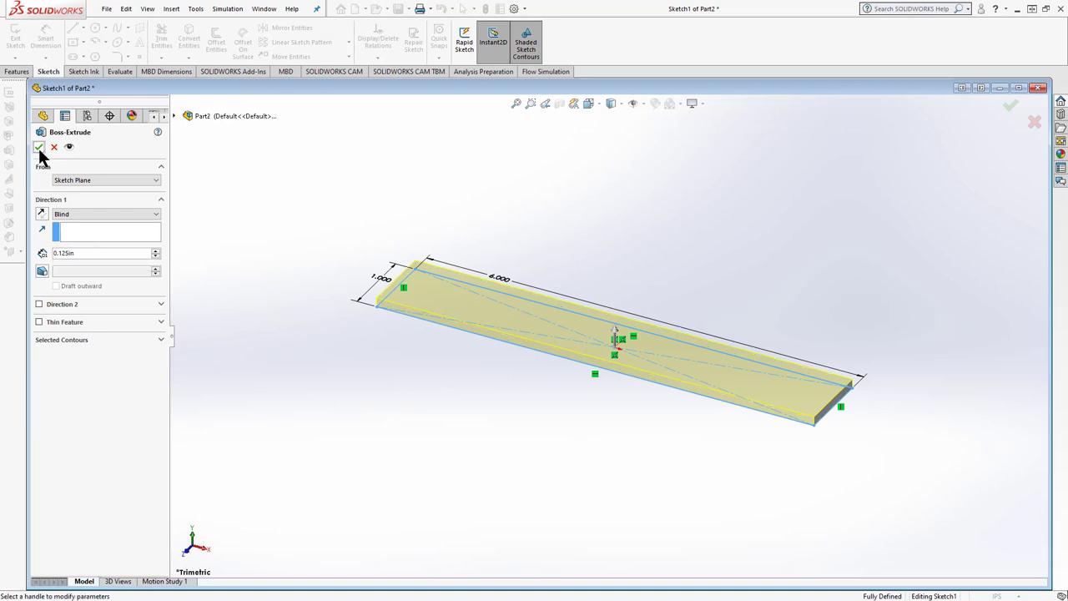
# Confirm the boss extrude turning the 6 by 1 rectangle into a thin bar
pyautogui.click(39, 147)
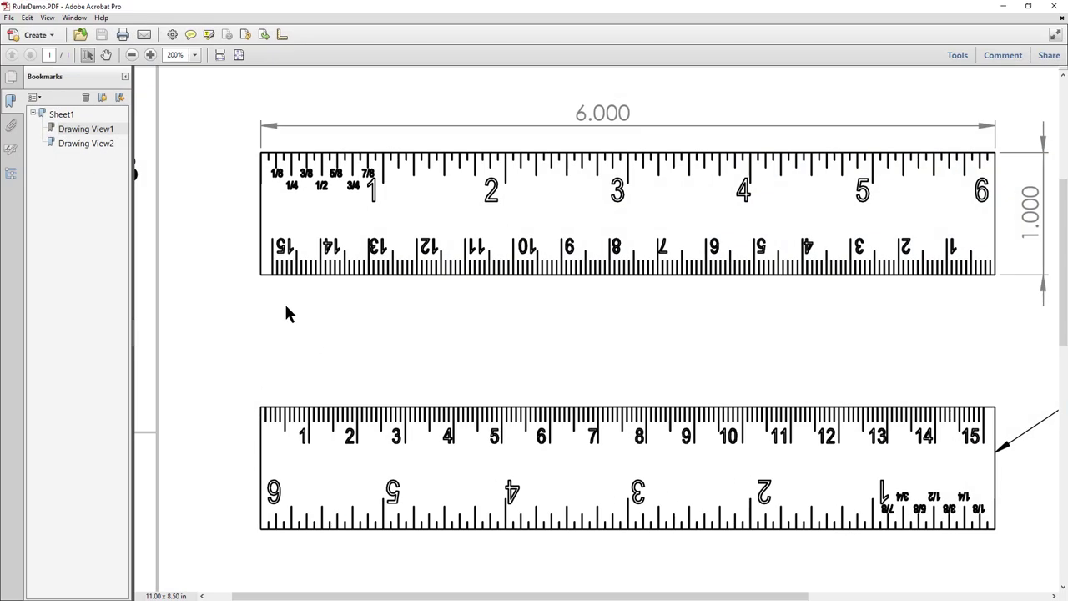
pyautogui.moveTo(300, 437)
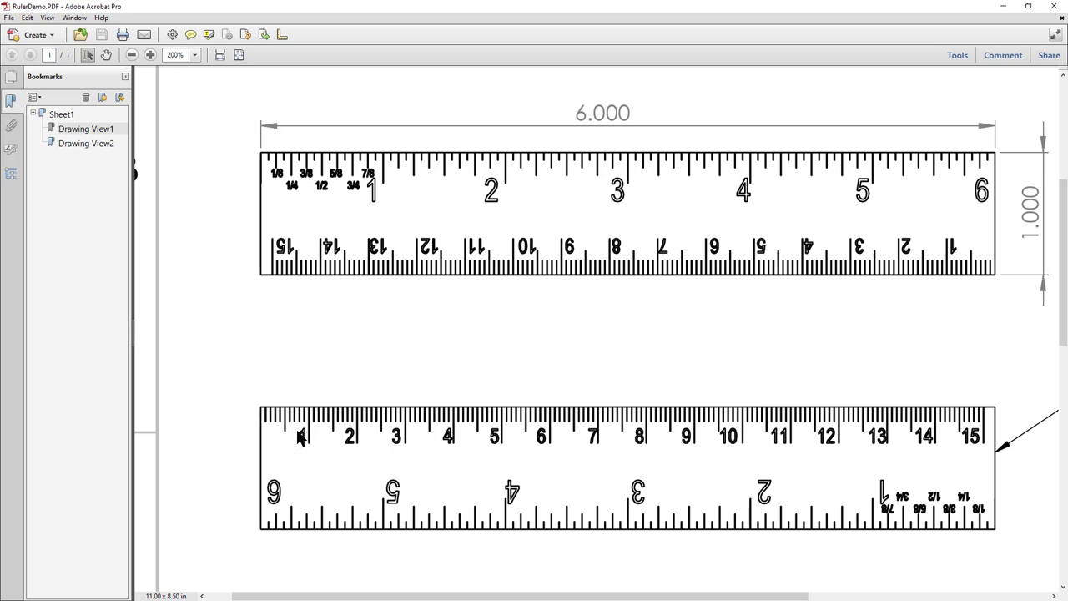
pyautogui.moveTo(271, 426)
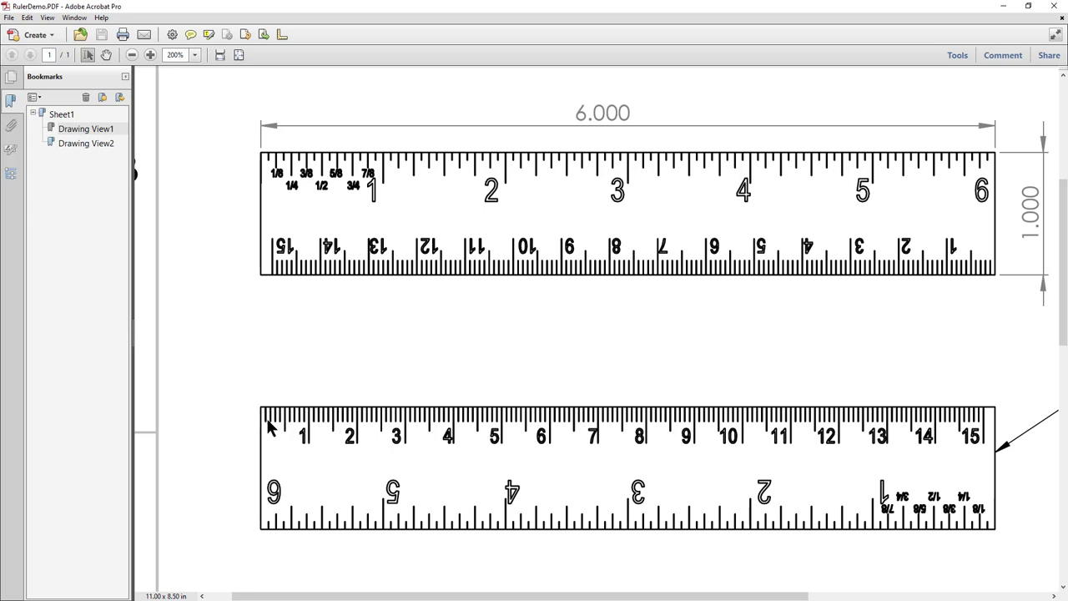
pyautogui.moveTo(287, 434)
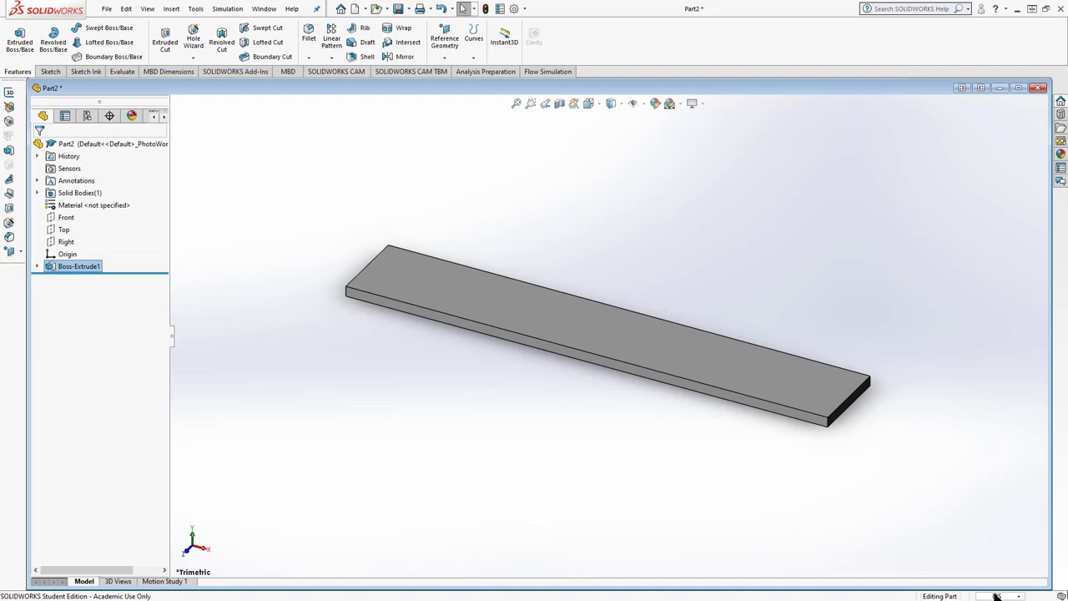
pyautogui.moveTo(998, 595)
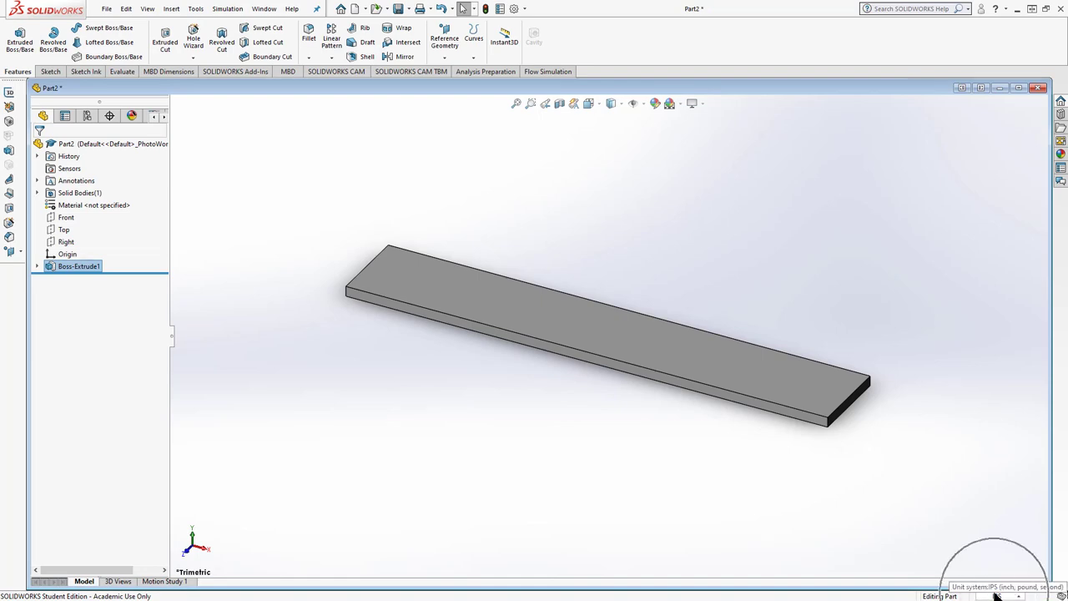
# Switch the part's unit system to MMGS and bring up the sketching tools
pyautogui.click(998, 595)
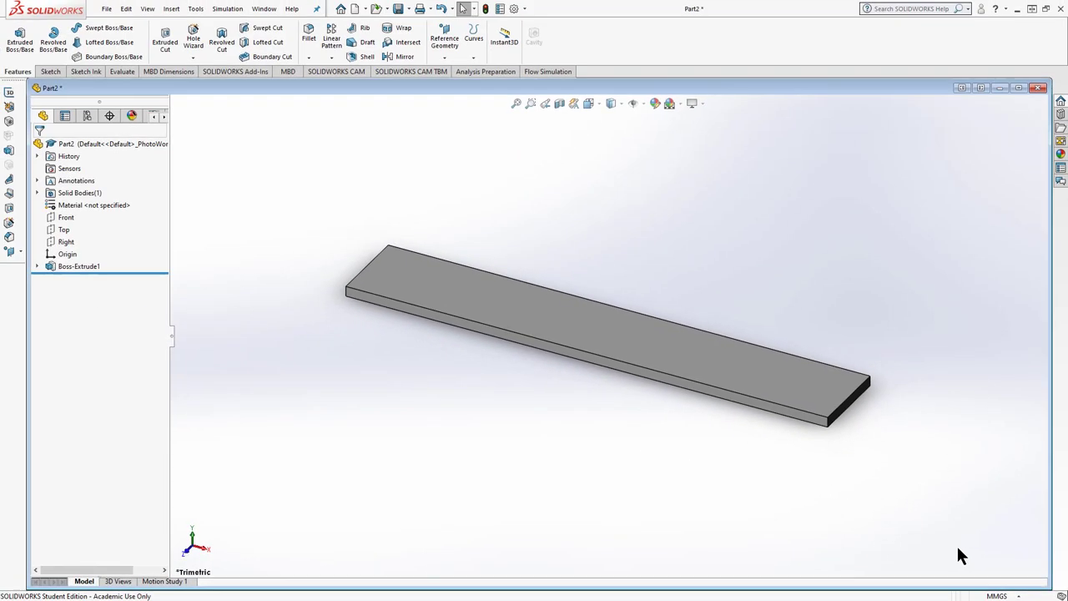
pyautogui.moveTo(628, 508)
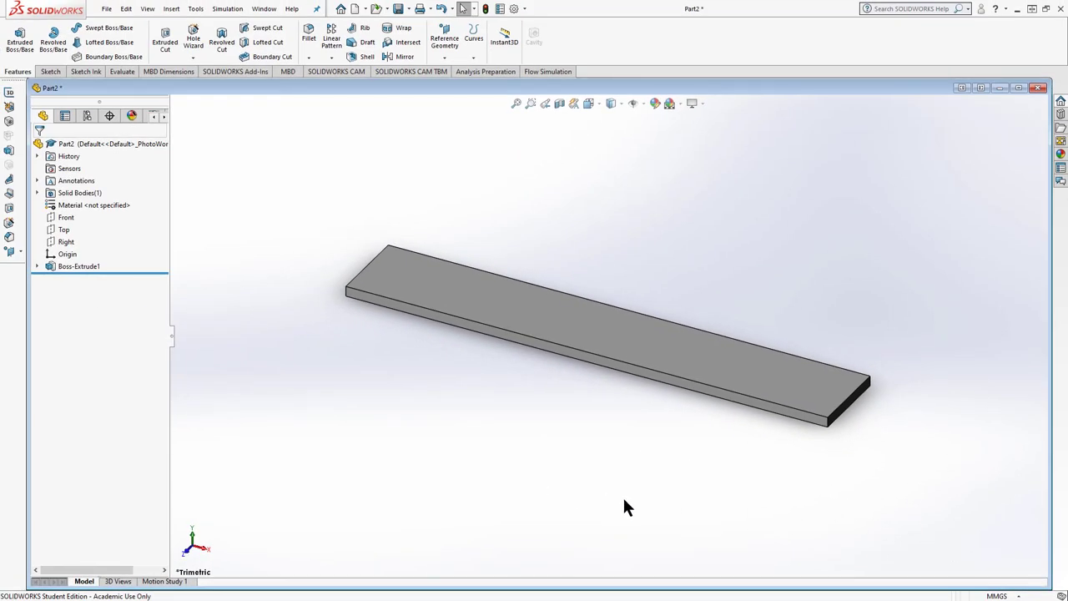
pyautogui.moveTo(131, 167)
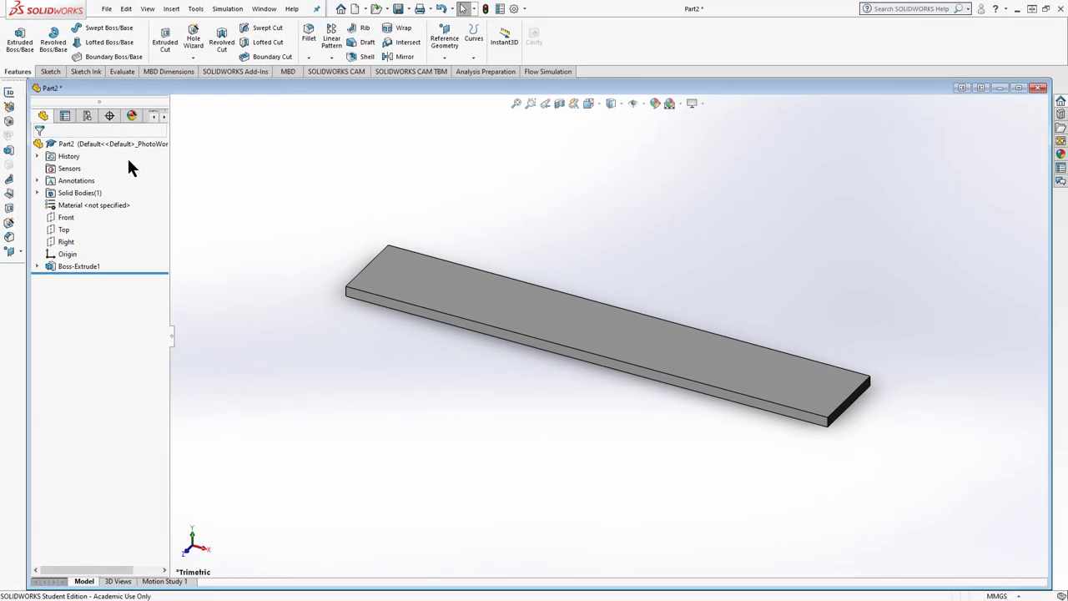
pyautogui.click(47, 70)
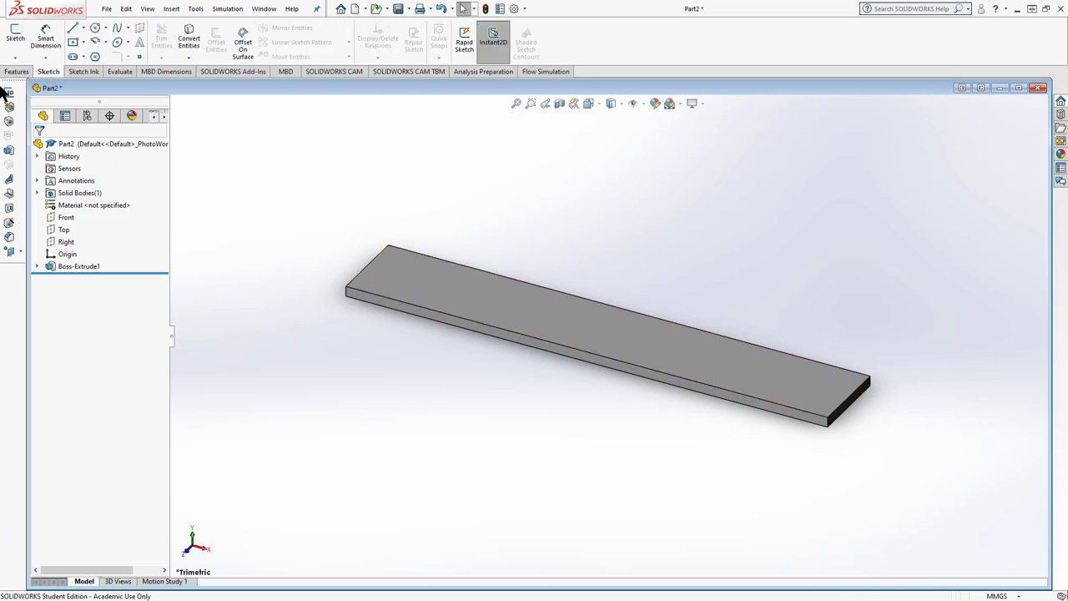
pyautogui.moveTo(15, 40)
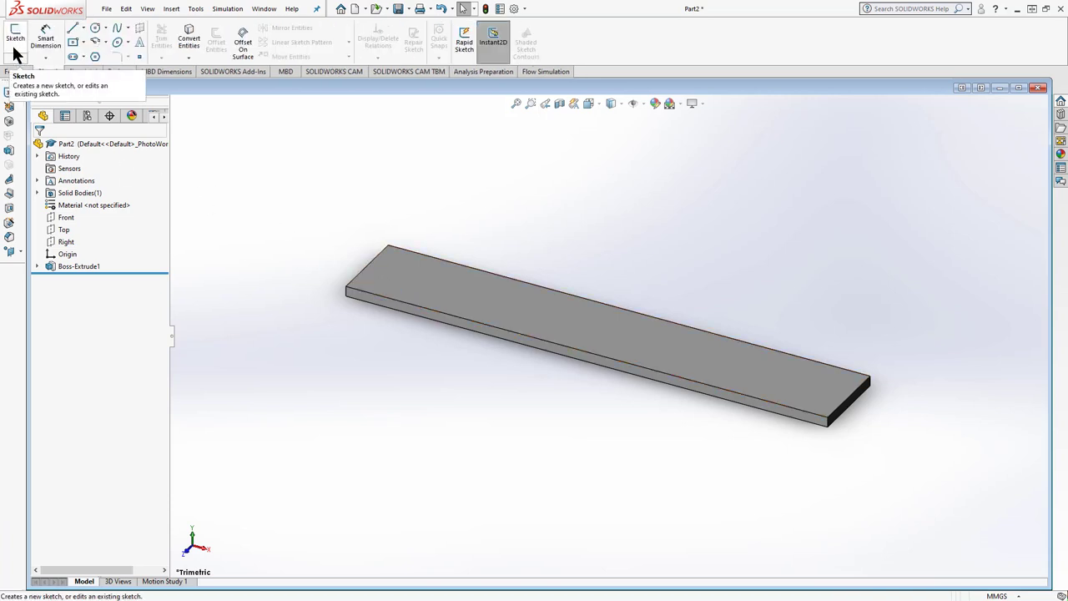
# Sketch a 3 mm vertical tick line on the top face near the left end and exit the sketch
pyautogui.click(15, 37)
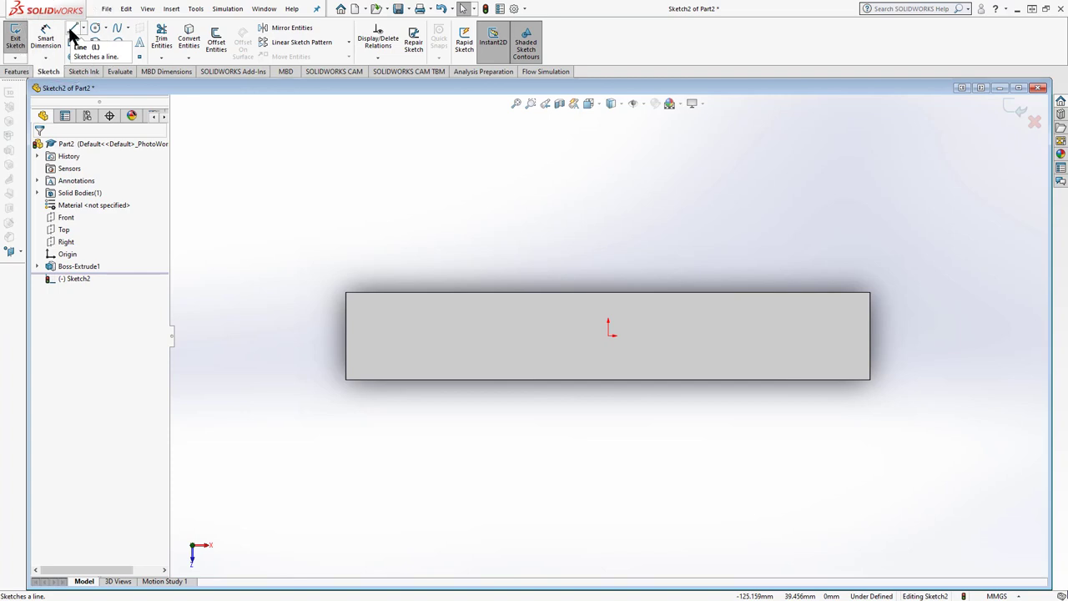
pyautogui.click(78, 27)
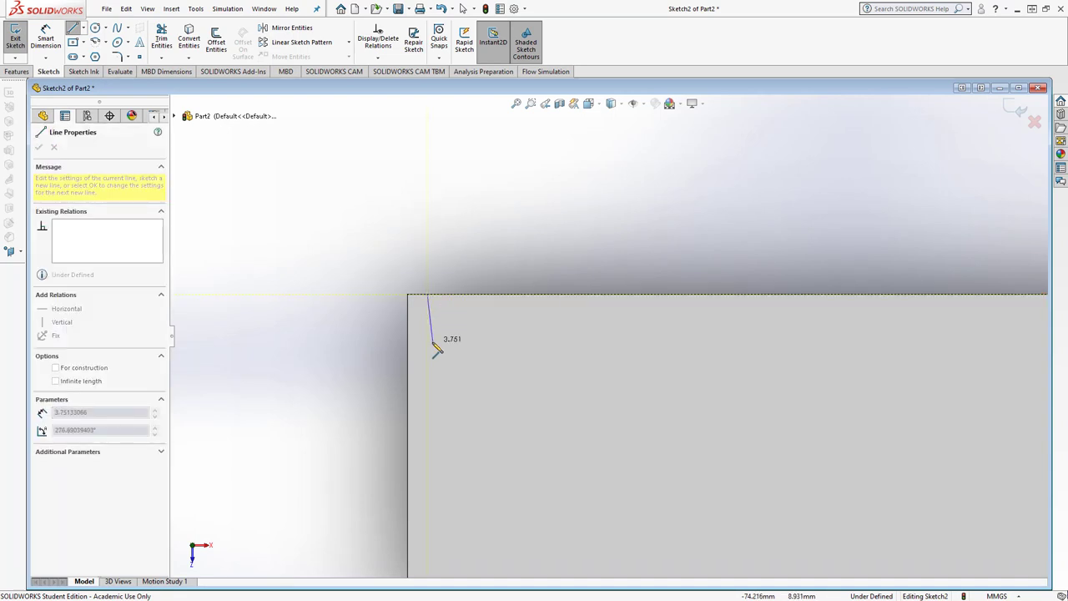
pyautogui.rightClick(427, 347)
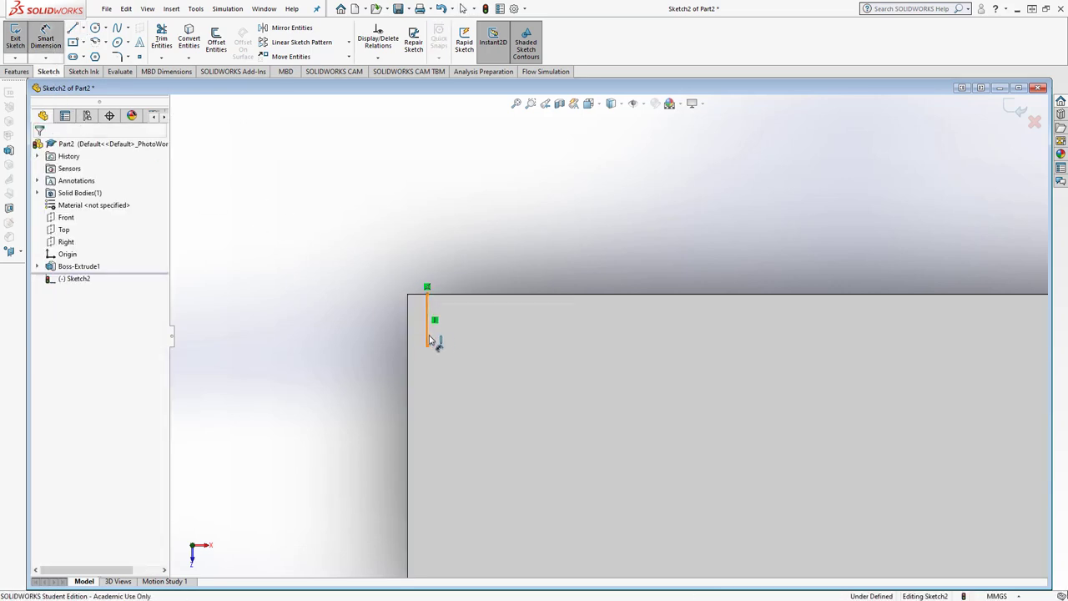
pyautogui.click(427, 345)
pyautogui.write('3')
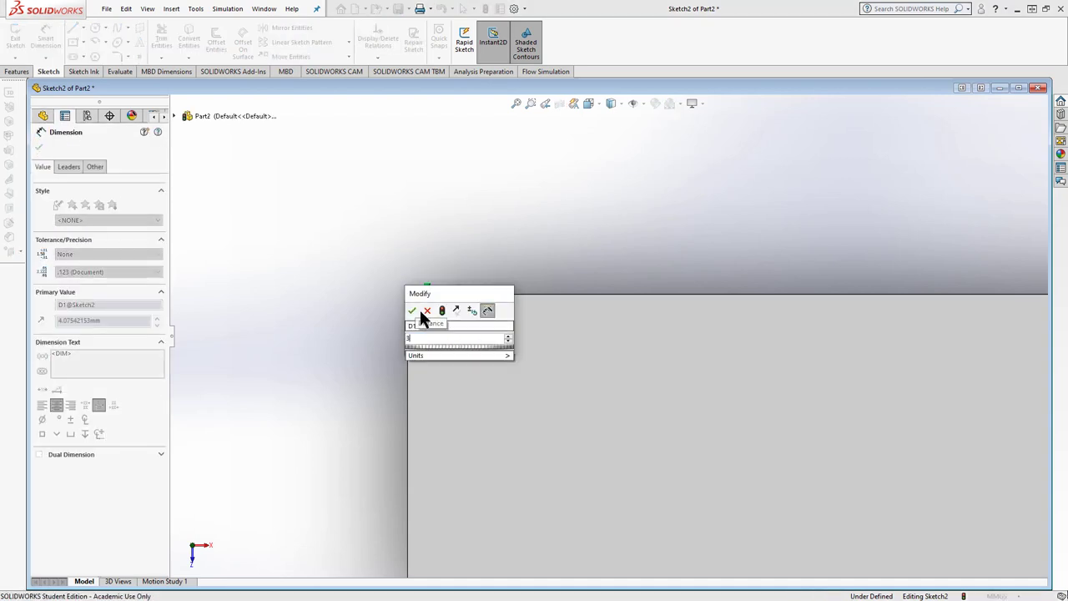
pyautogui.click(410, 311)
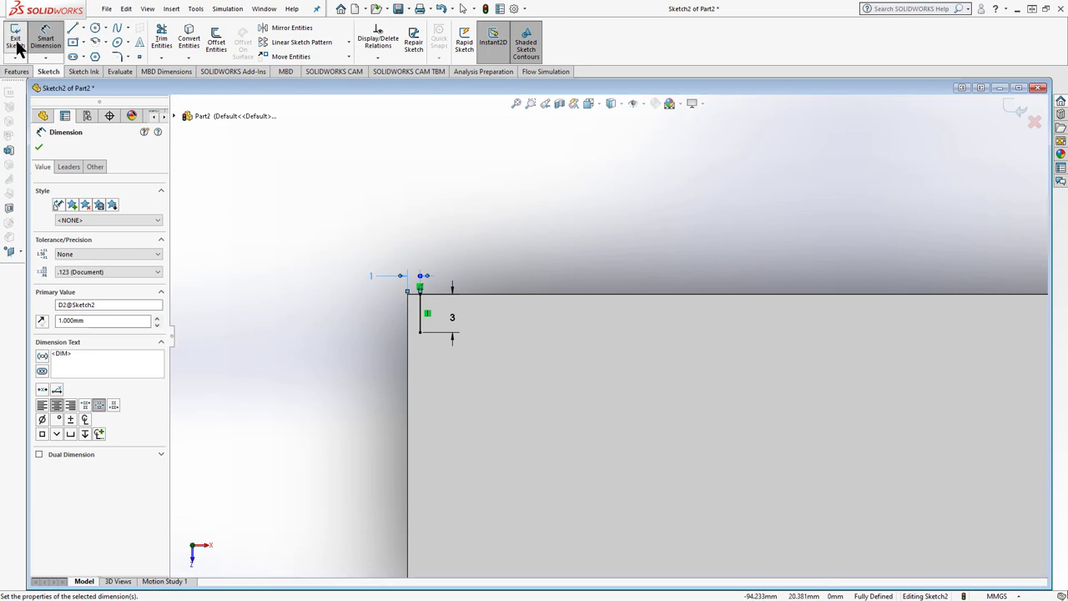
pyautogui.click(15, 36)
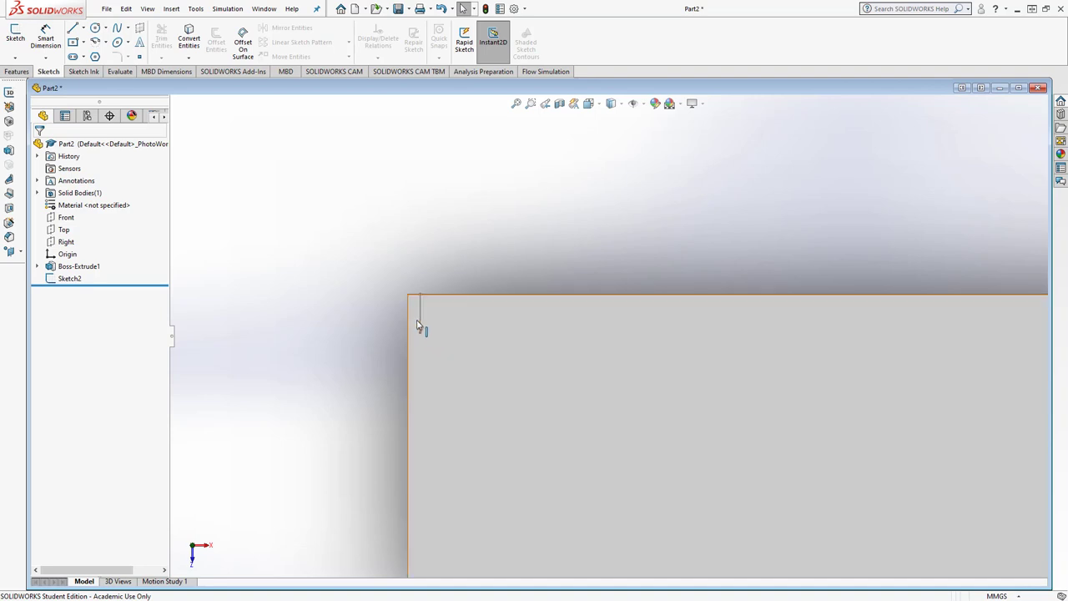
# Start an extruded cut of the tick sketch with a Blind depth of 0.3 mm
pyautogui.click(71, 277)
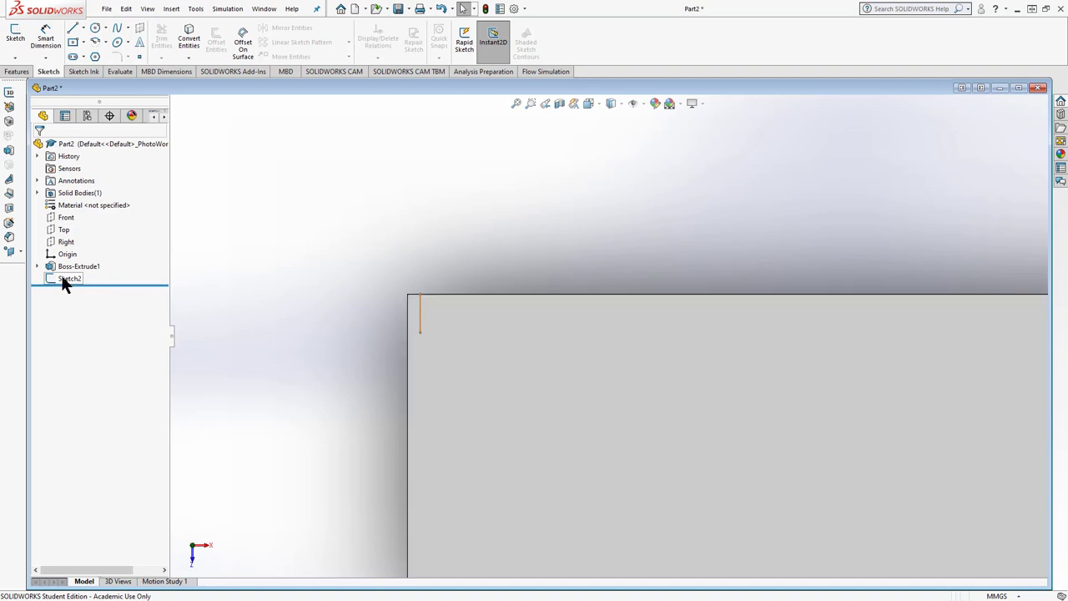
pyautogui.click(70, 277)
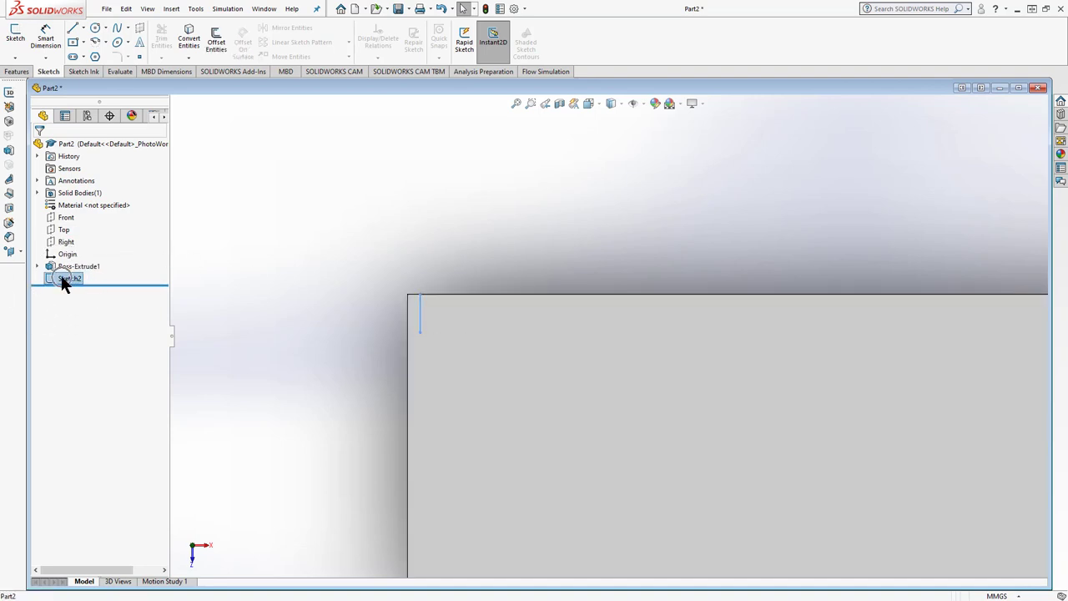
pyautogui.click(17, 70)
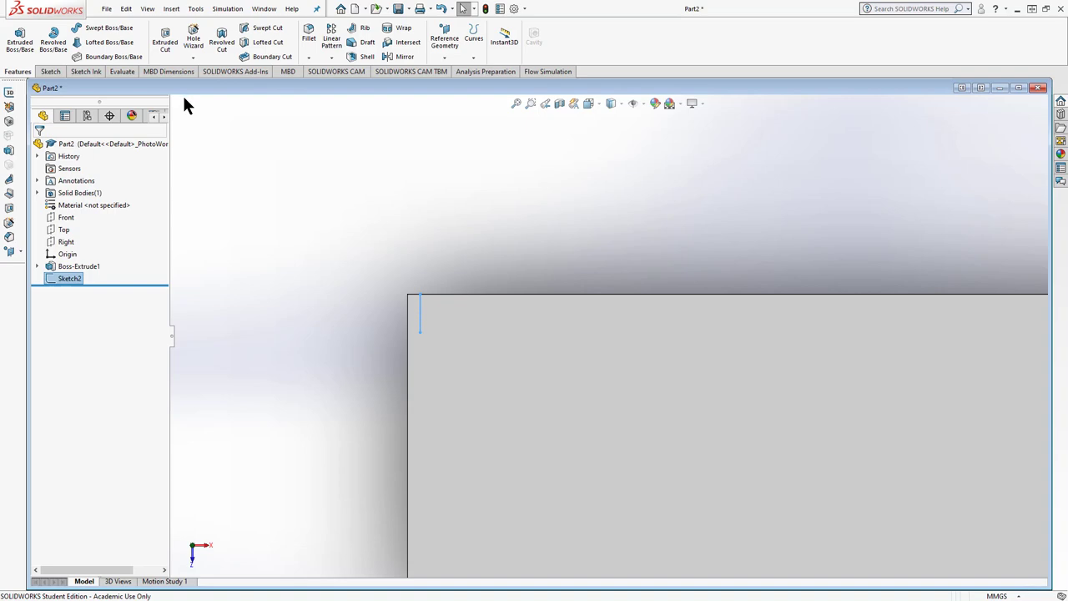
pyautogui.moveTo(187, 104)
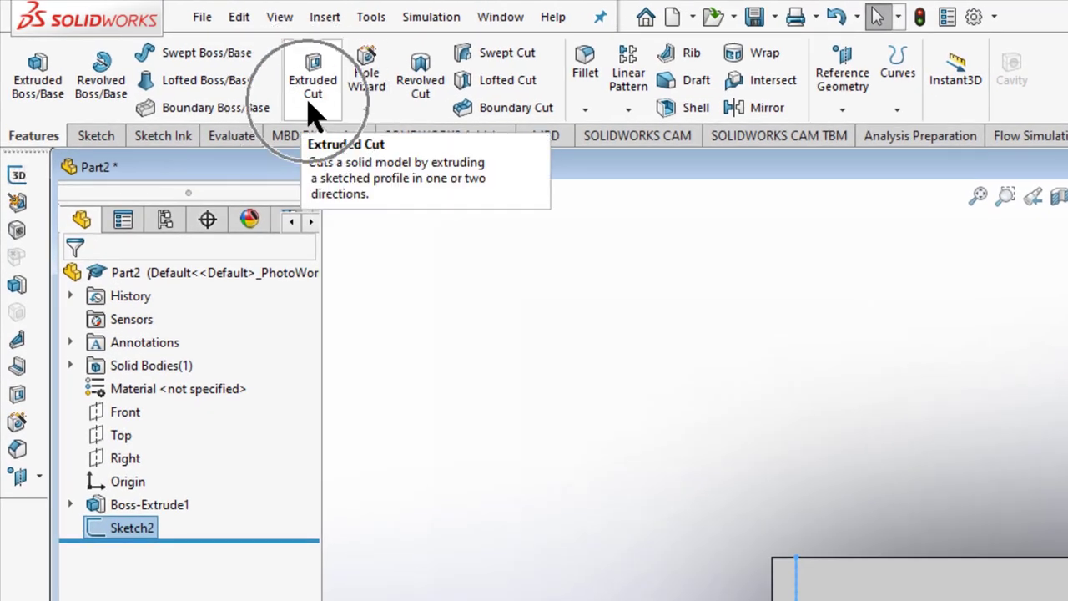
pyautogui.click(314, 81)
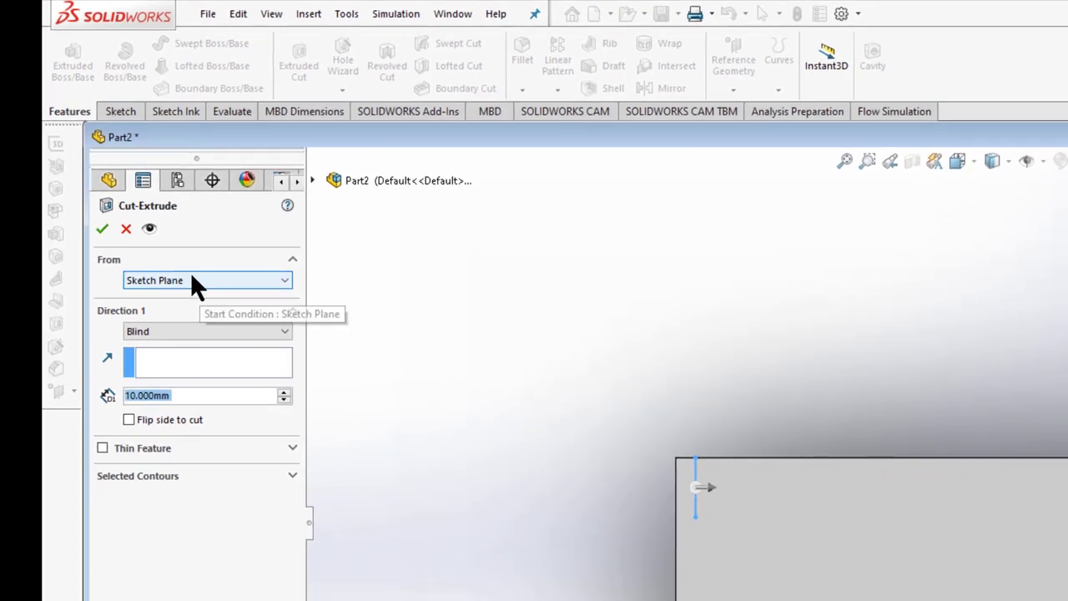
pyautogui.moveTo(187, 342)
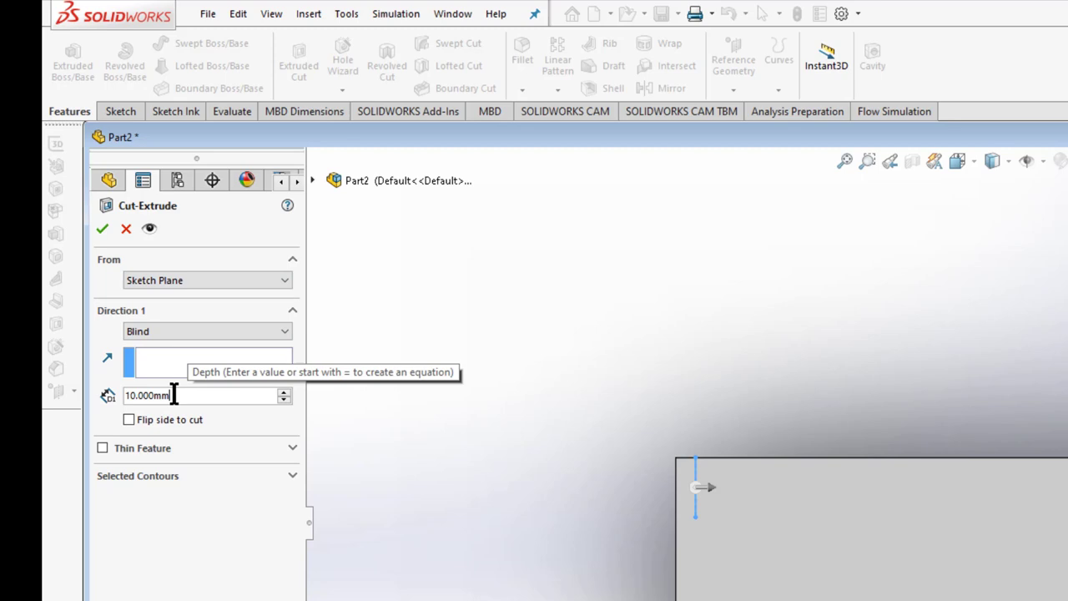
pyautogui.tripleClick(203, 394)
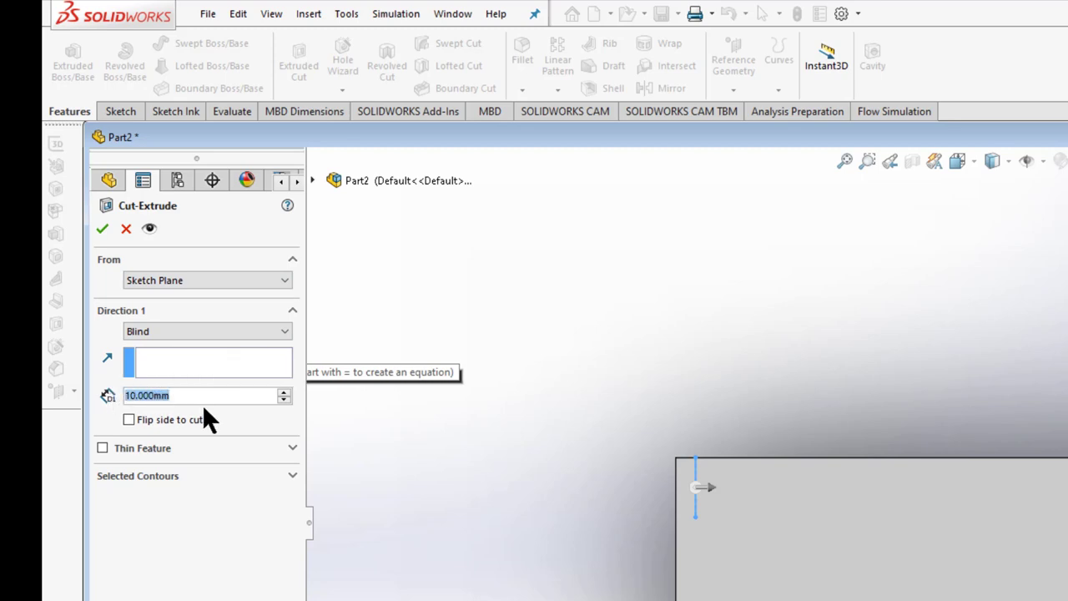
pyautogui.write('3')
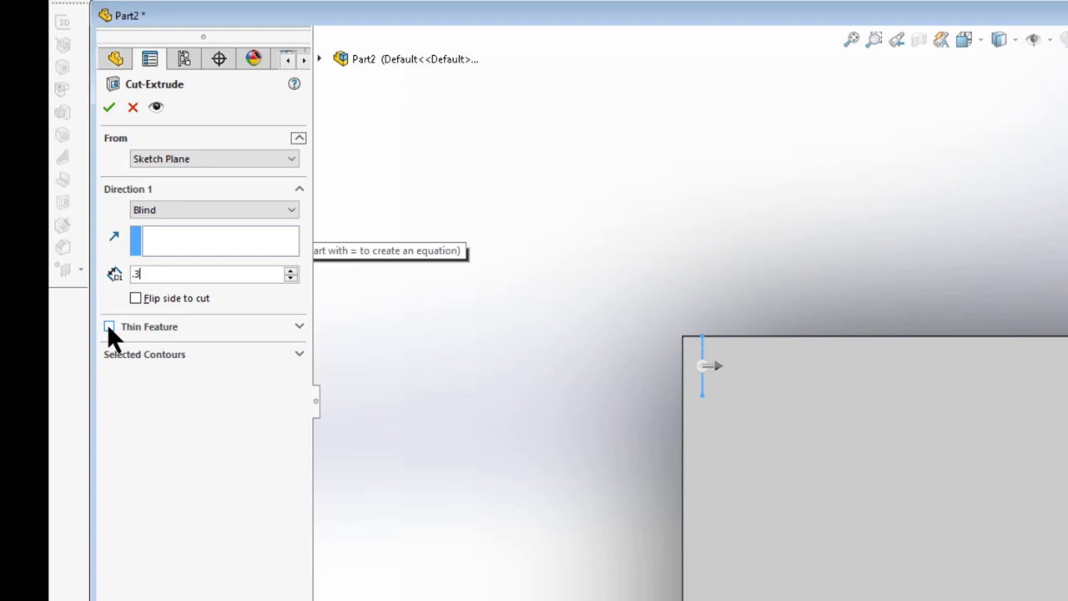
# Make the cut a 0.1 mm Mid-Plane Thin Feature and confirm the first tick groove
pyautogui.click(110, 326)
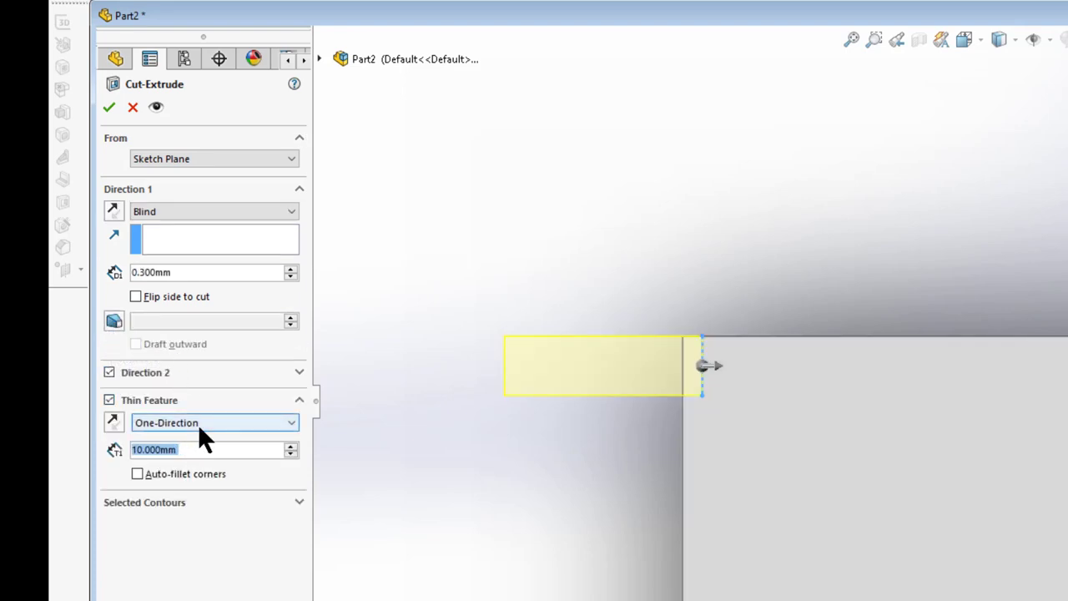
pyautogui.click(213, 422)
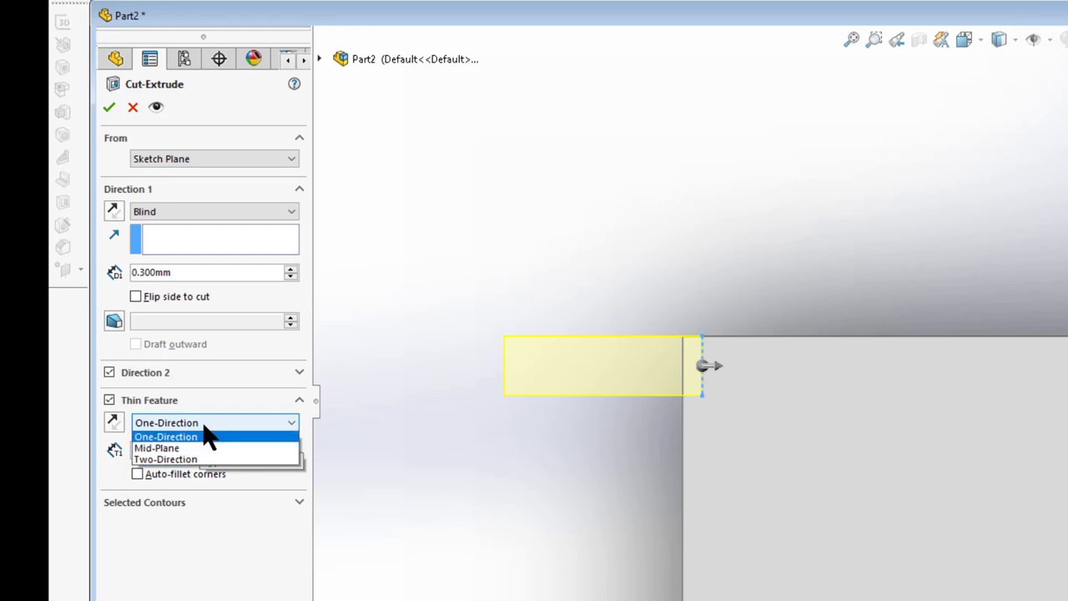
pyautogui.moveTo(197, 450)
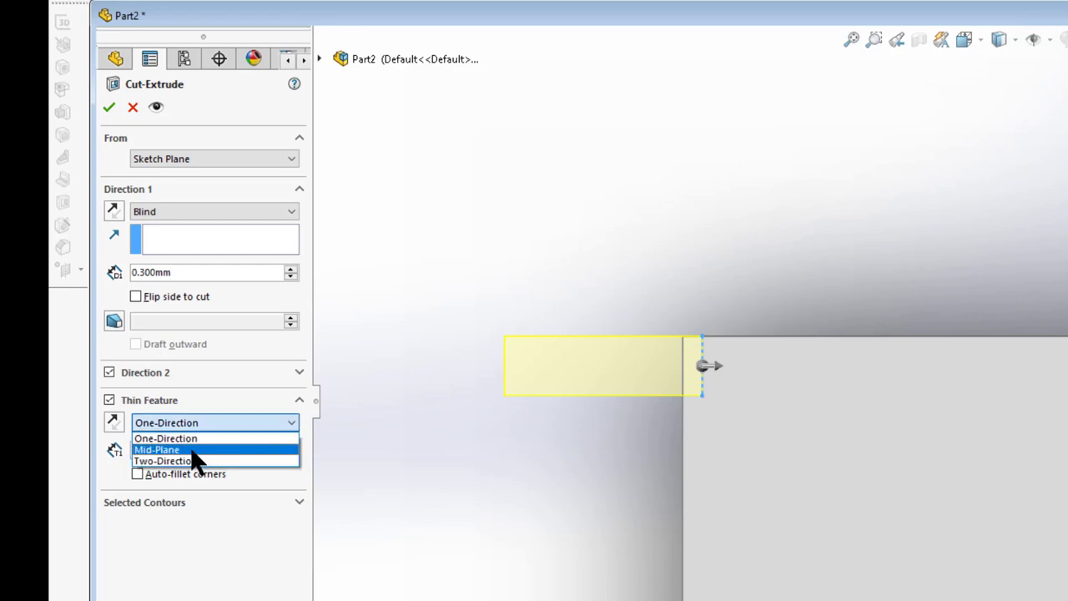
pyautogui.click(157, 449)
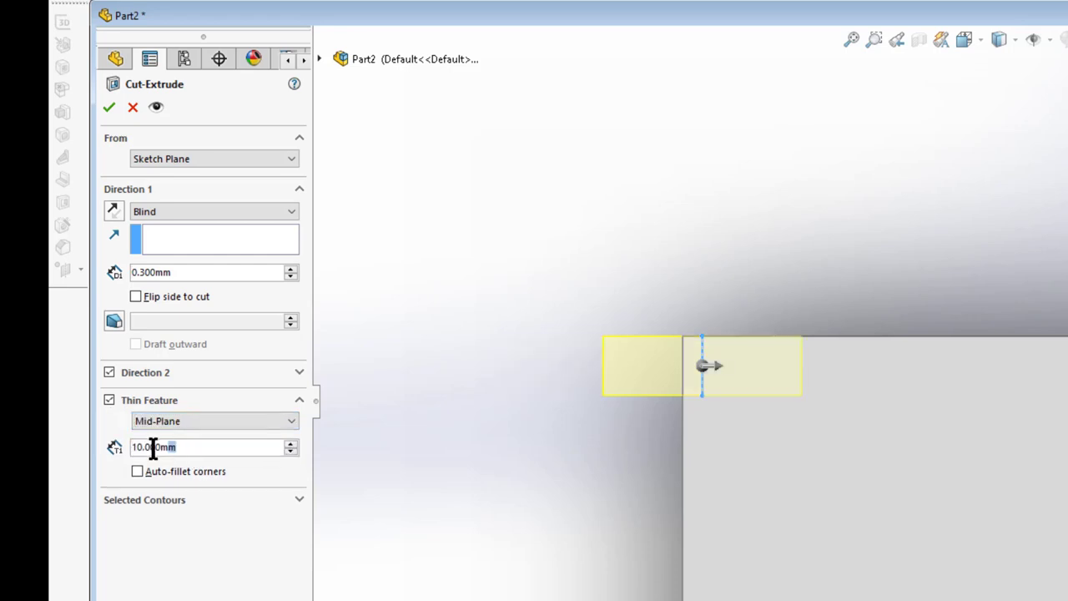
pyautogui.tripleClick(204, 447)
pyautogui.write('0.100')
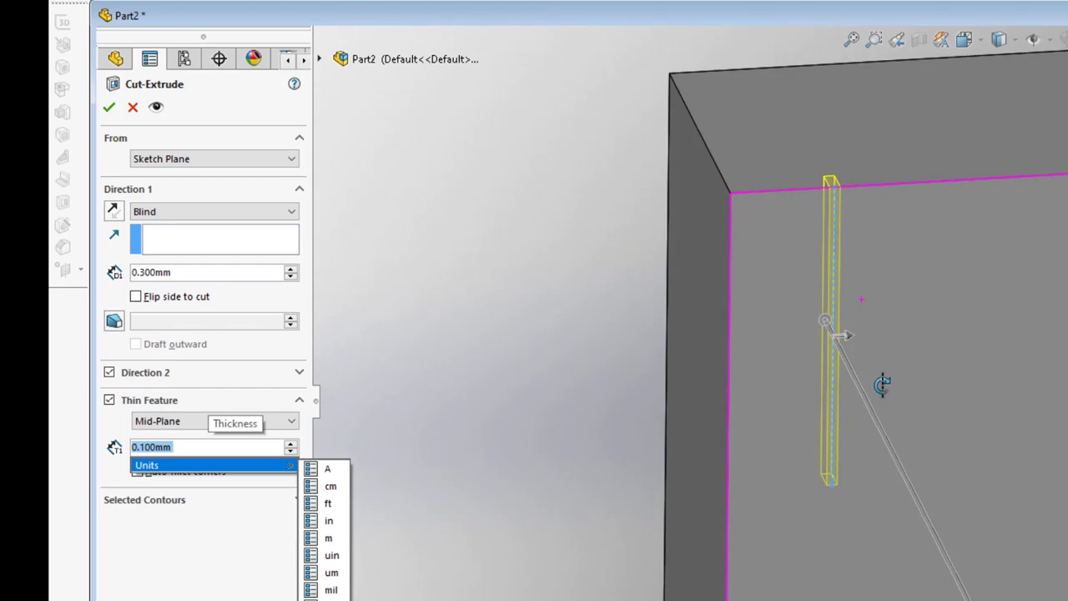
pyautogui.moveTo(809, 375)
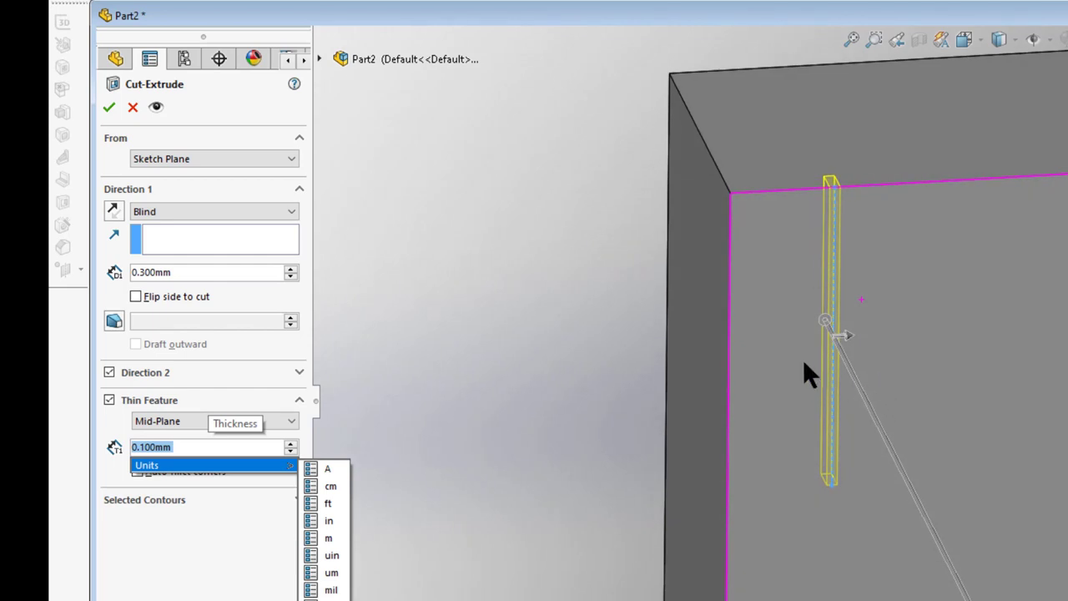
pyautogui.moveTo(484, 451)
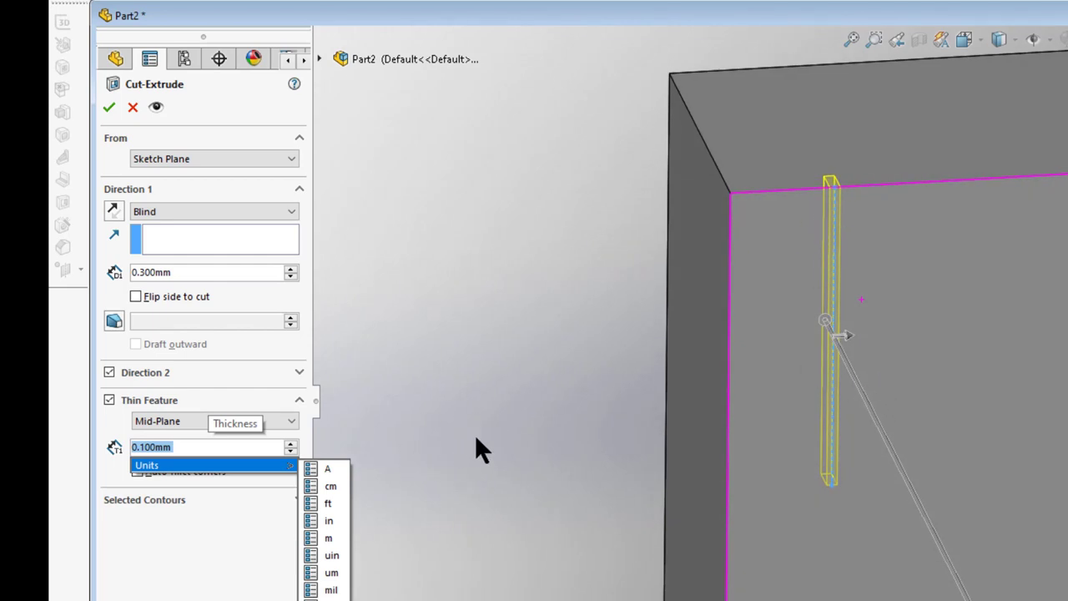
pyautogui.moveTo(204, 270)
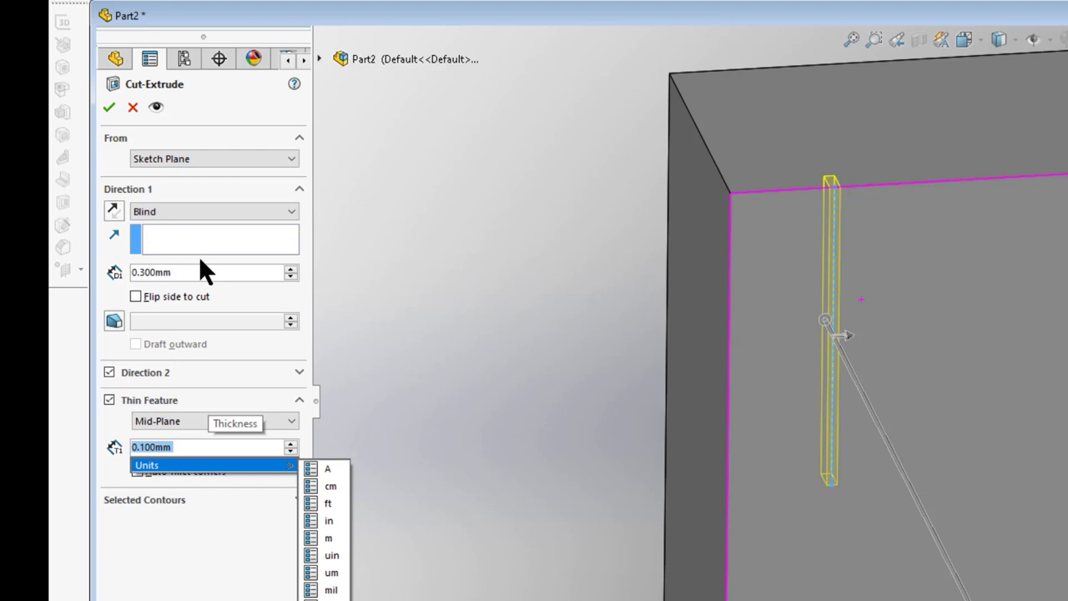
pyautogui.moveTo(192, 280)
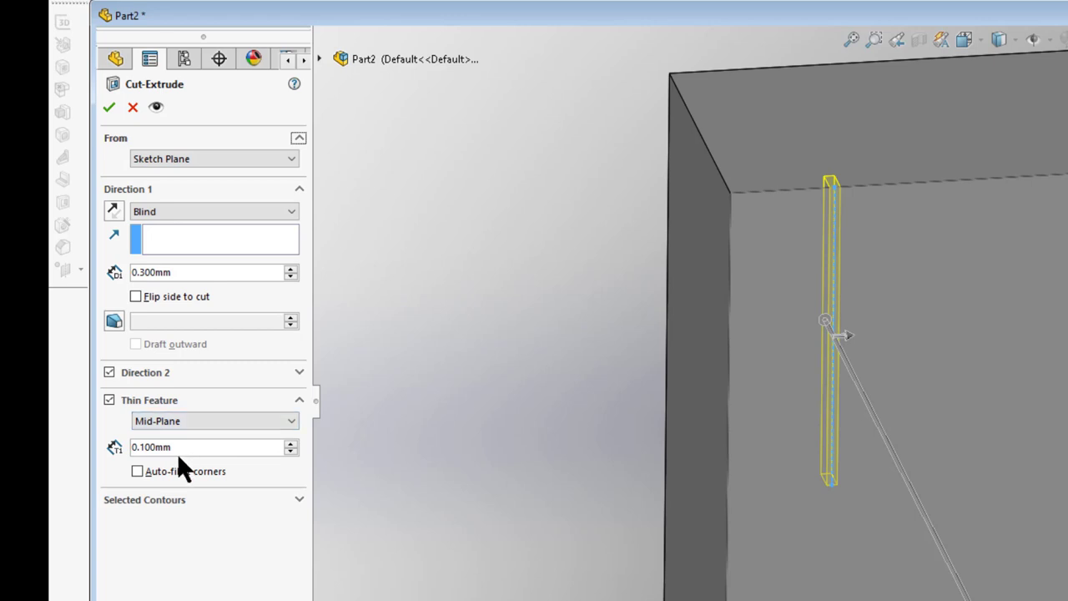
pyautogui.moveTo(190, 497)
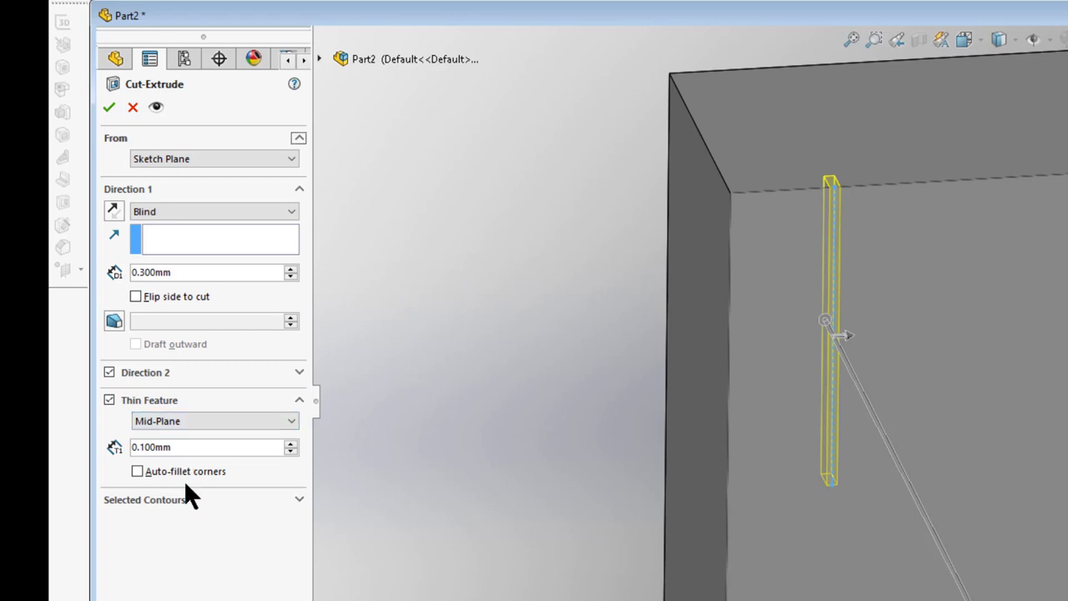
pyautogui.moveTo(110, 107)
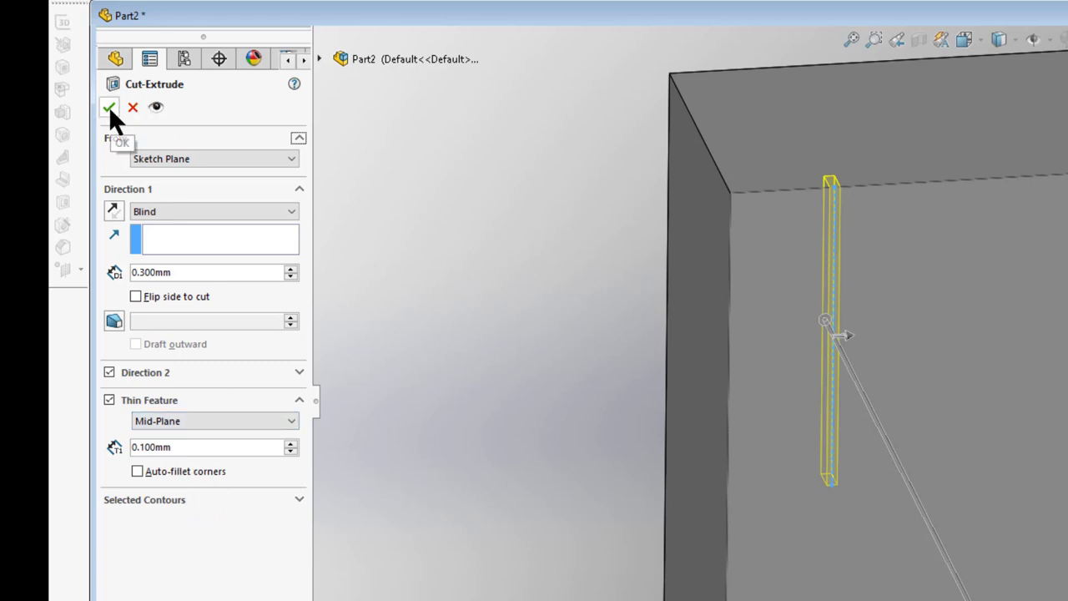
pyautogui.click(108, 107)
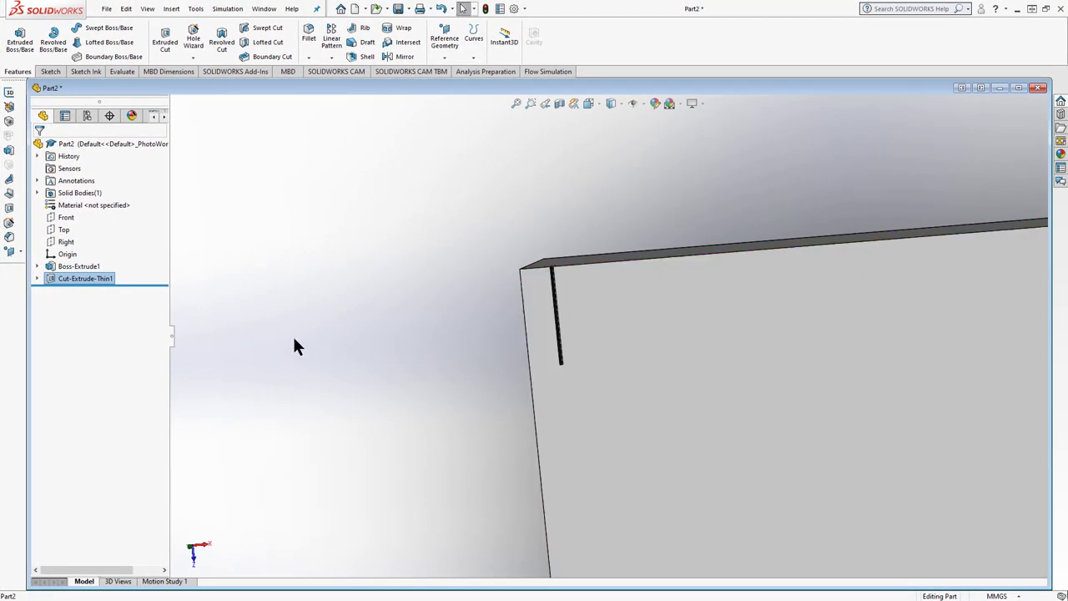
pyautogui.moveTo(263, 457)
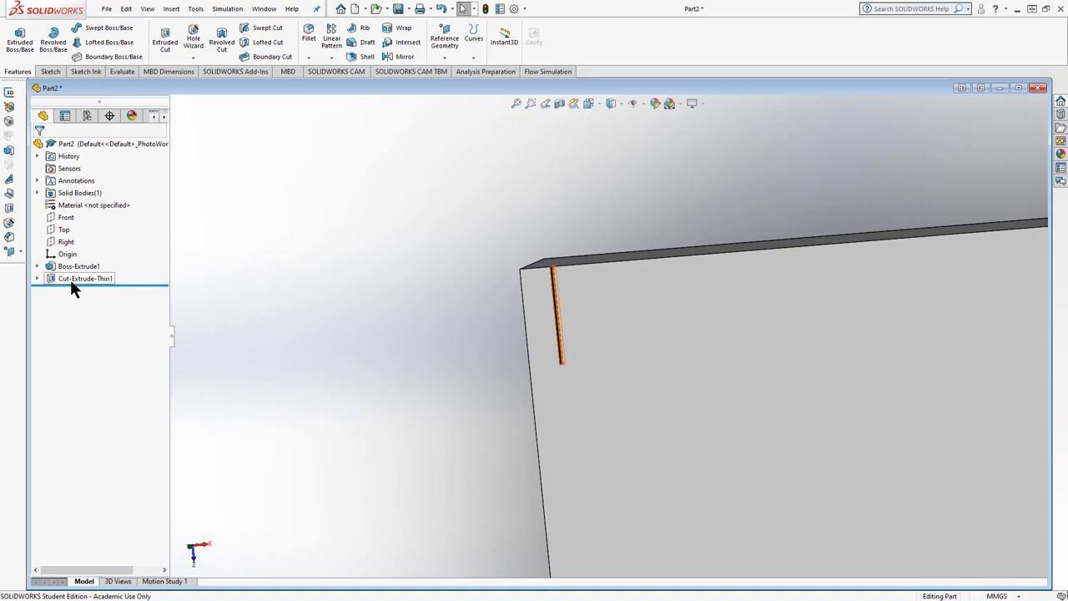
# Select Cut-Extrude-Thin1 and start a Linear Pattern of it
pyautogui.click(84, 277)
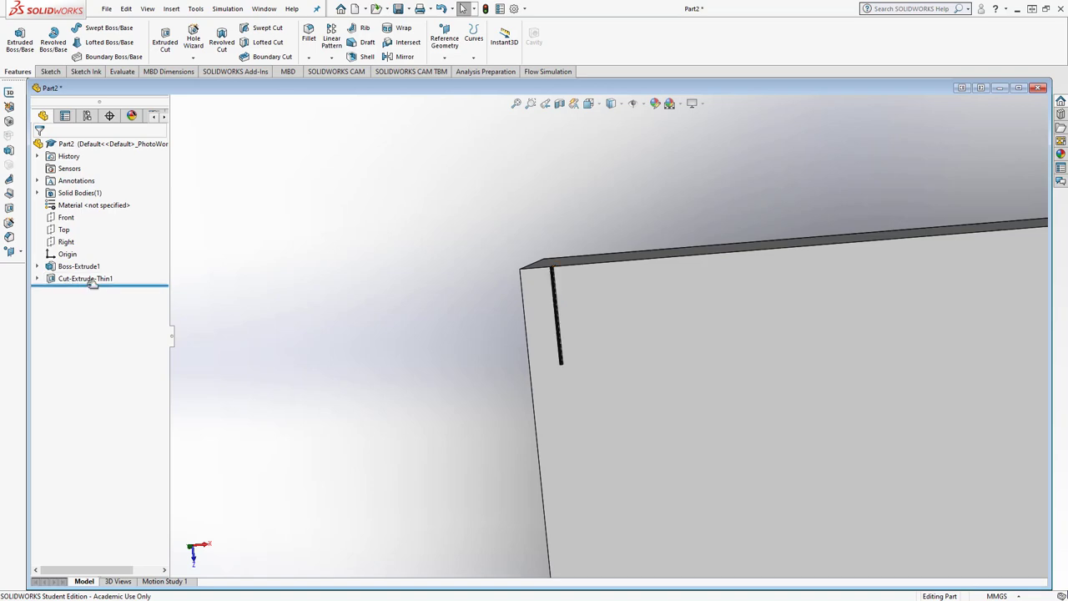
pyautogui.click(83, 277)
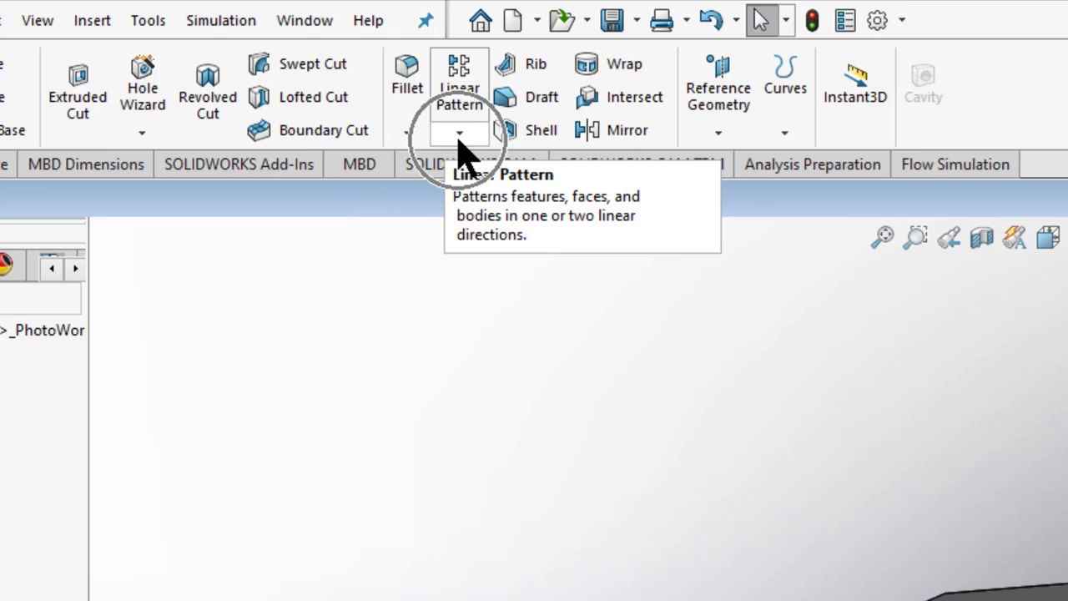
pyautogui.click(459, 132)
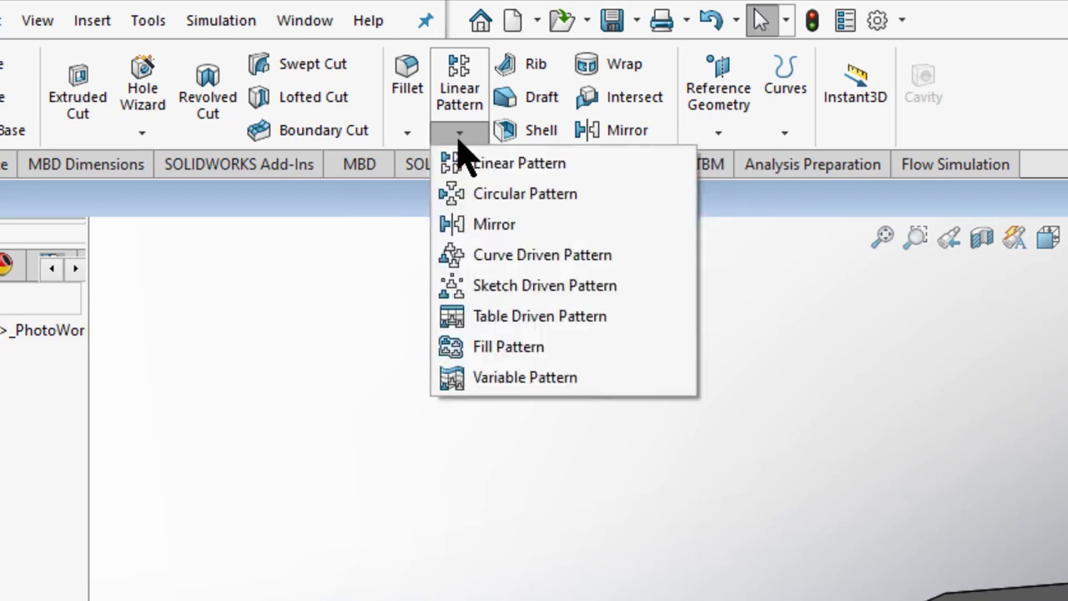
pyautogui.moveTo(494, 224)
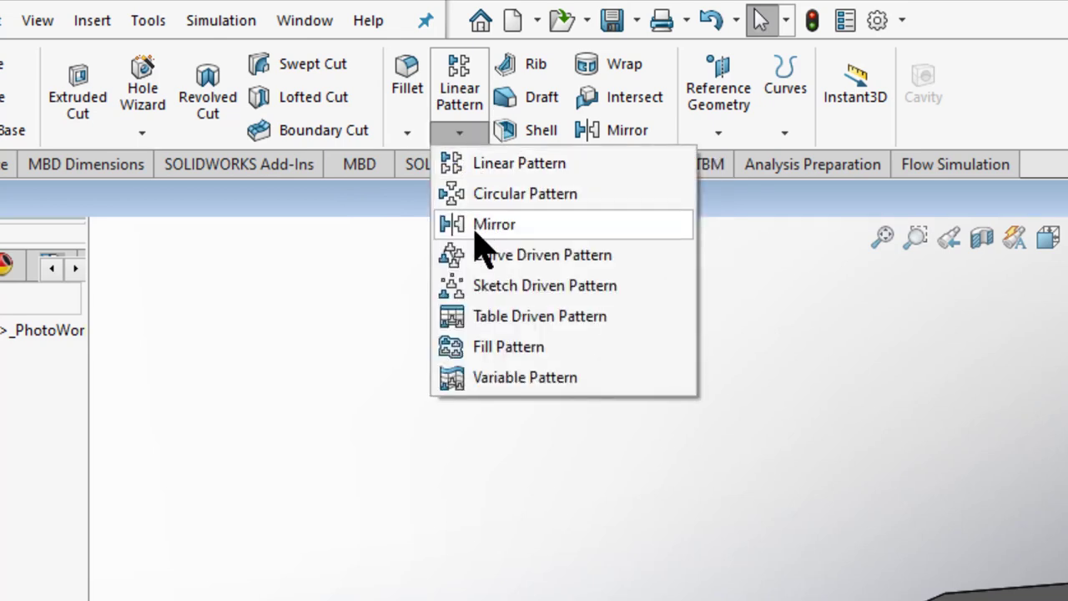
pyautogui.moveTo(484, 331)
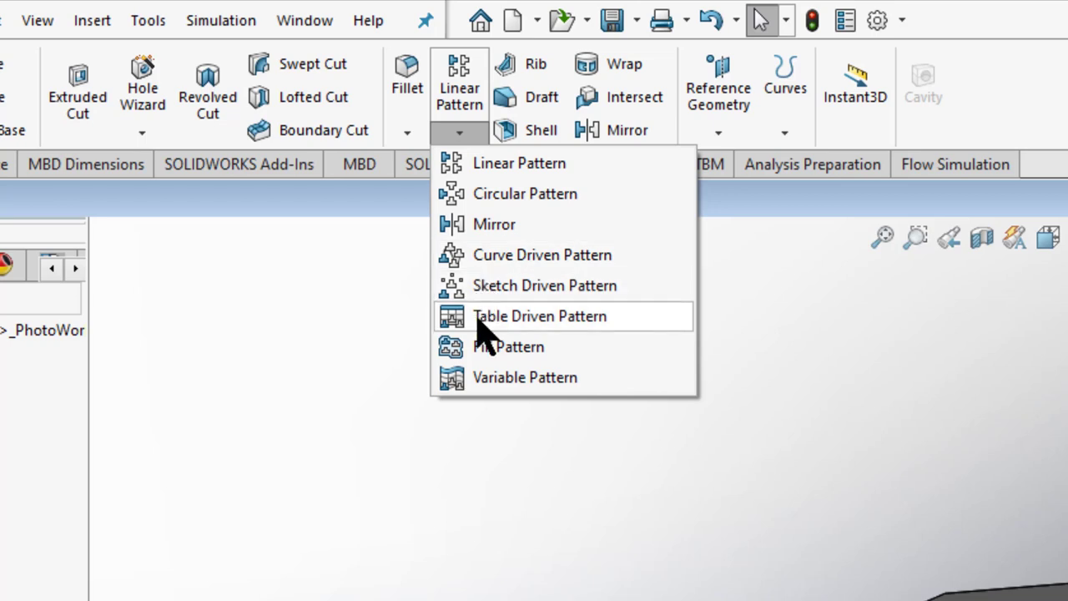
pyautogui.moveTo(487, 223)
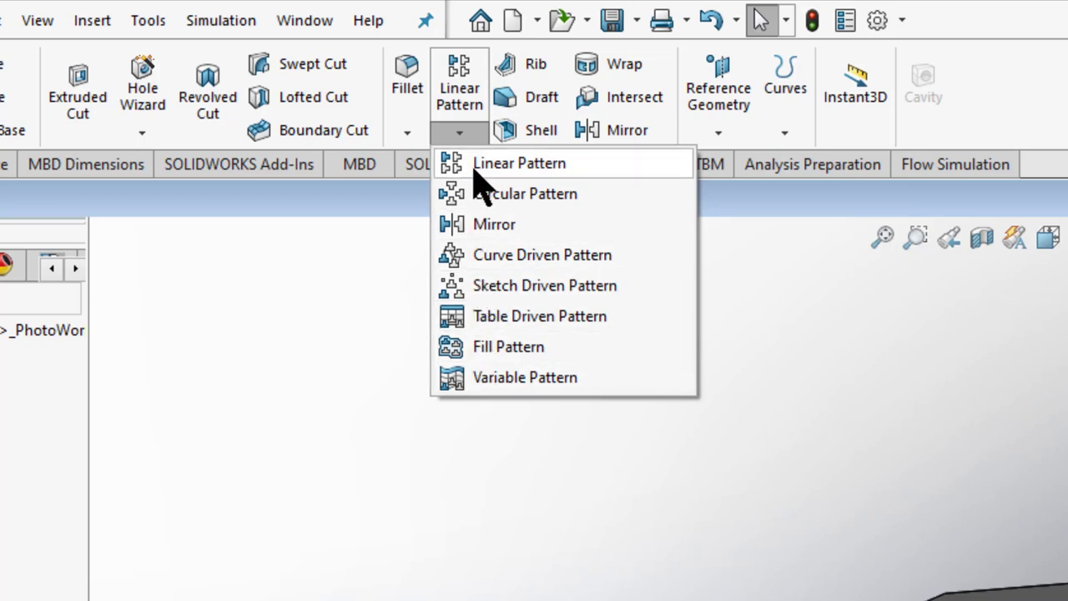
pyautogui.moveTo(480, 192)
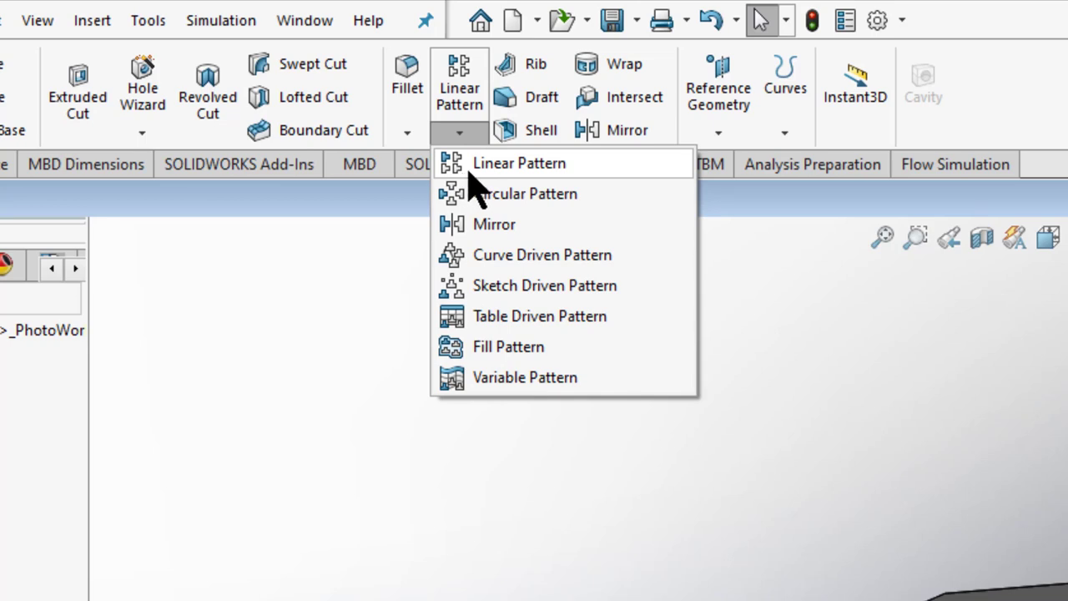
pyautogui.moveTo(483, 182)
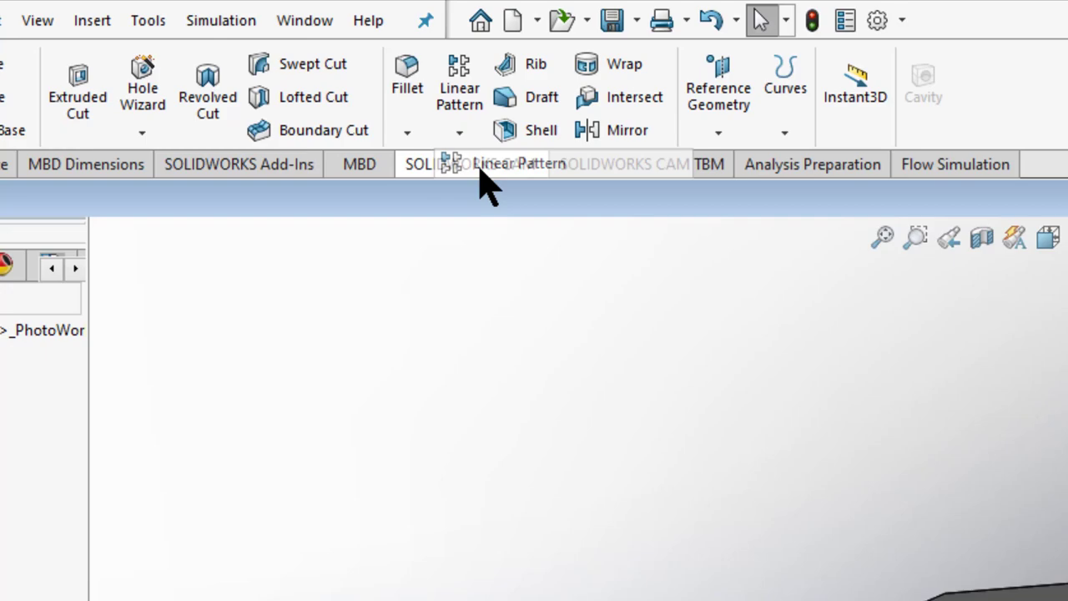
pyautogui.click(459, 83)
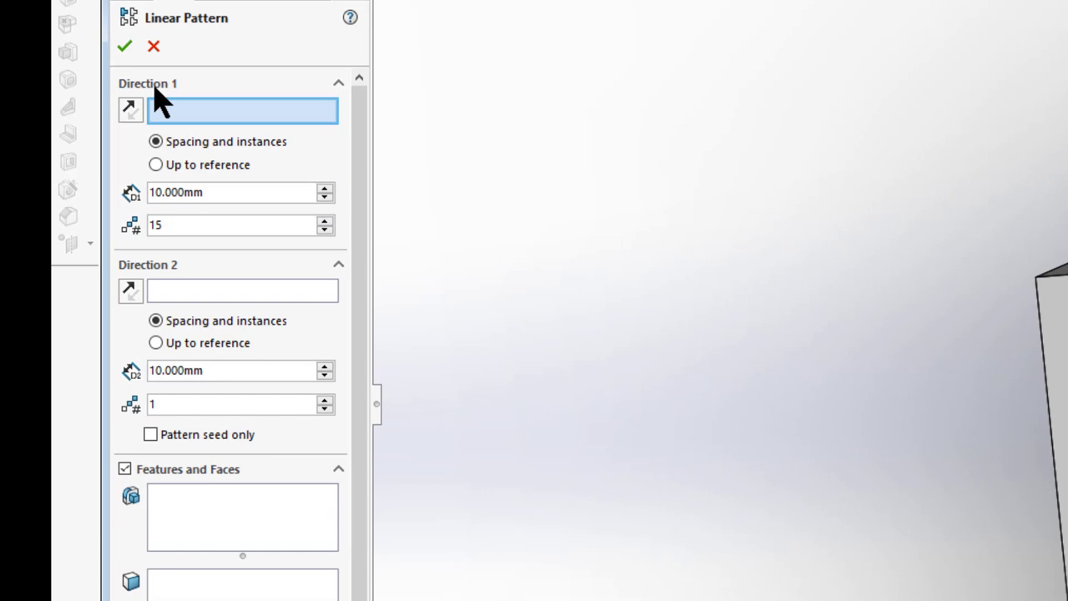
pyautogui.moveTo(170, 125)
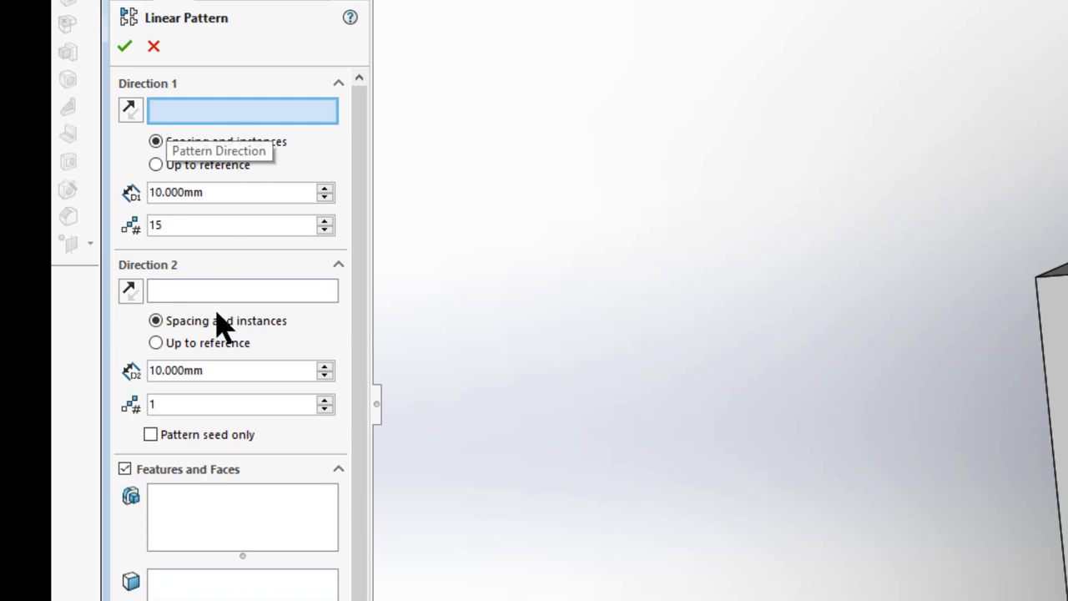
pyautogui.moveTo(215, 314)
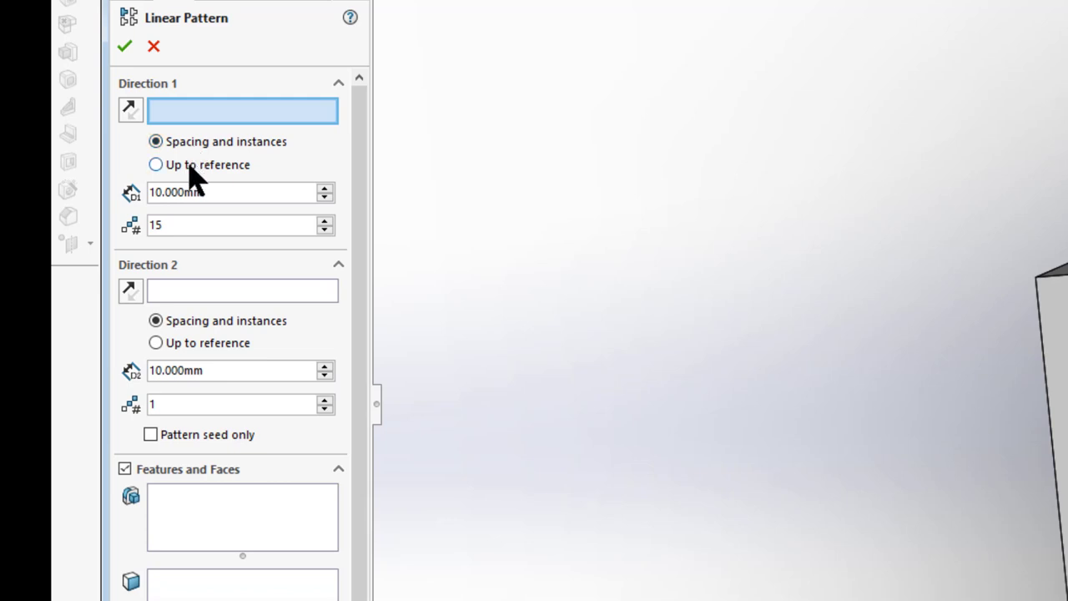
pyautogui.moveTo(194, 371)
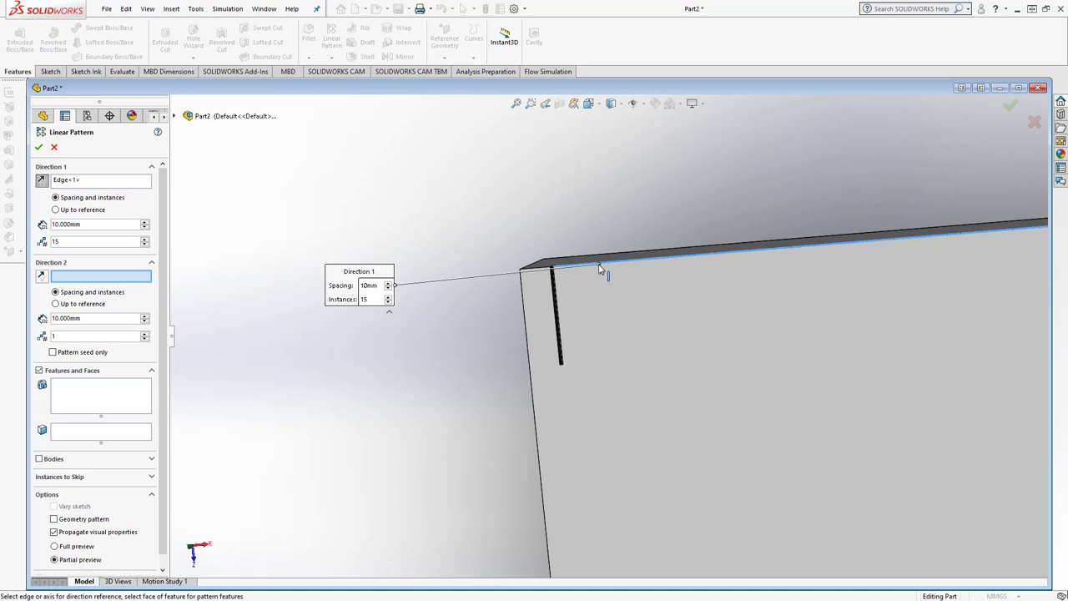
pyautogui.moveTo(42, 240)
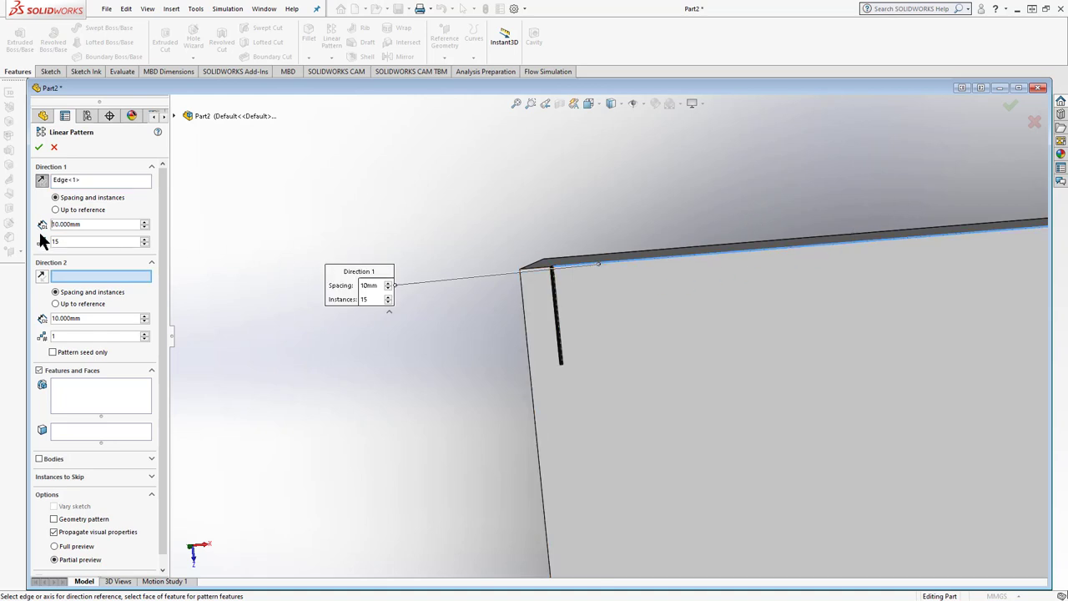
# Set the Direction 1 pattern spacing to 1 mm
pyautogui.tripleClick(97, 224)
pyautogui.write('1')
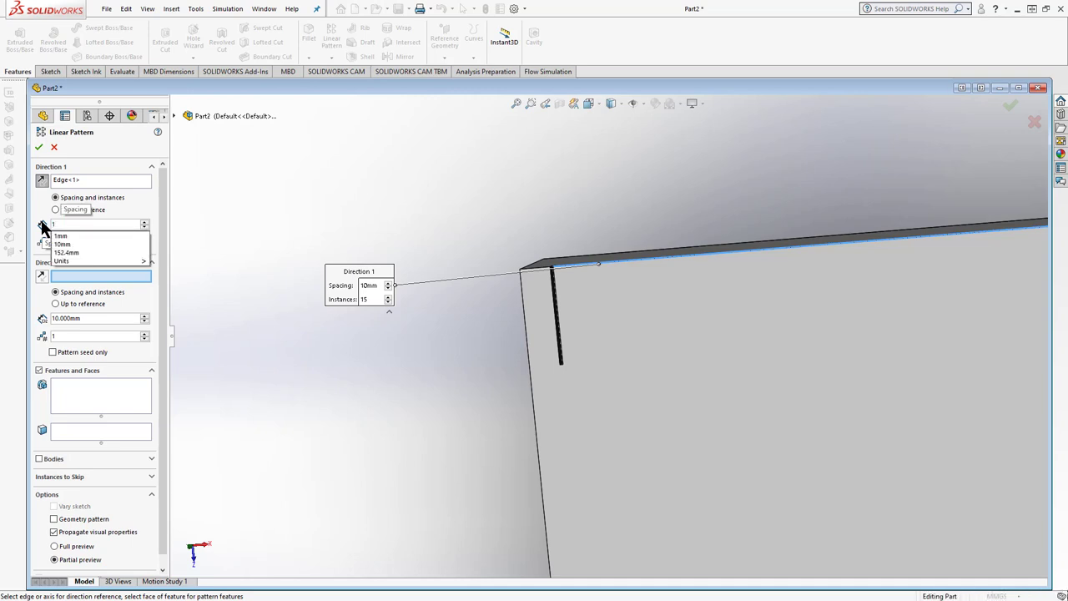
pyautogui.click(60, 234)
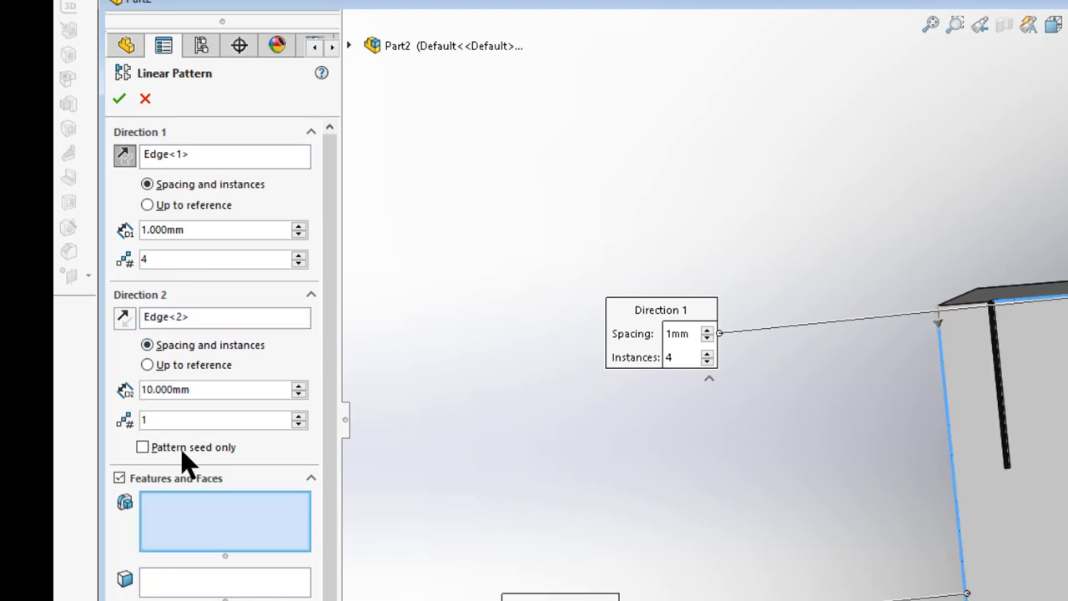
pyautogui.moveTo(183, 454)
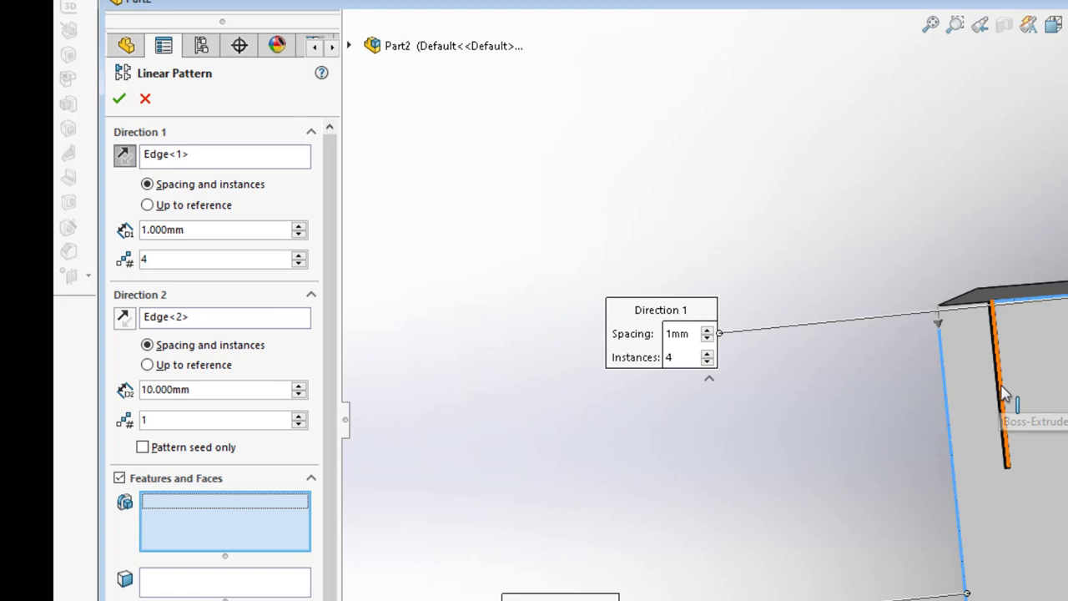
pyautogui.moveTo(353, 58)
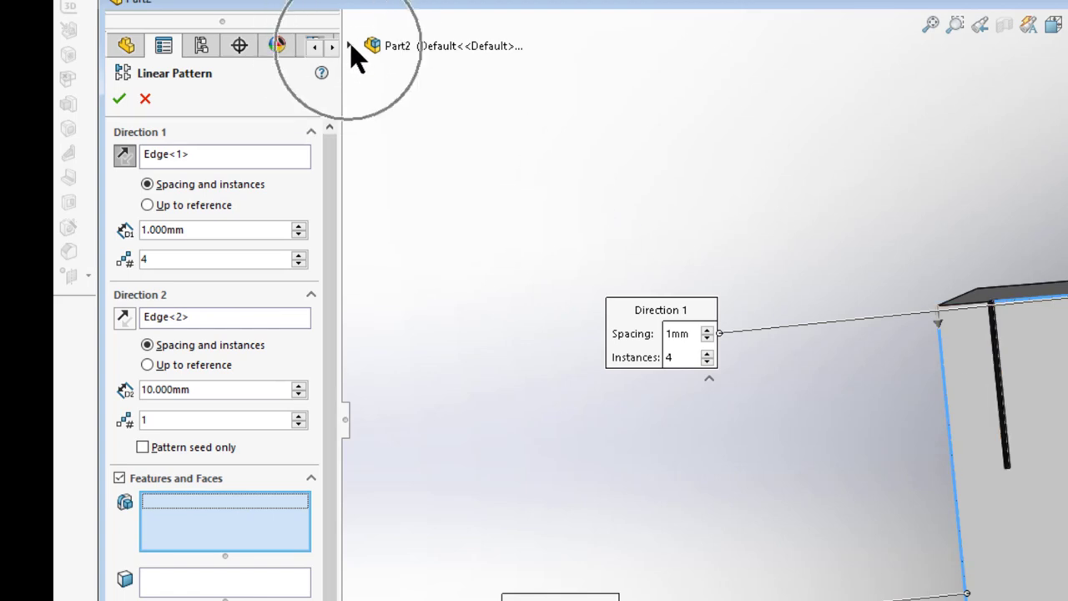
# Choose Cut-Extrude-Thin1 as the patterned feature and show the full four-tick preview
pyautogui.click(349, 47)
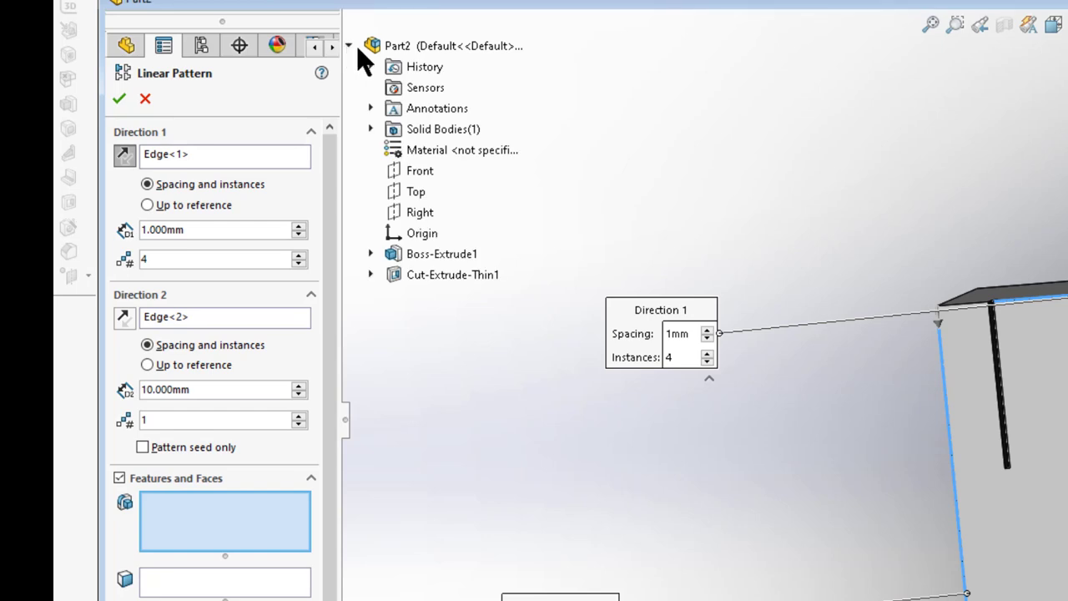
pyautogui.click(452, 274)
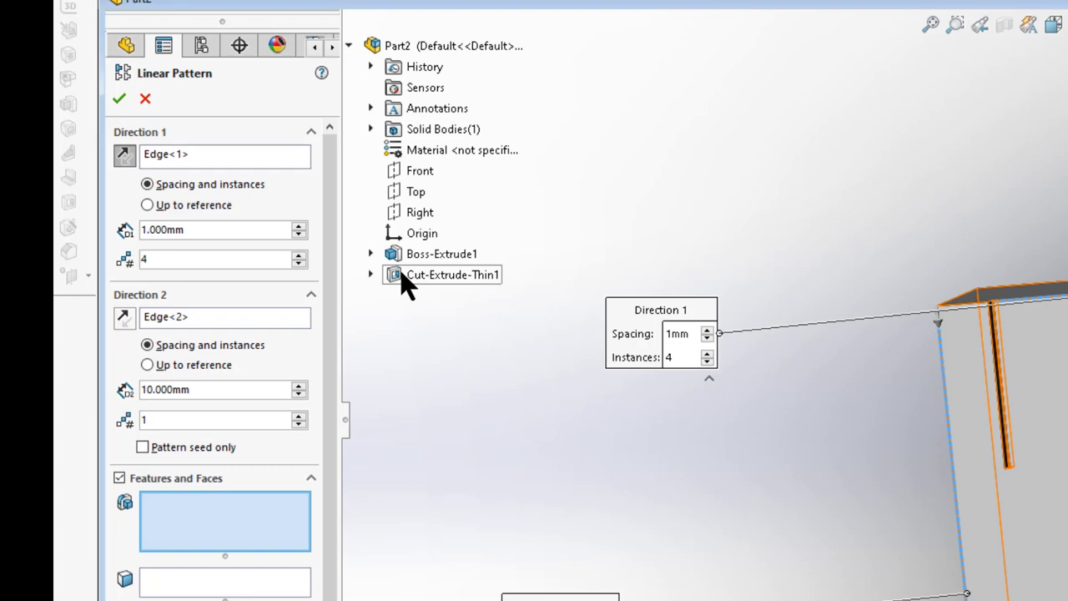
pyautogui.click(452, 274)
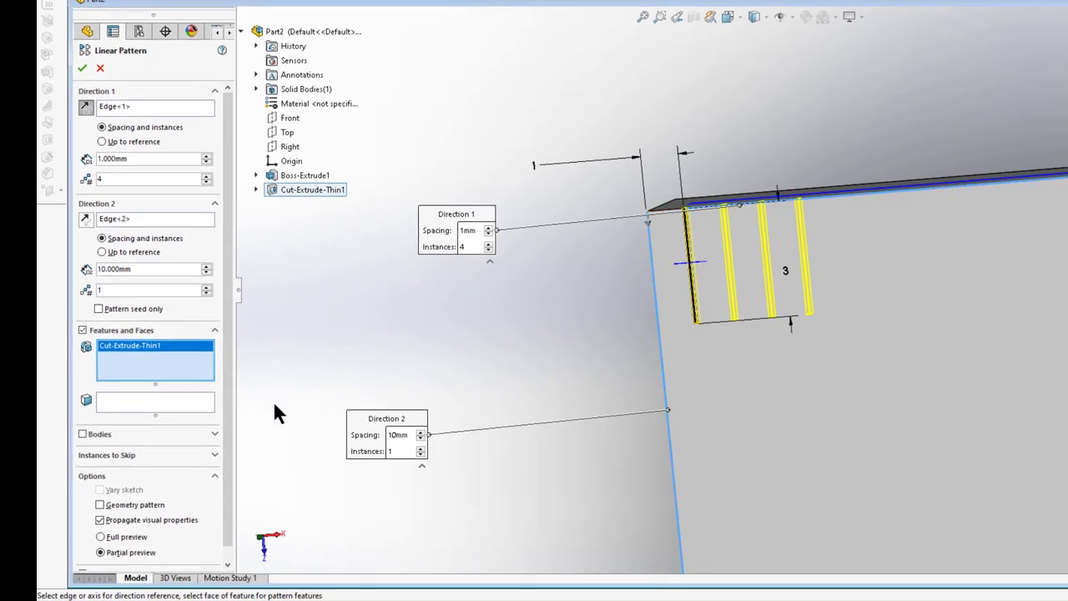
pyautogui.scroll(-3)
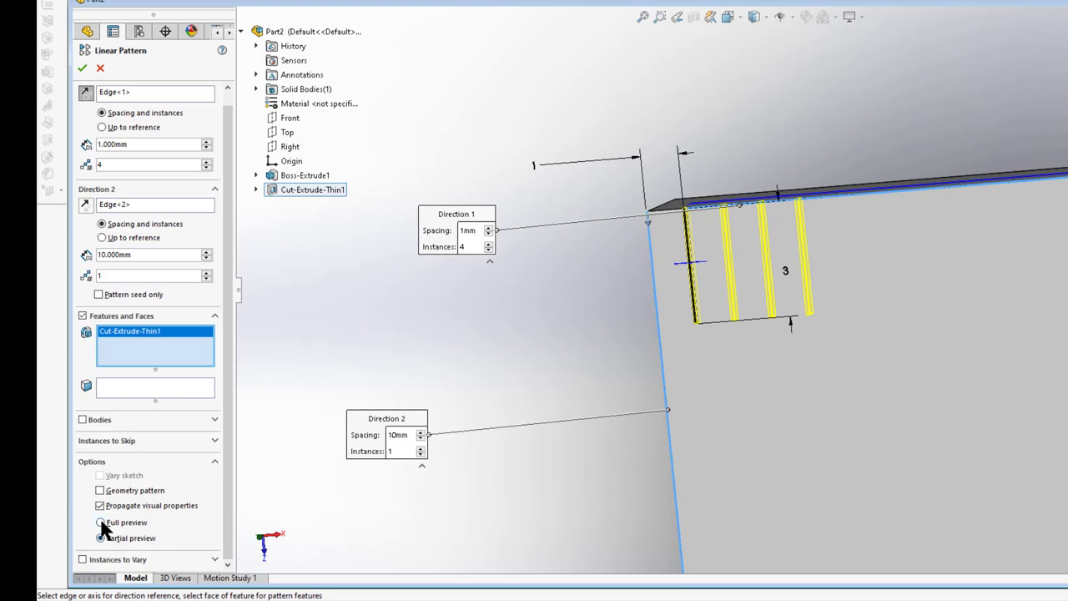
pyautogui.click(101, 520)
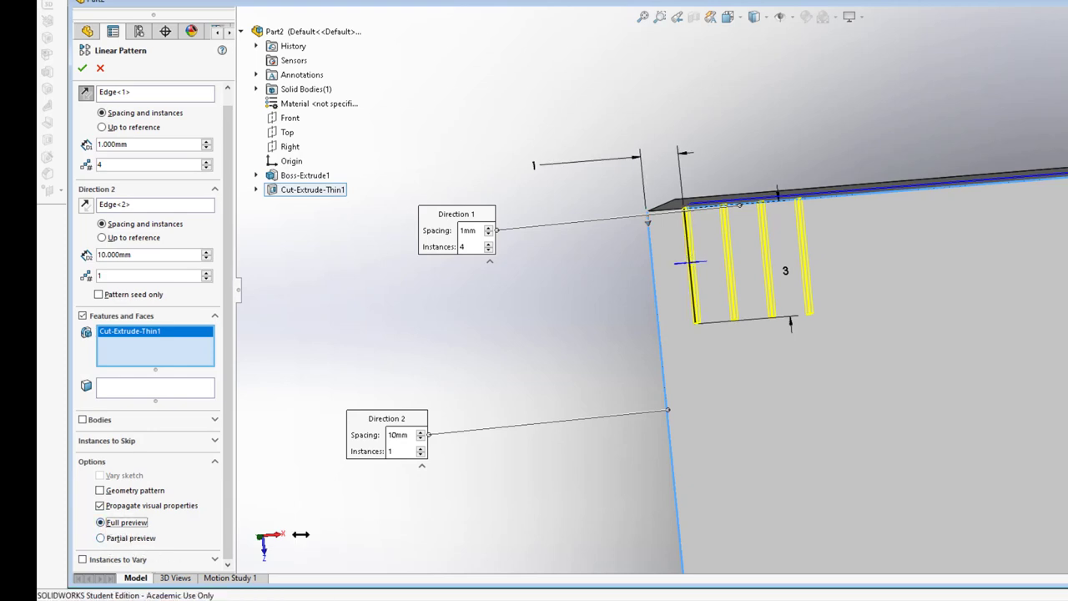
pyautogui.moveTo(234, 534)
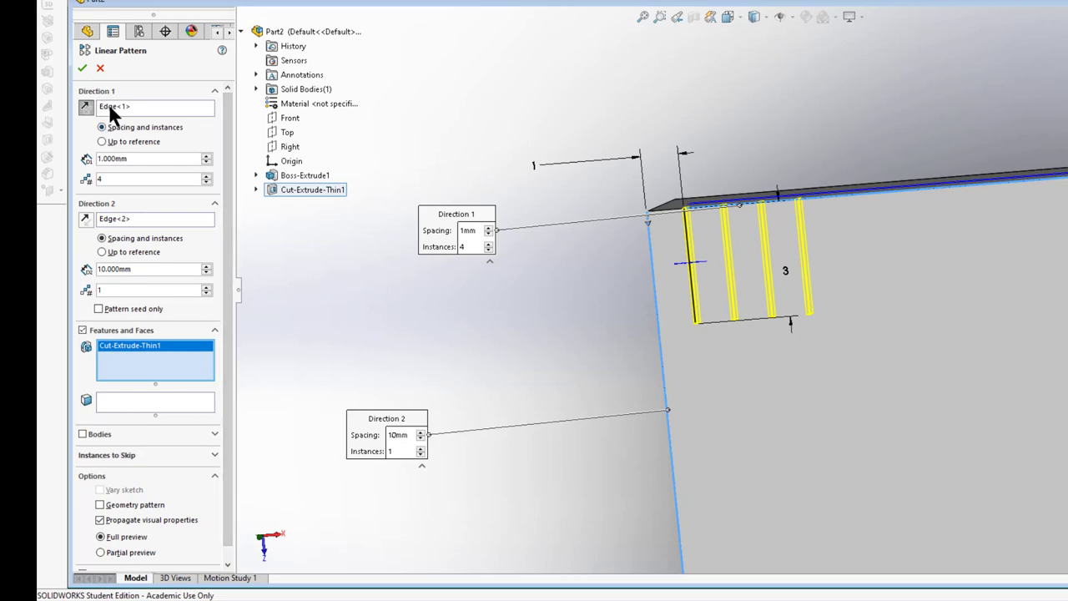
pyautogui.moveTo(894, 197)
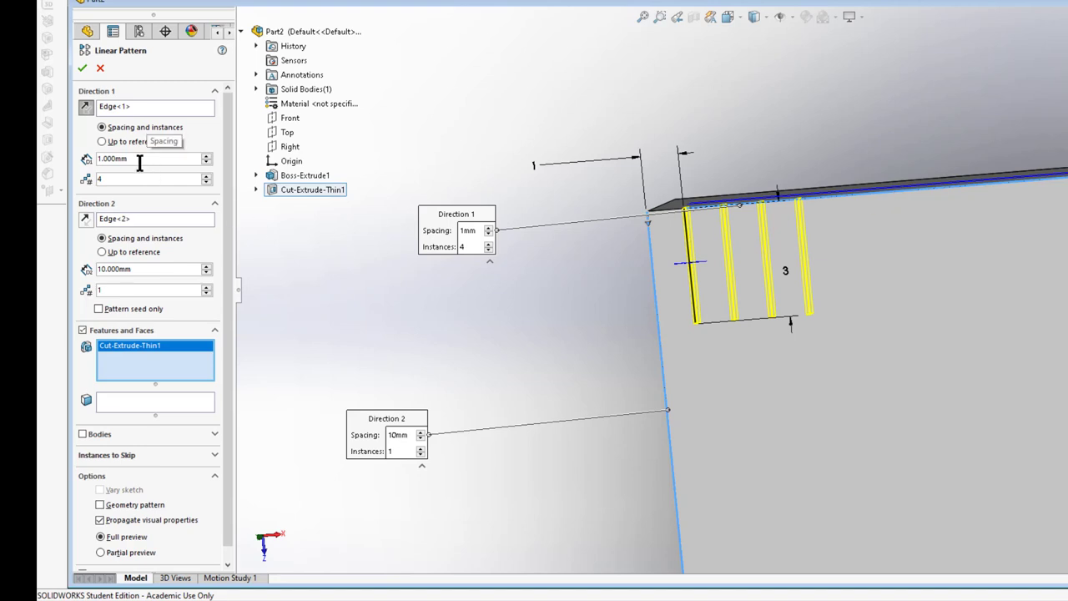
pyautogui.moveTo(130, 247)
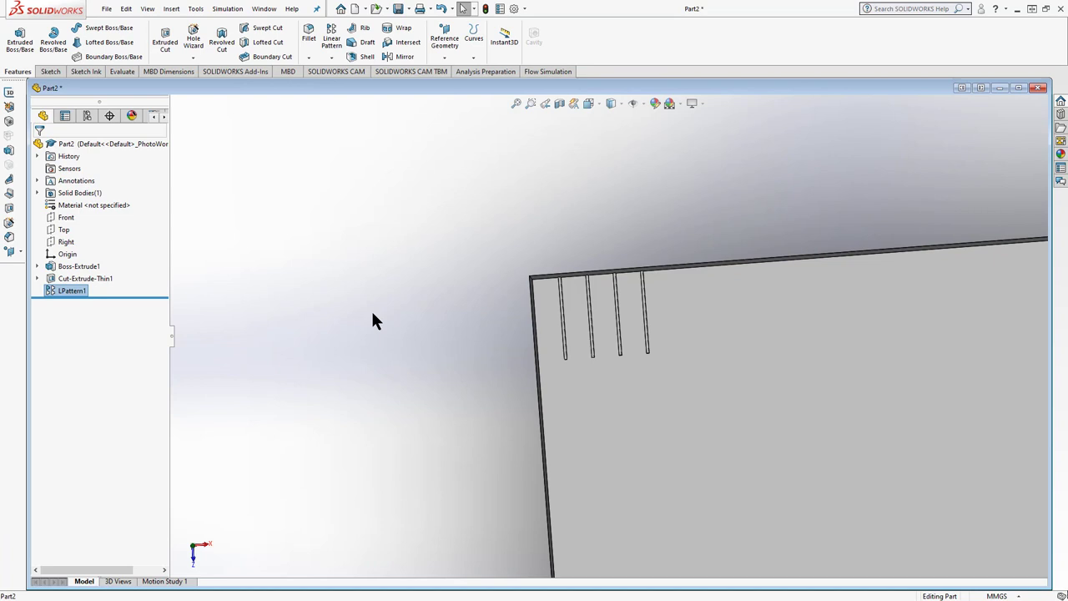
pyautogui.moveTo(182, 141)
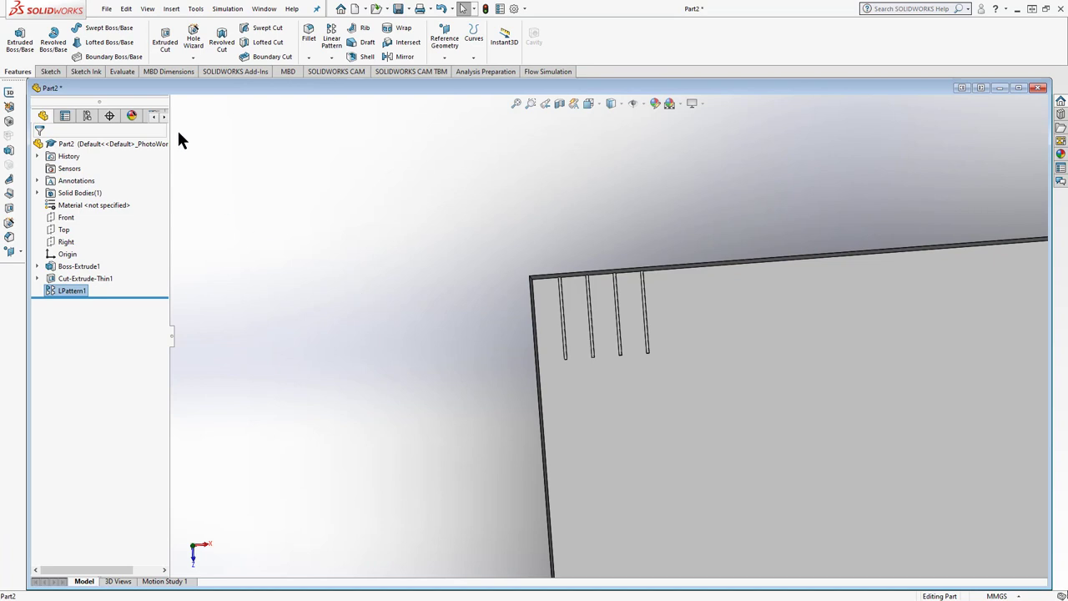
pyautogui.moveTo(200, 109)
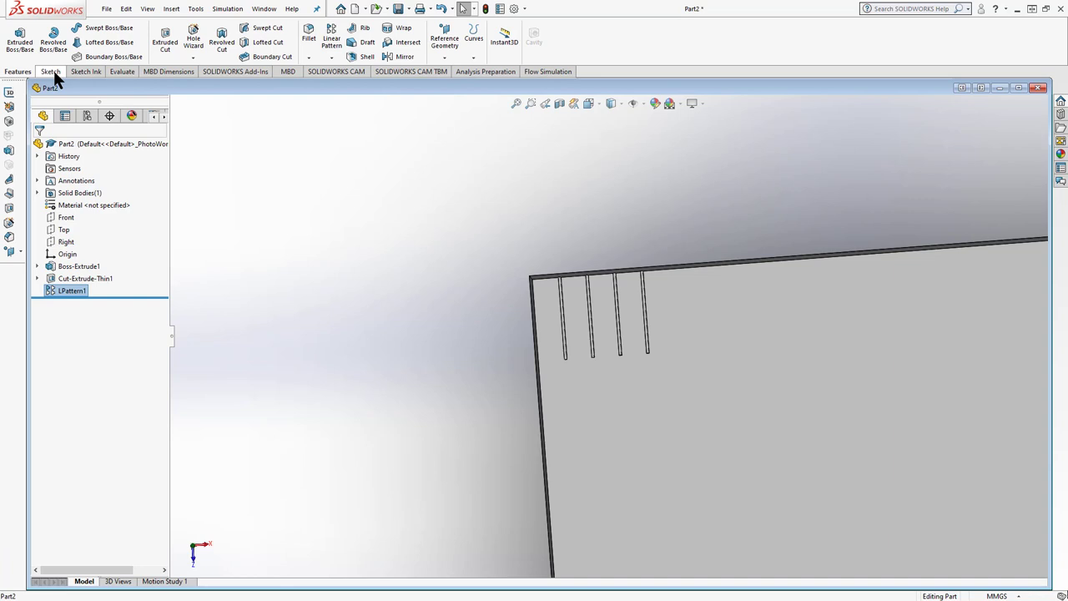
# Draw a longer vertical tick line beside the four grooves and return to the Features tools
pyautogui.click(47, 70)
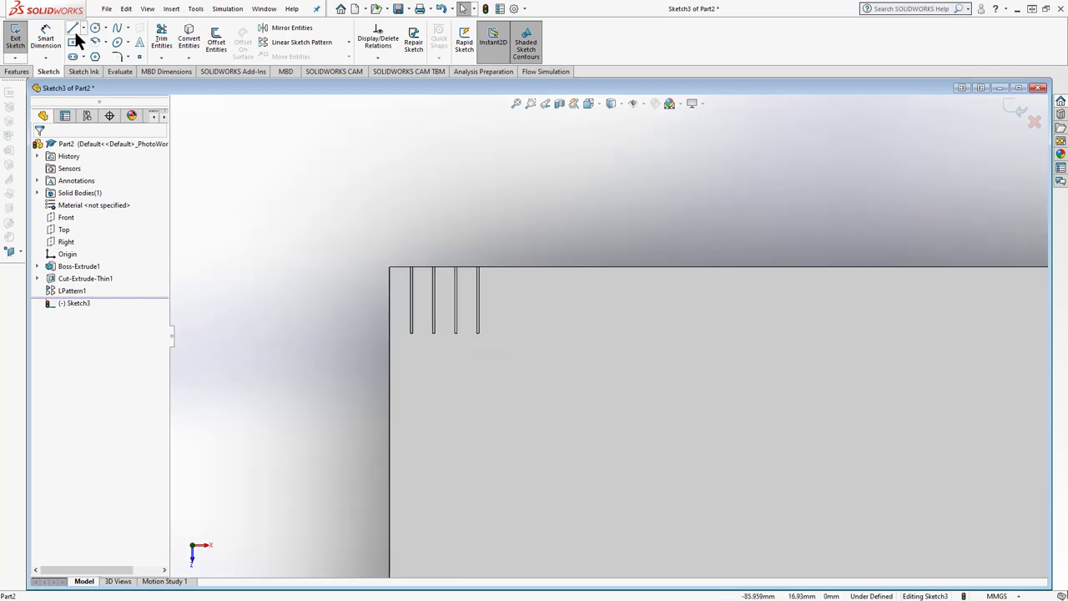
pyautogui.click(73, 27)
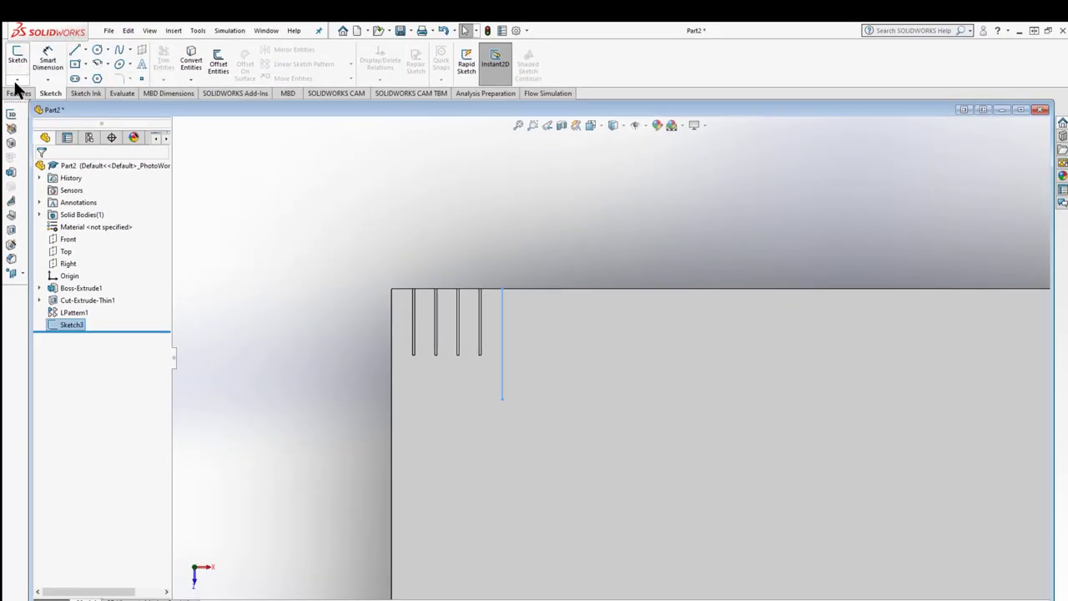
pyautogui.click(18, 93)
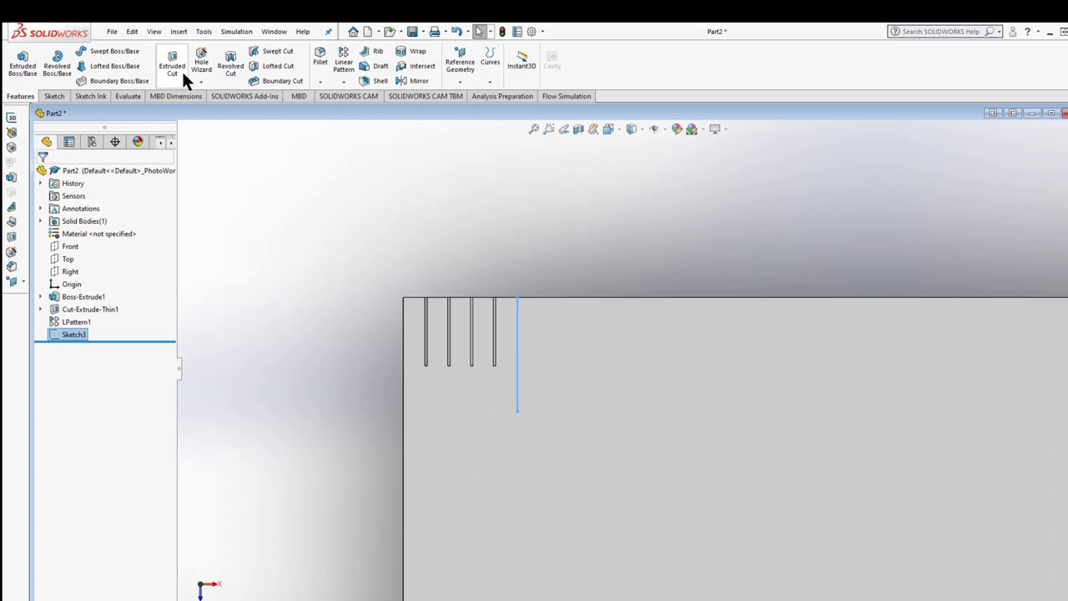
pyautogui.moveTo(257, 98)
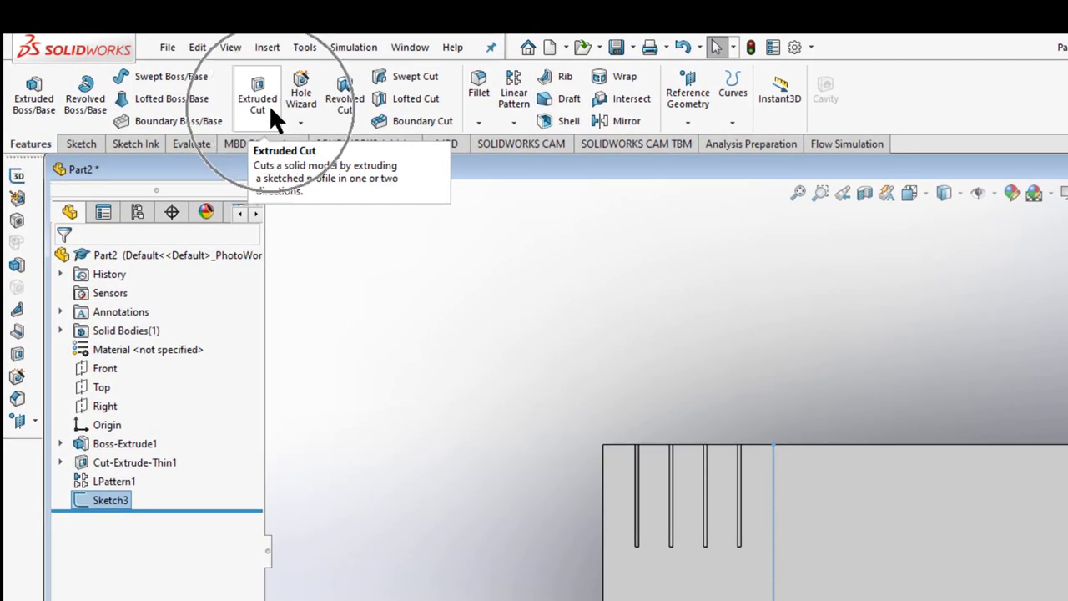
# Cut the long tick line as a 0.100 mm mid-plane thin feature, giving the fifth taller mark
pyautogui.click(257, 92)
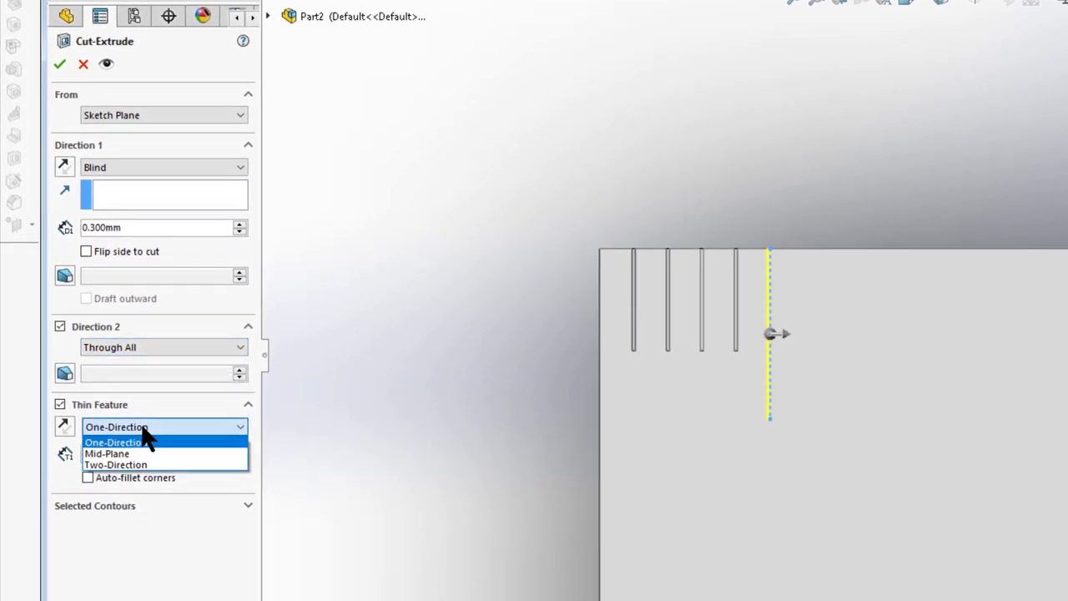
pyautogui.click(107, 454)
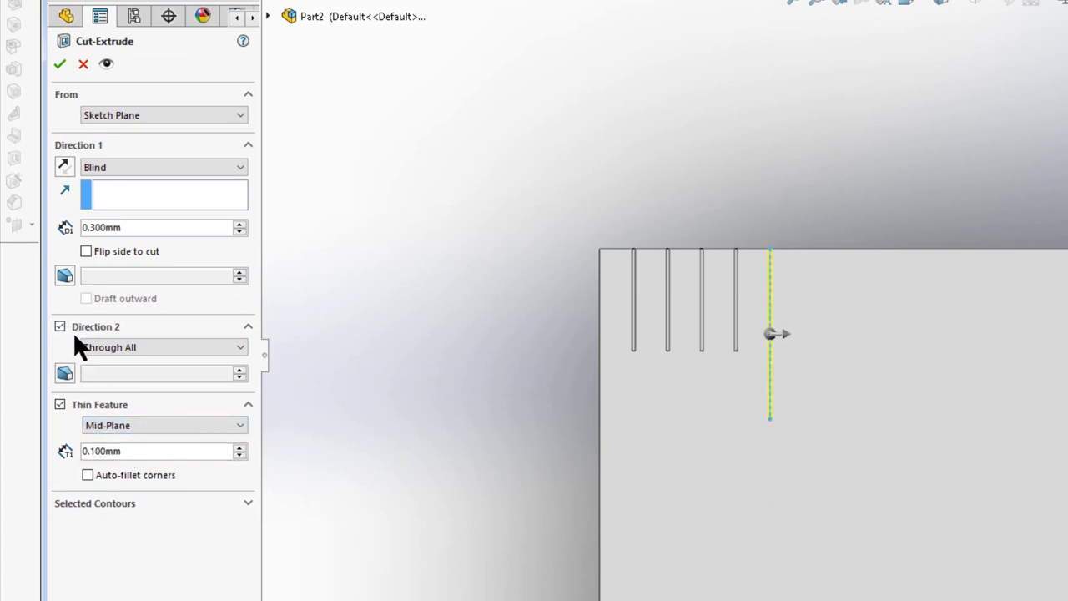
pyautogui.moveTo(734, 376)
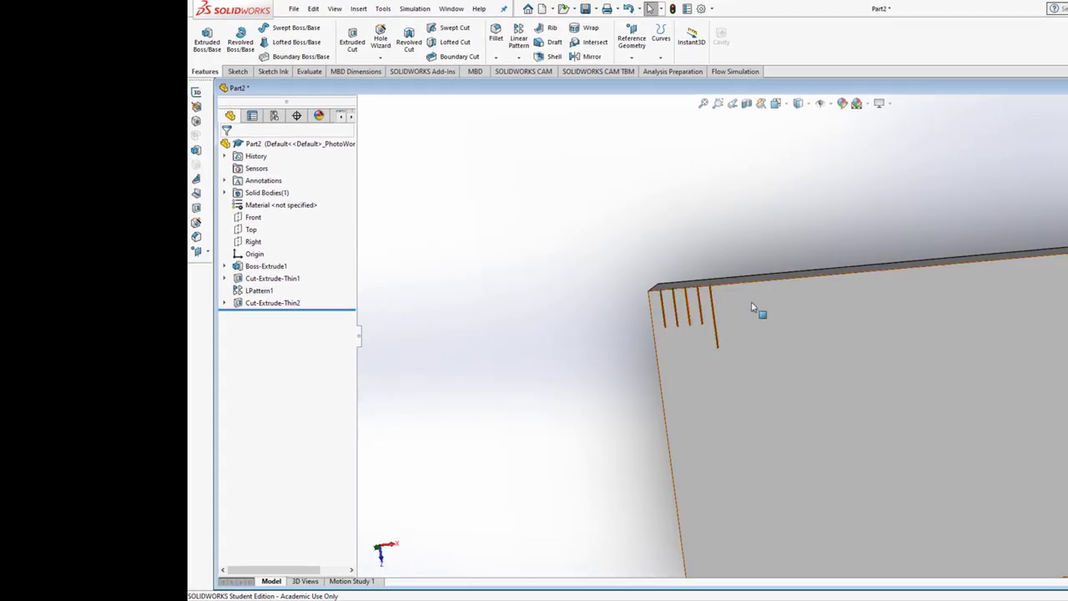
pyautogui.click(272, 303)
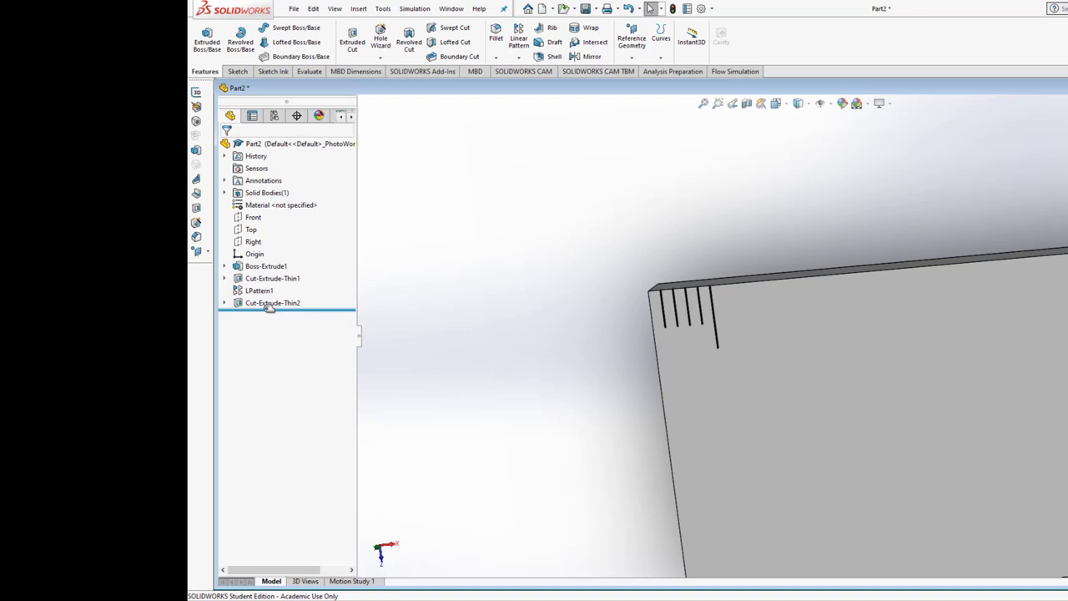
# Pattern LPattern1 along the top edge at 5 mm spacing with 2 instances for a second group of short ticks
pyautogui.click(259, 290)
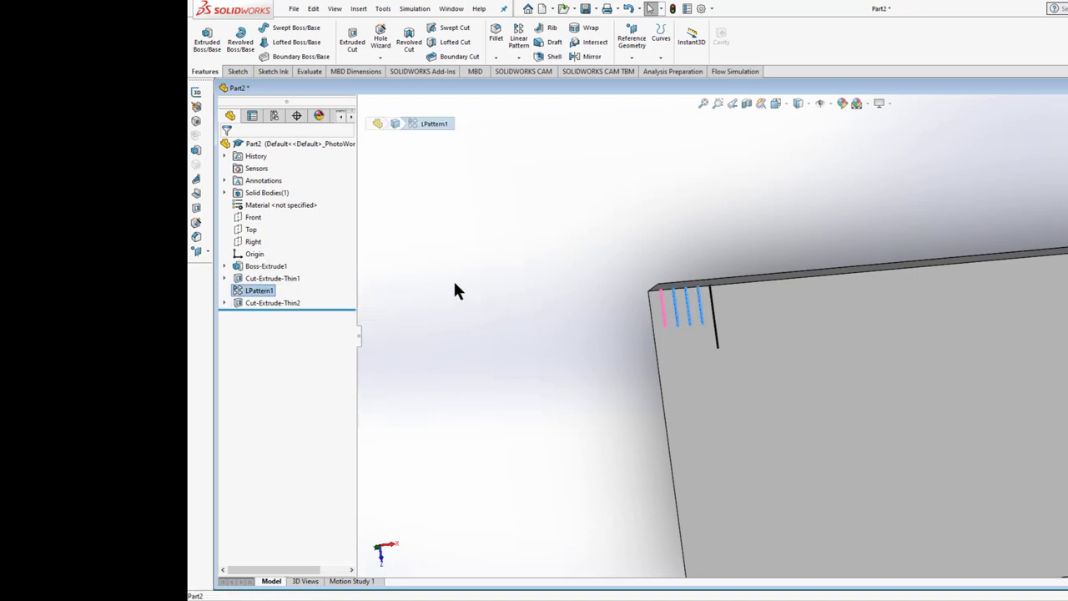
pyautogui.moveTo(518, 42)
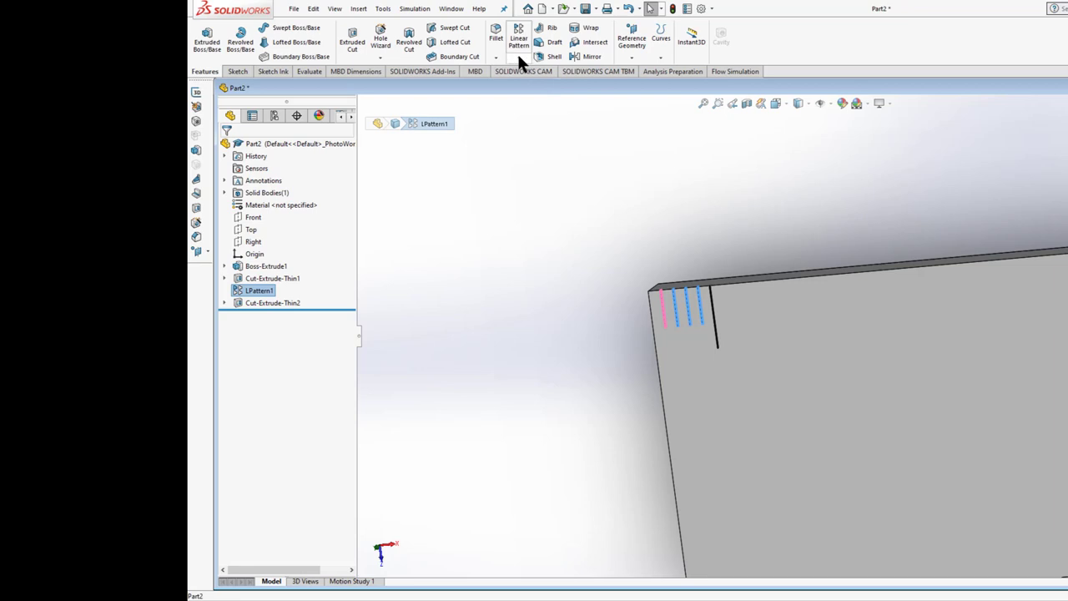
pyautogui.moveTo(517, 40)
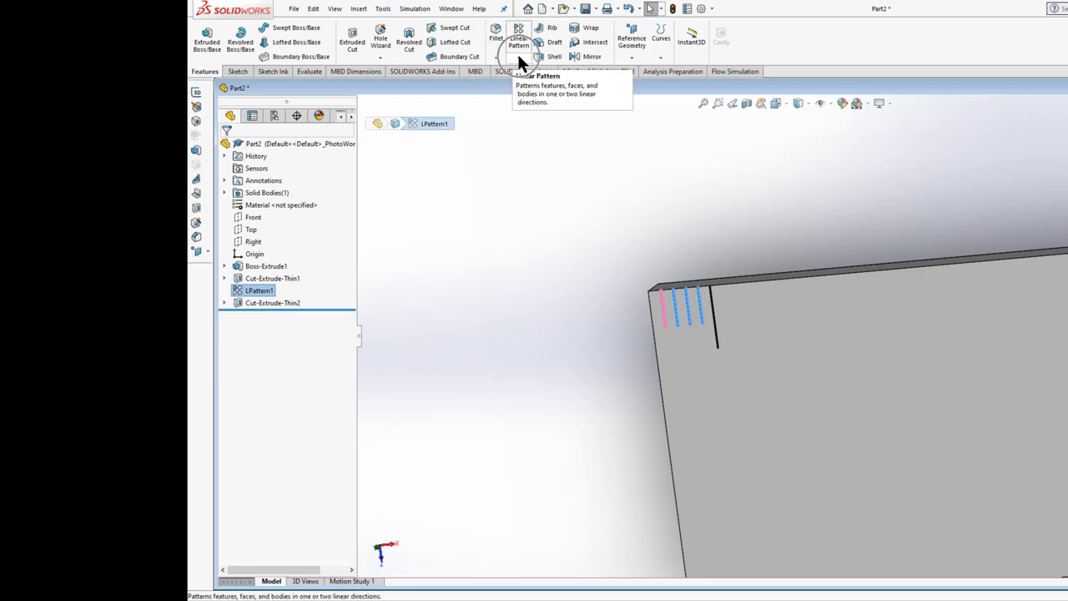
pyautogui.click(527, 46)
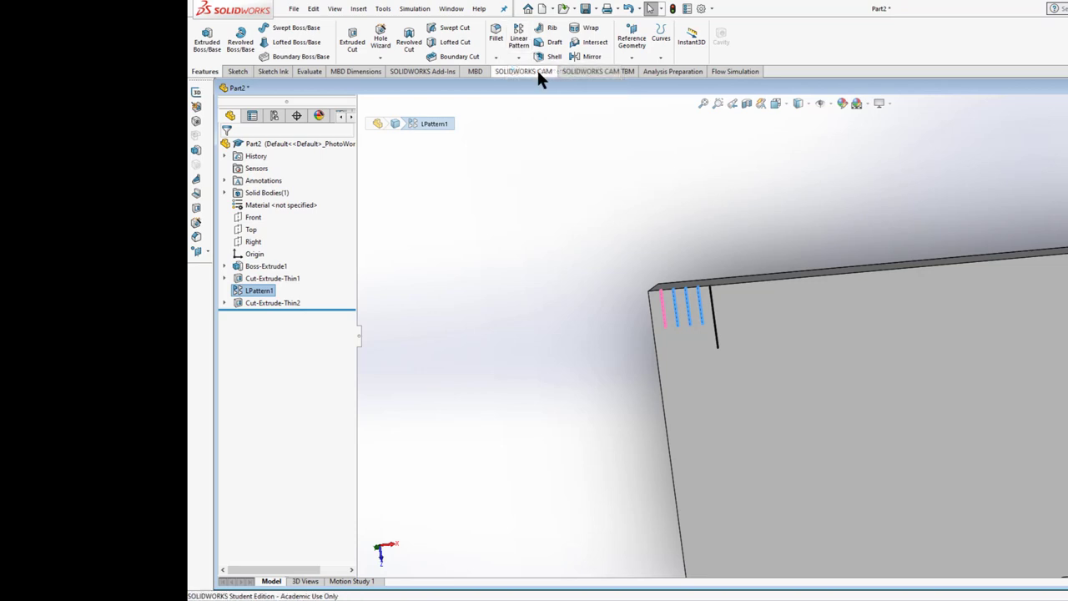
pyautogui.doubleClick(260, 291)
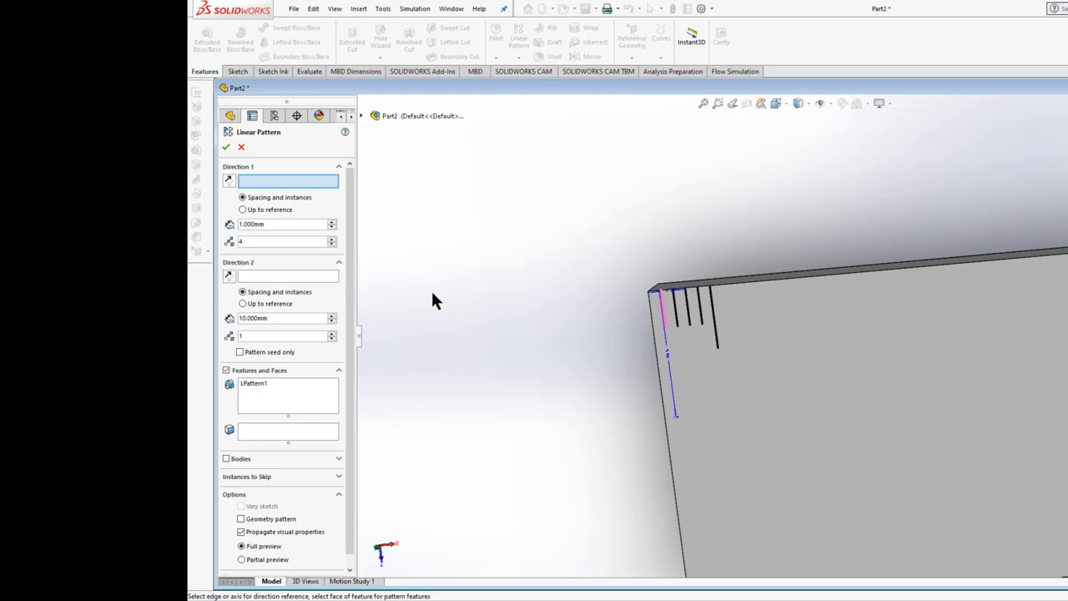
pyautogui.moveTo(738, 287)
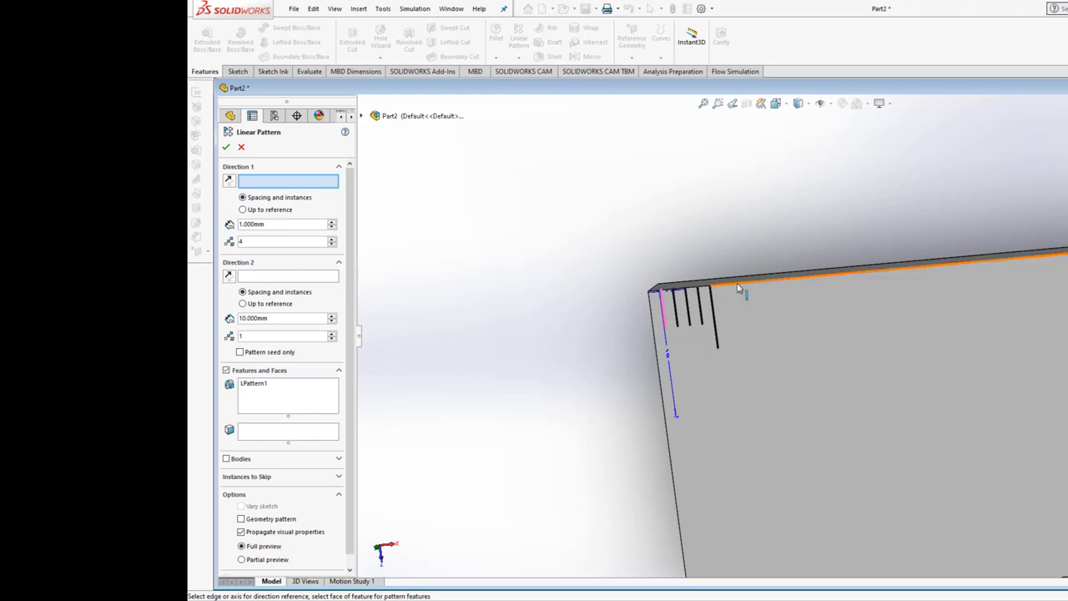
pyautogui.click(834, 275)
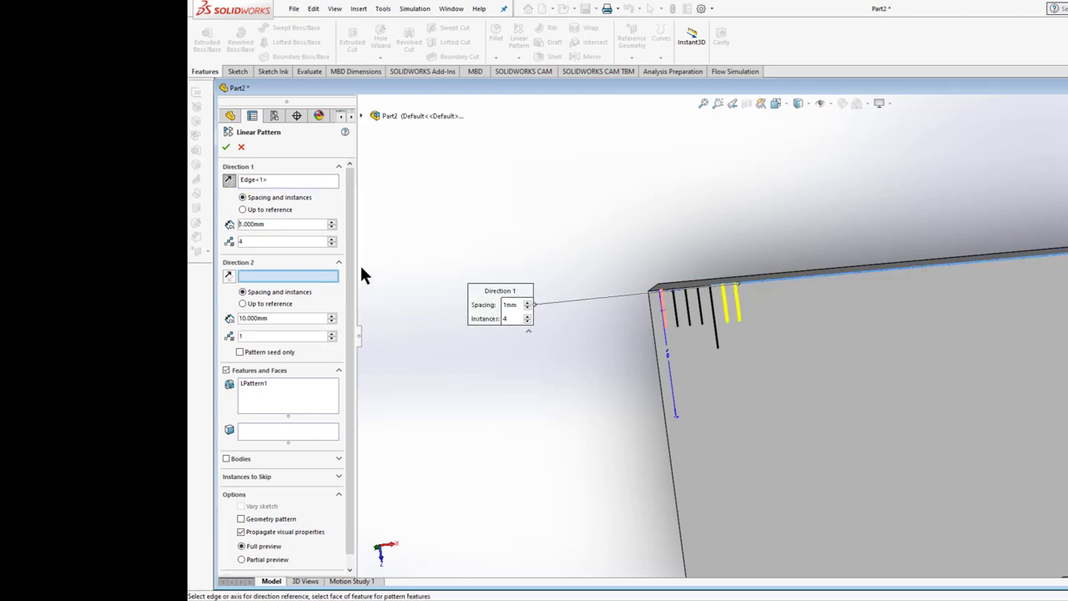
pyautogui.moveTo(659, 417)
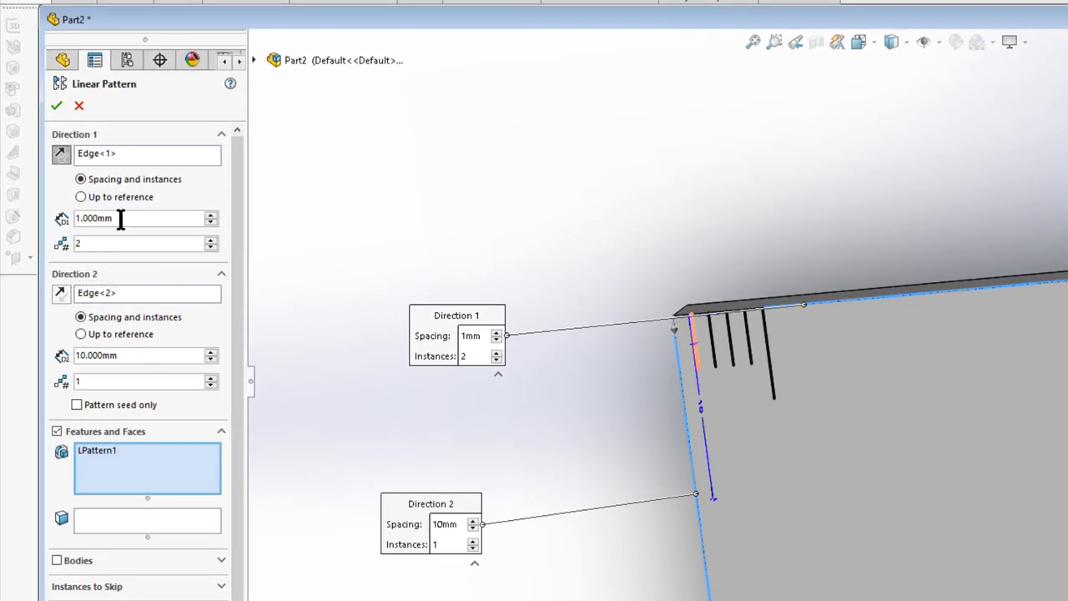
pyautogui.tripleClick(125, 217)
pyautogui.write('5.000')
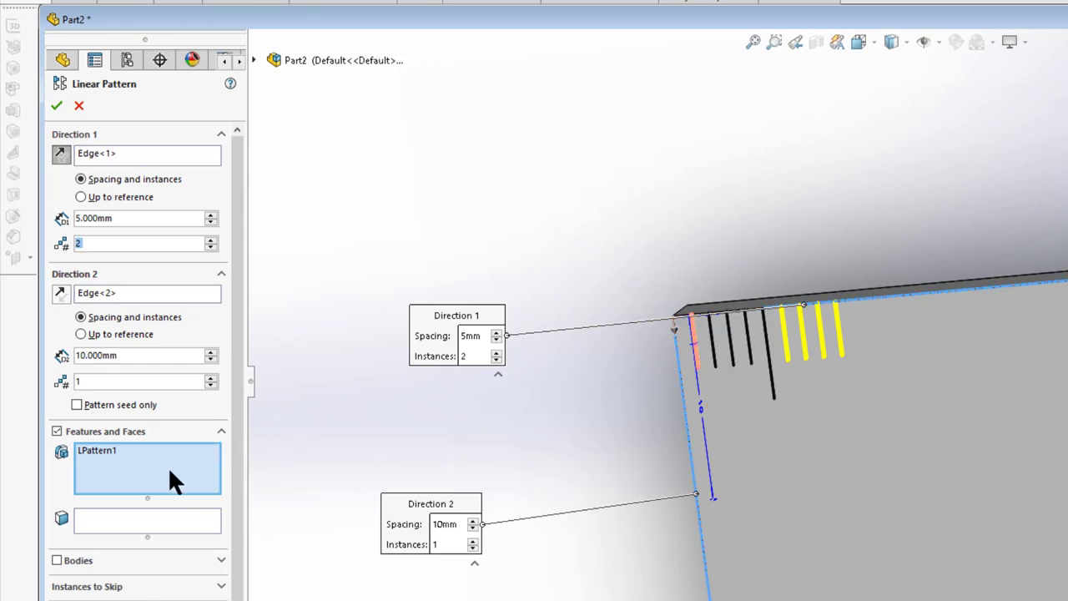
pyautogui.moveTo(258, 70)
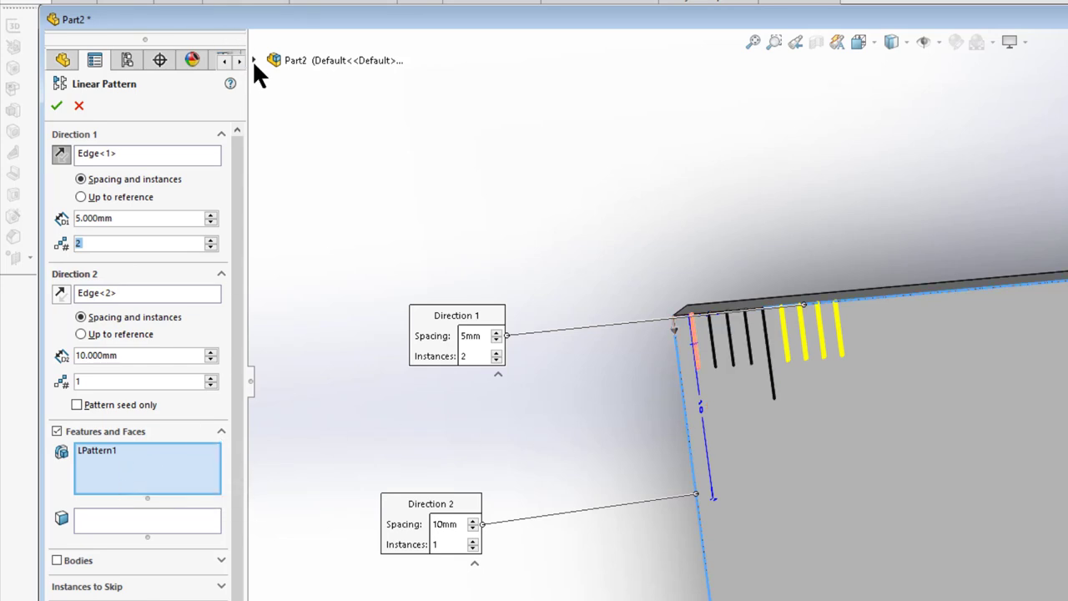
pyautogui.click(254, 60)
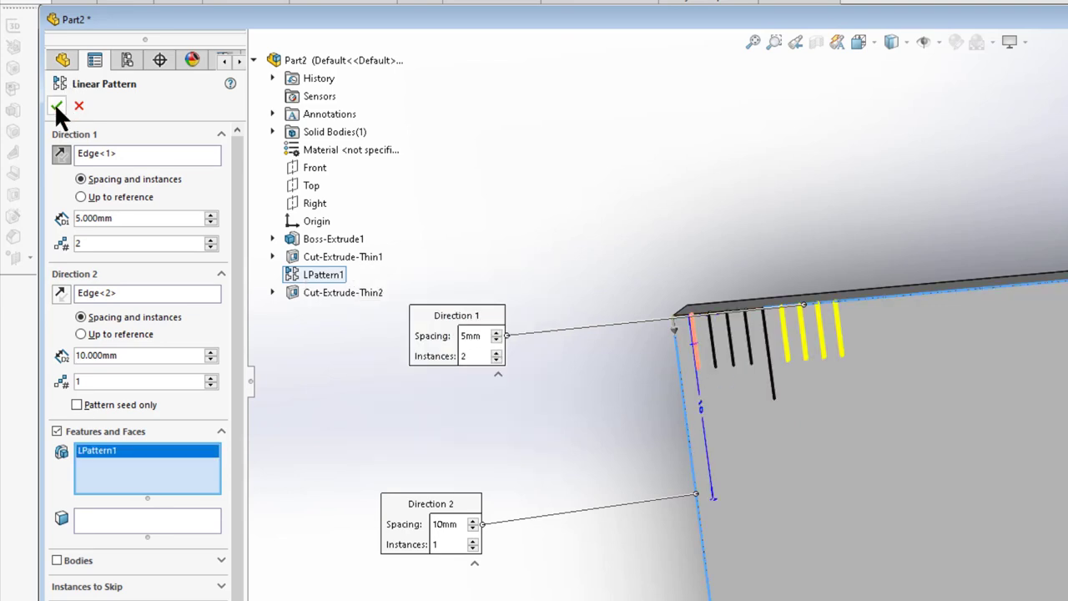
pyautogui.click(57, 107)
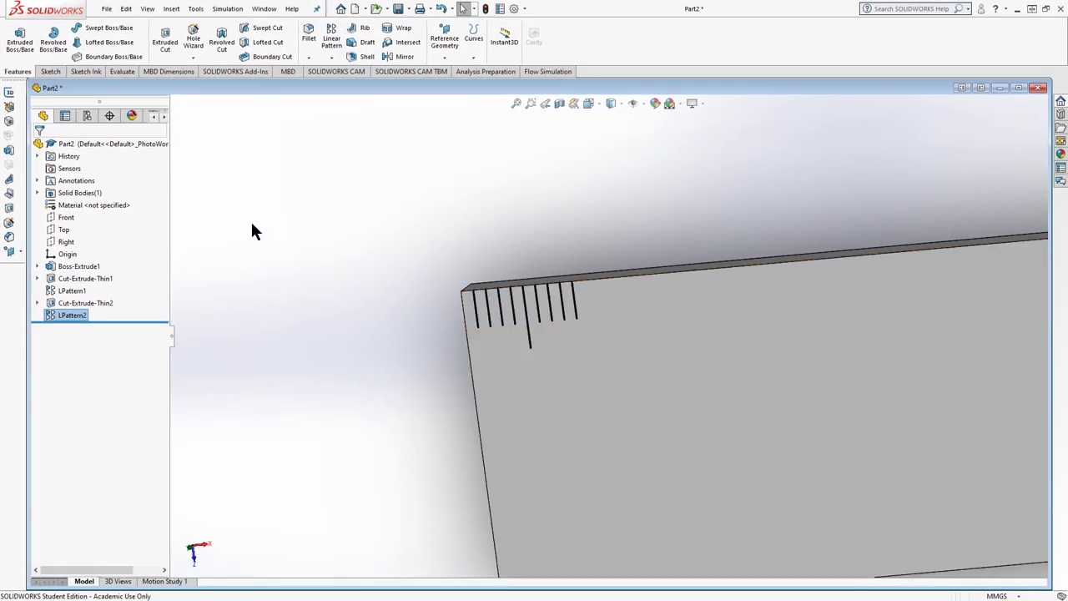
pyautogui.moveTo(160, 317)
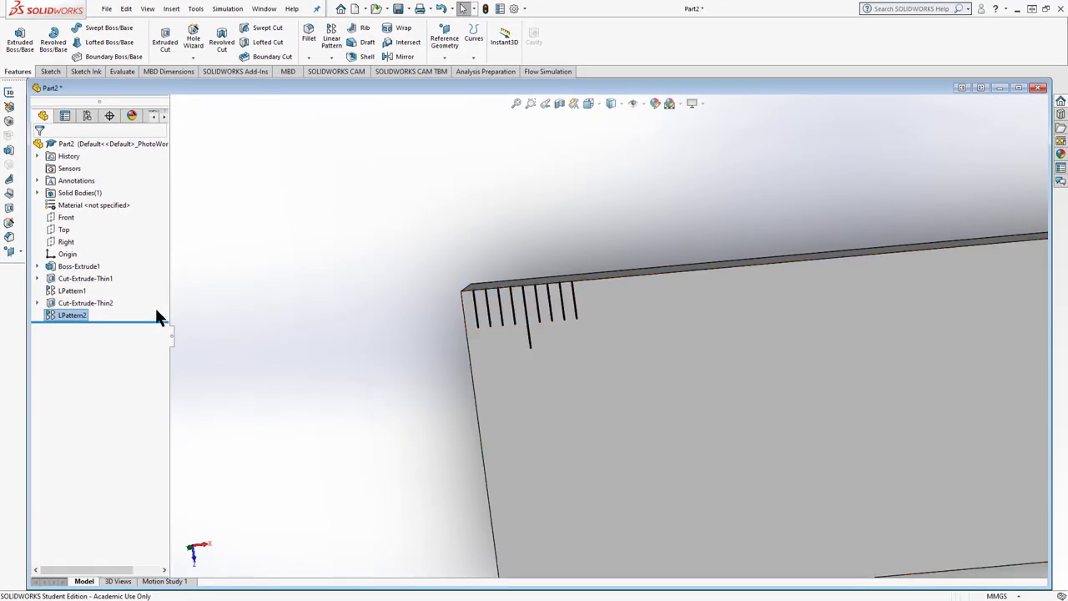
pyautogui.moveTo(130, 115)
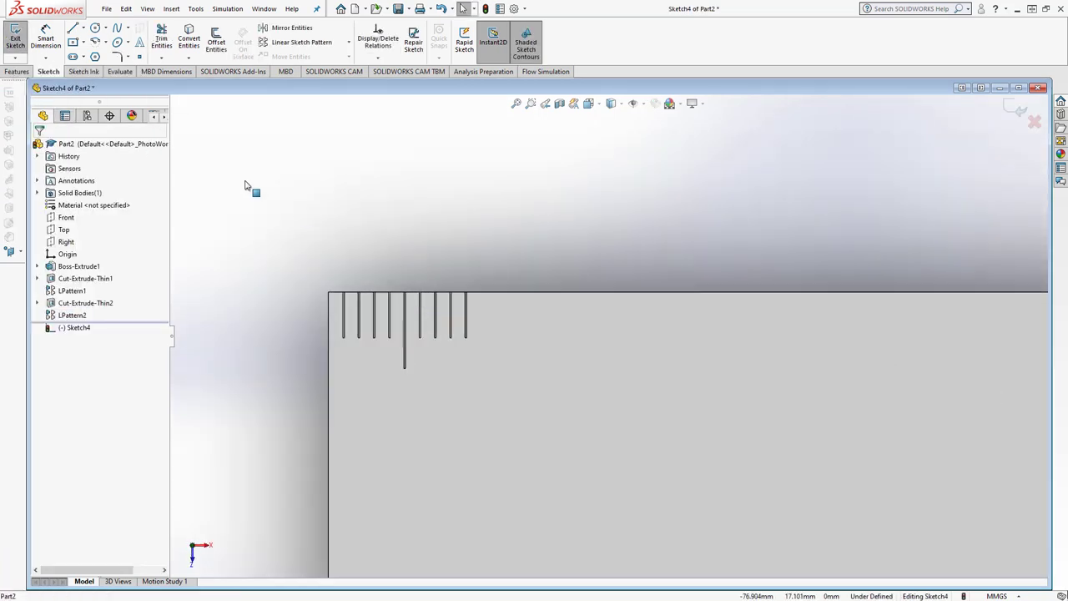
# Sketch a vertical tick line 7.5 mm long, dimensioned 10 mm from the ruler's left end
pyautogui.click(74, 27)
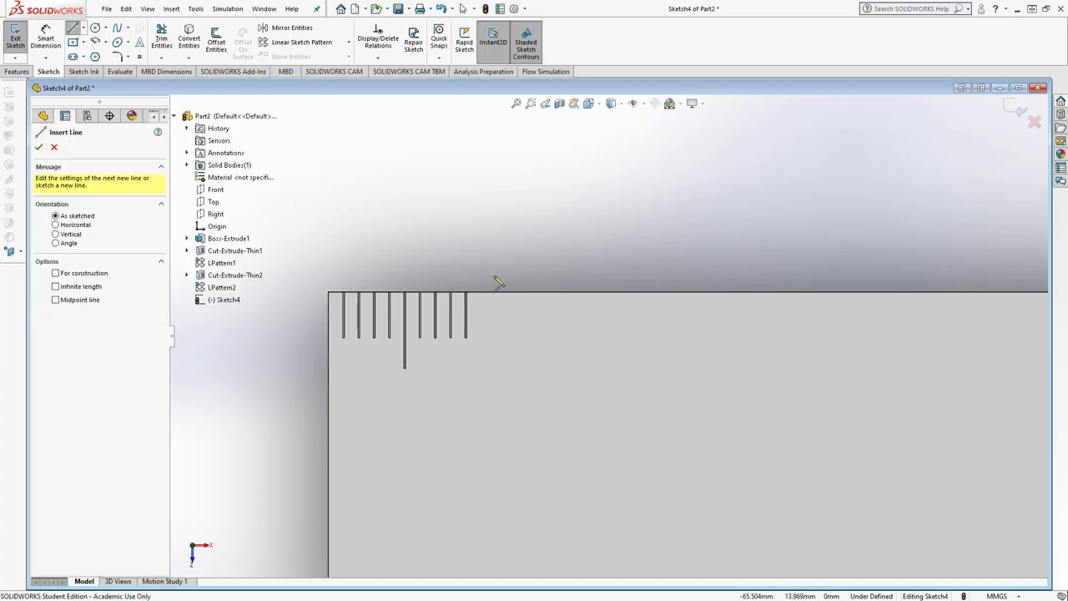
pyautogui.moveTo(491, 304)
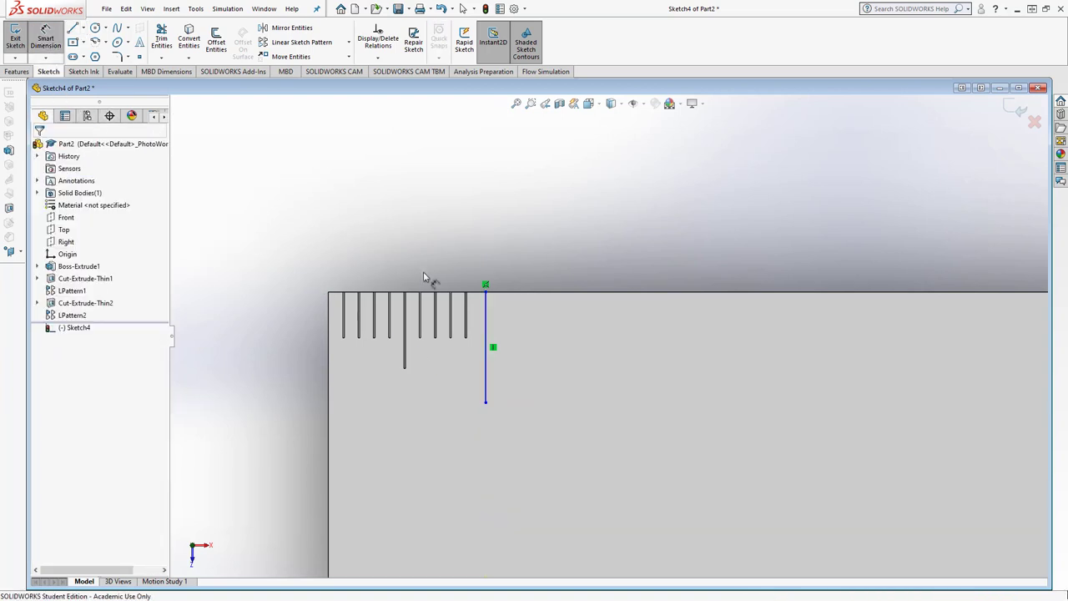
pyautogui.click(485, 345)
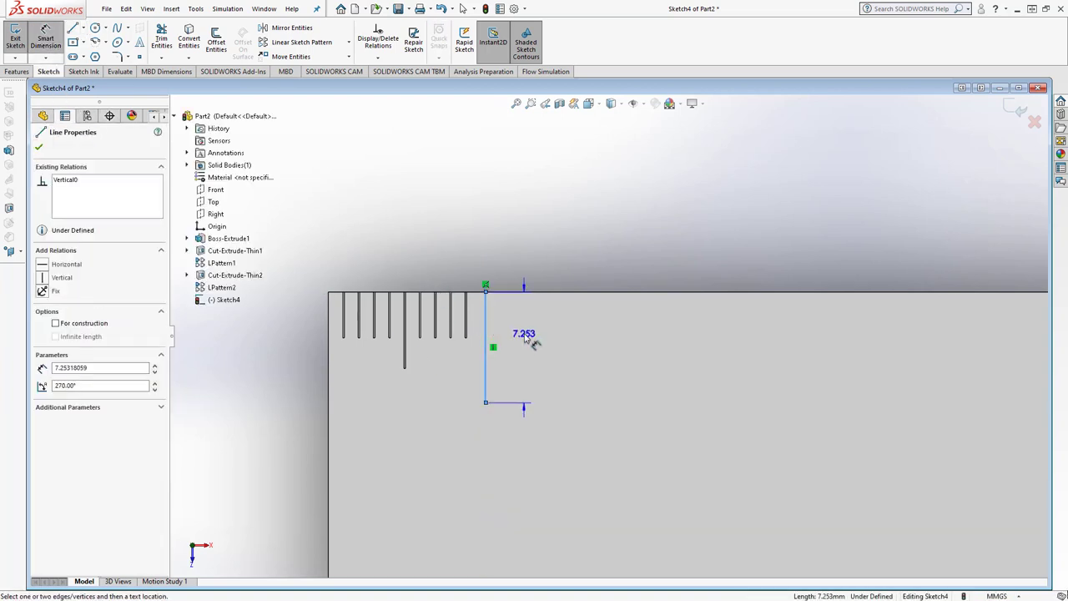
pyautogui.click(524, 333)
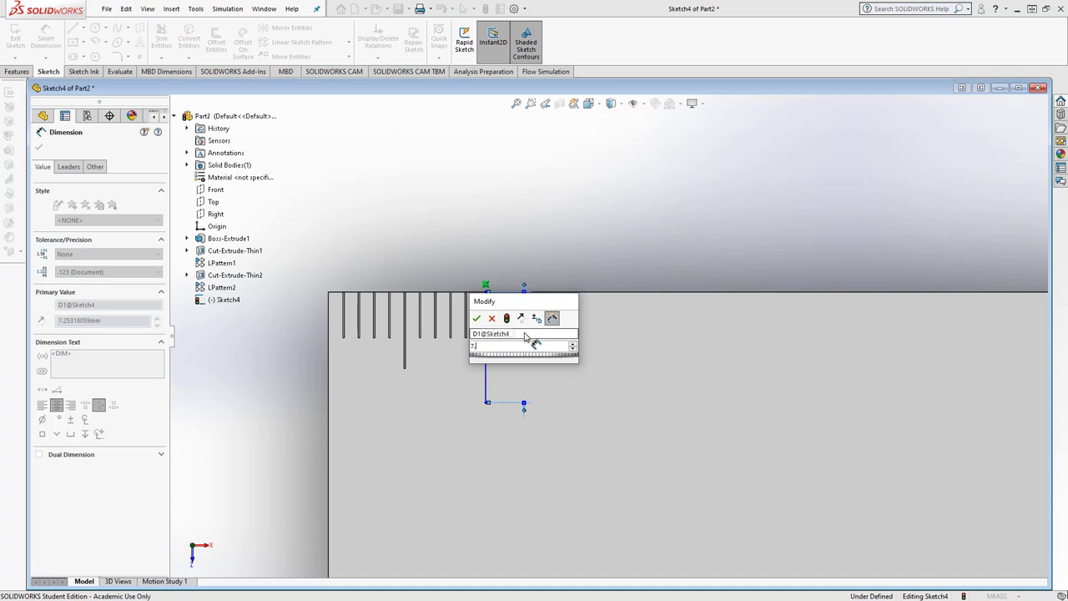
pyautogui.click(475, 317)
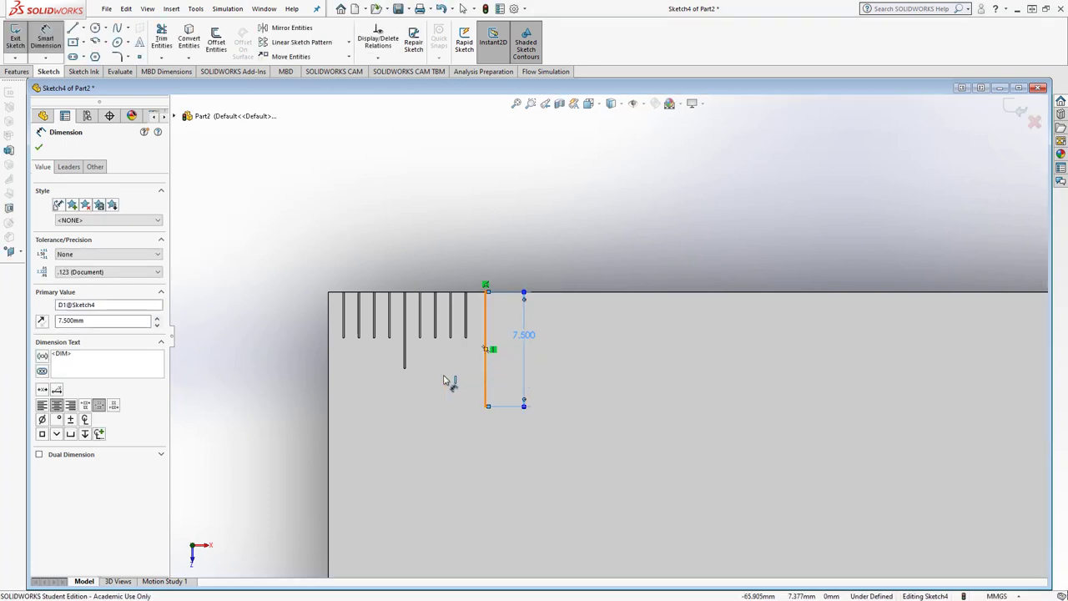
pyautogui.click(38, 147)
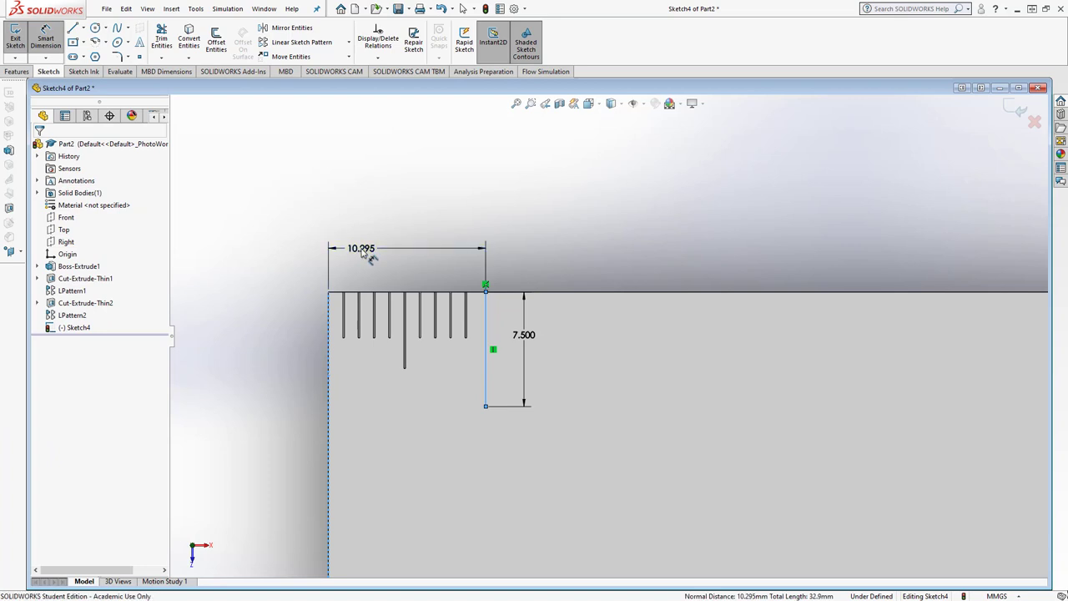
pyautogui.click(361, 247)
pyautogui.write('10')
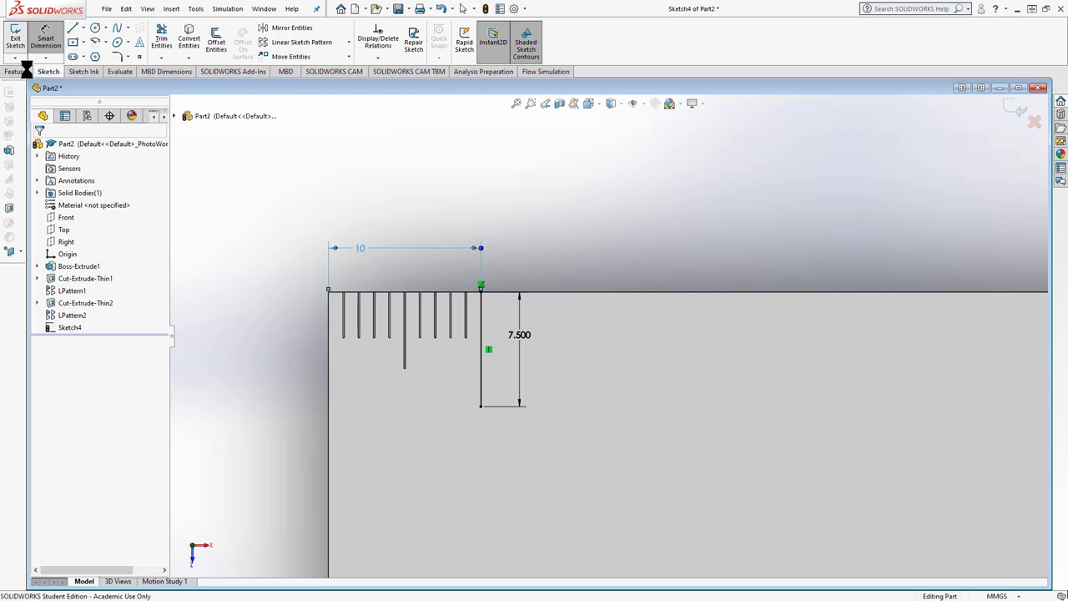
# Begin an Extruded Cut of the 10 mm tick sketch as a thin feature set to Mid-Plane
pyautogui.click(17, 70)
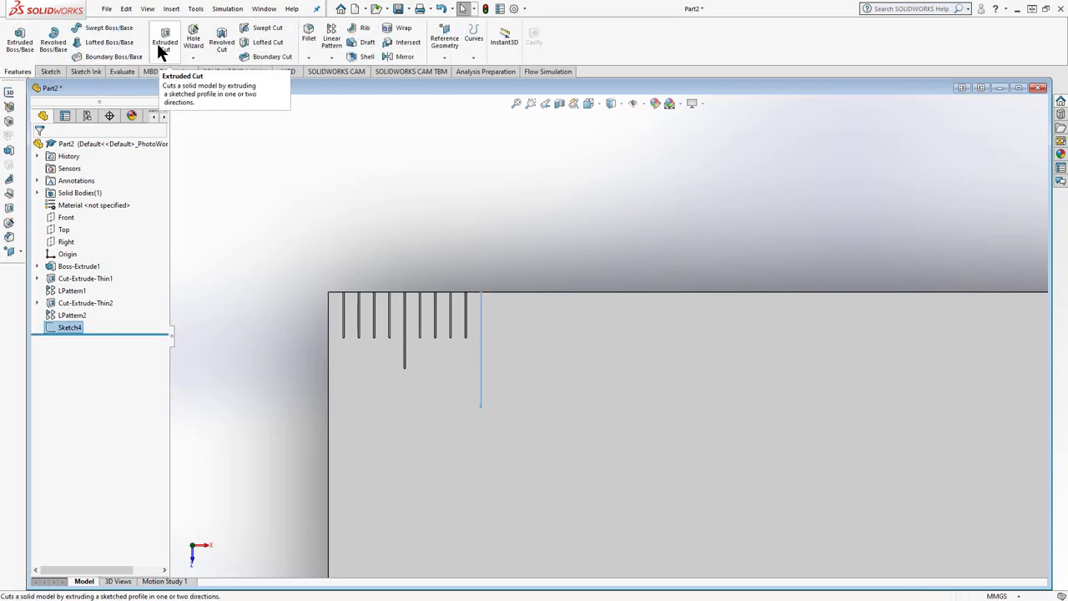
pyautogui.click(163, 42)
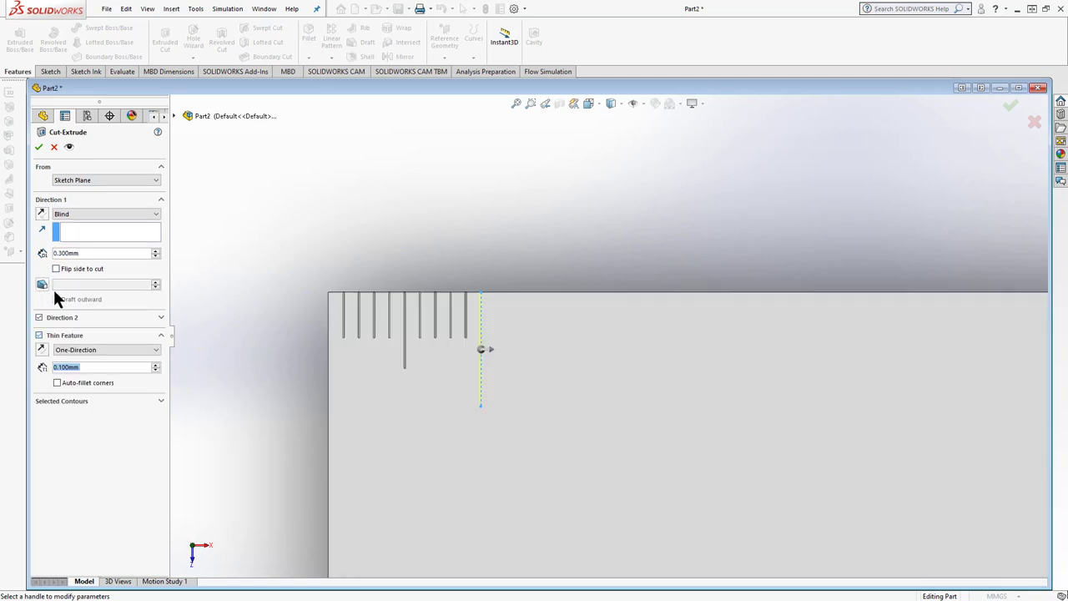
pyautogui.click(106, 350)
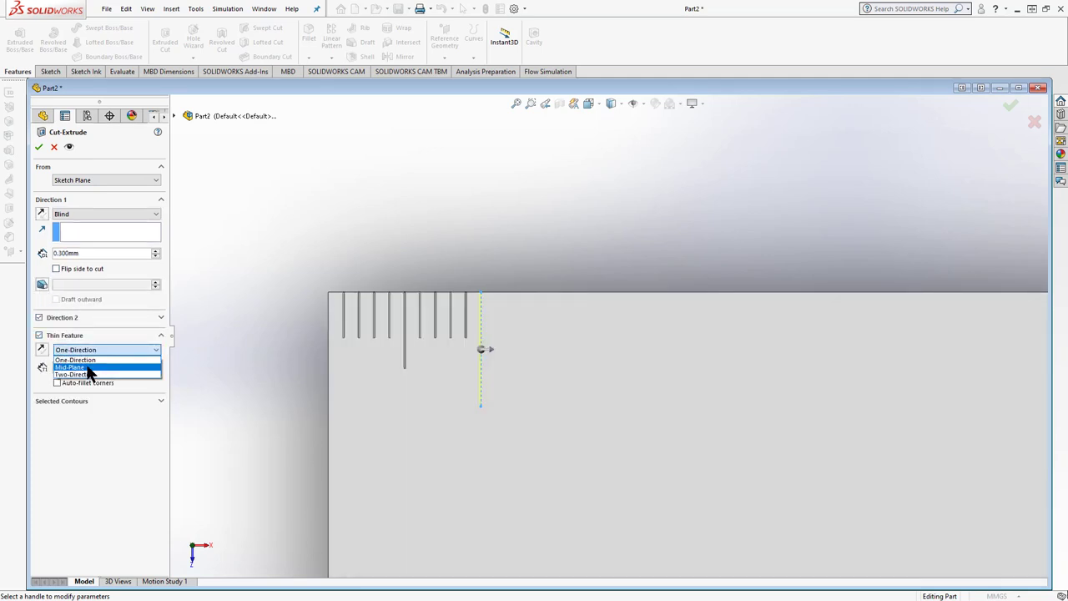
pyautogui.click(71, 367)
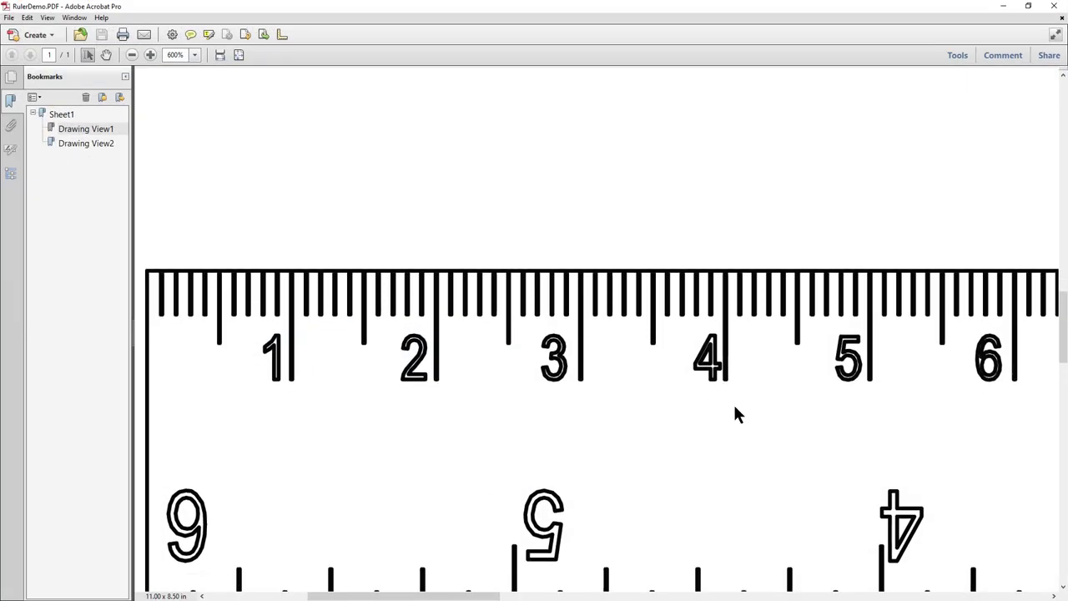
pyautogui.moveTo(175, 324)
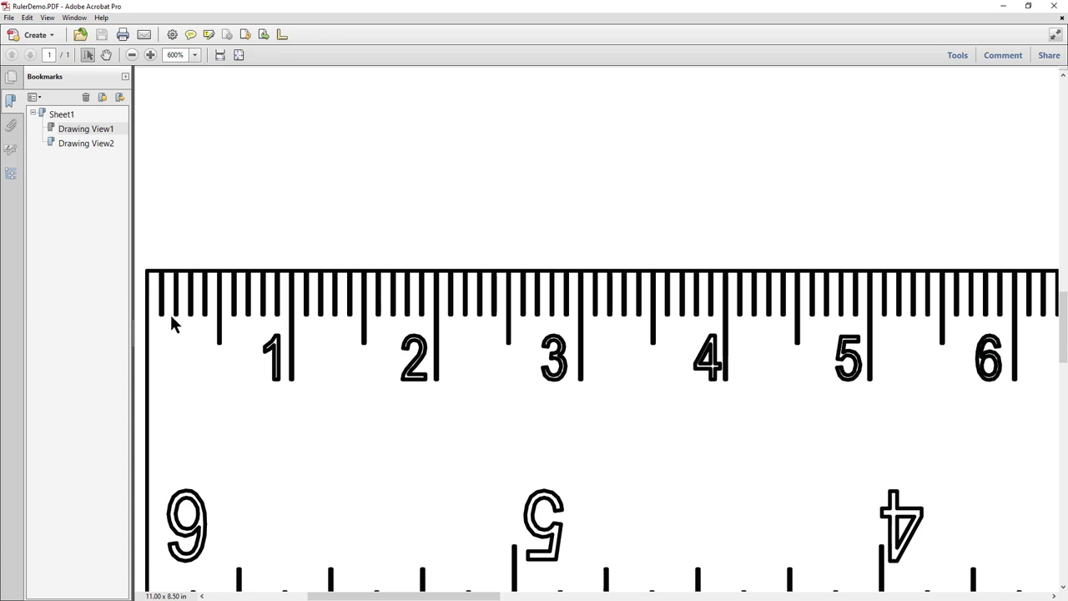
pyautogui.moveTo(230, 327)
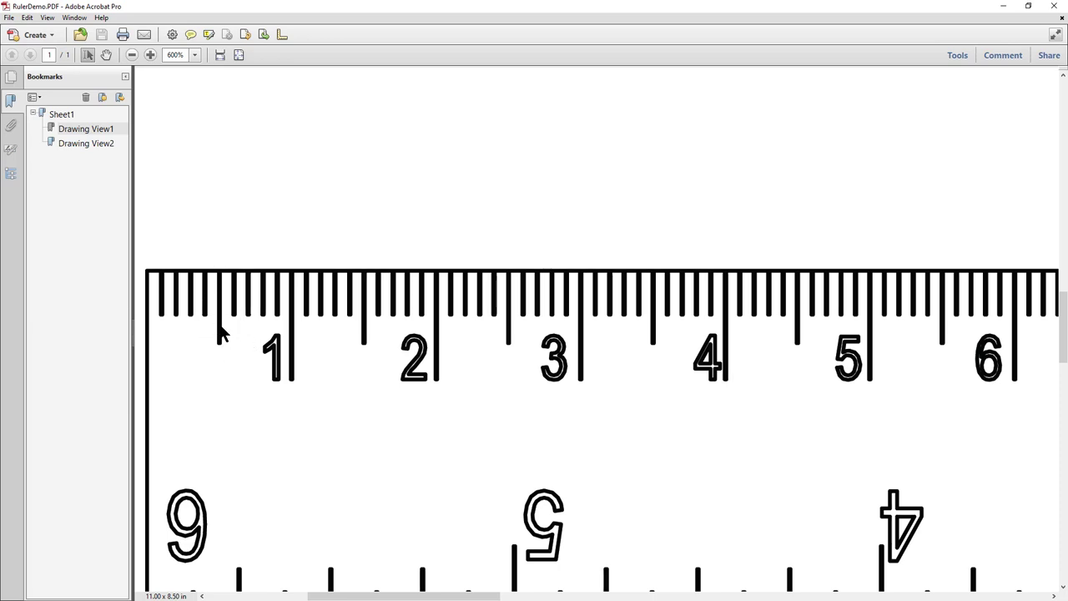
pyautogui.moveTo(282, 326)
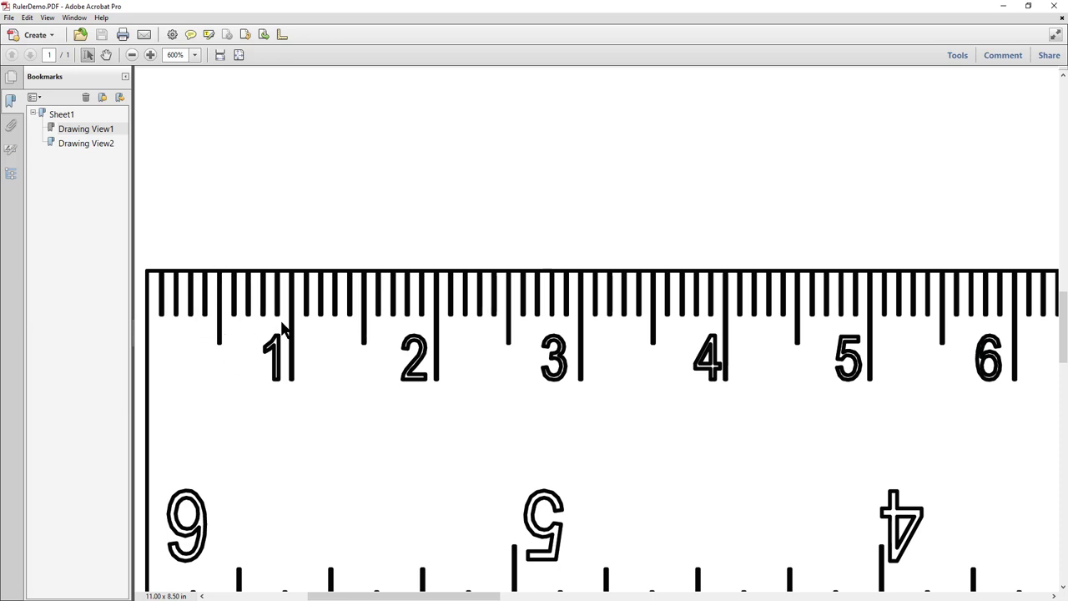
pyautogui.moveTo(253, 321)
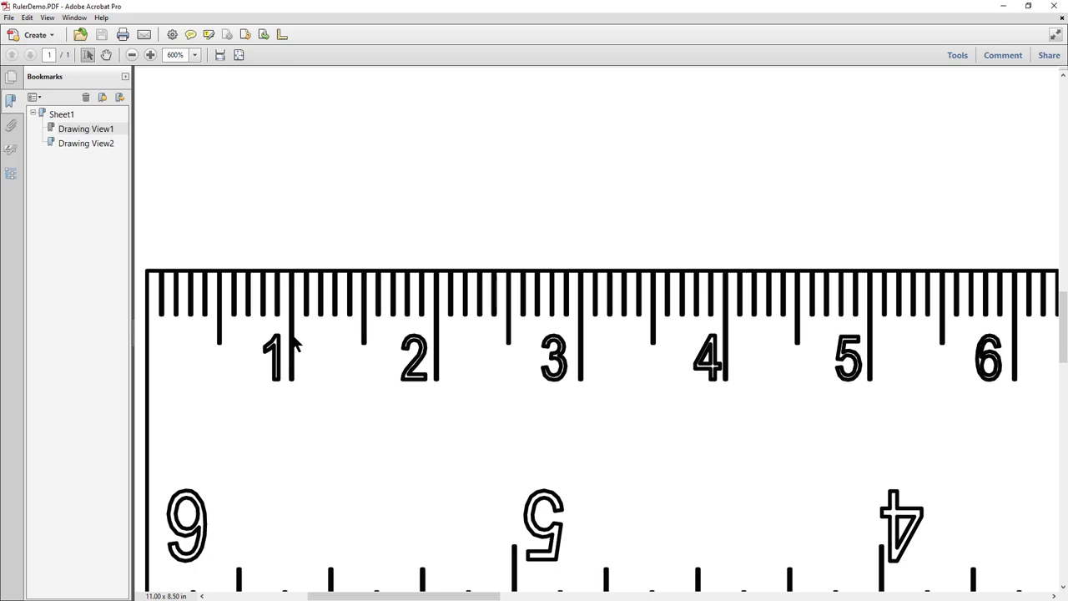
pyautogui.moveTo(758, 374)
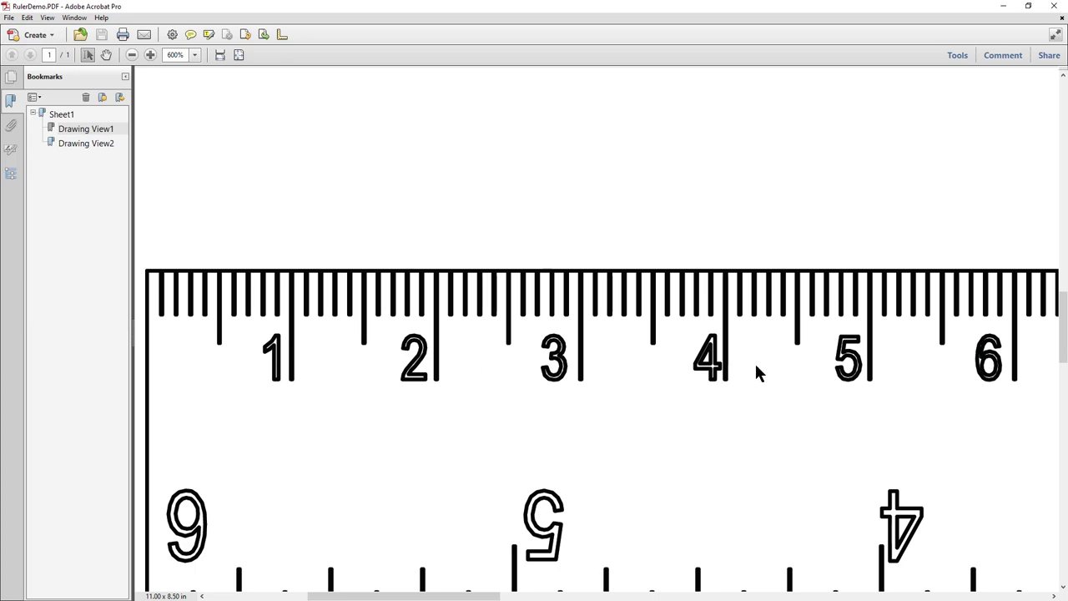
pyautogui.click(250, 319)
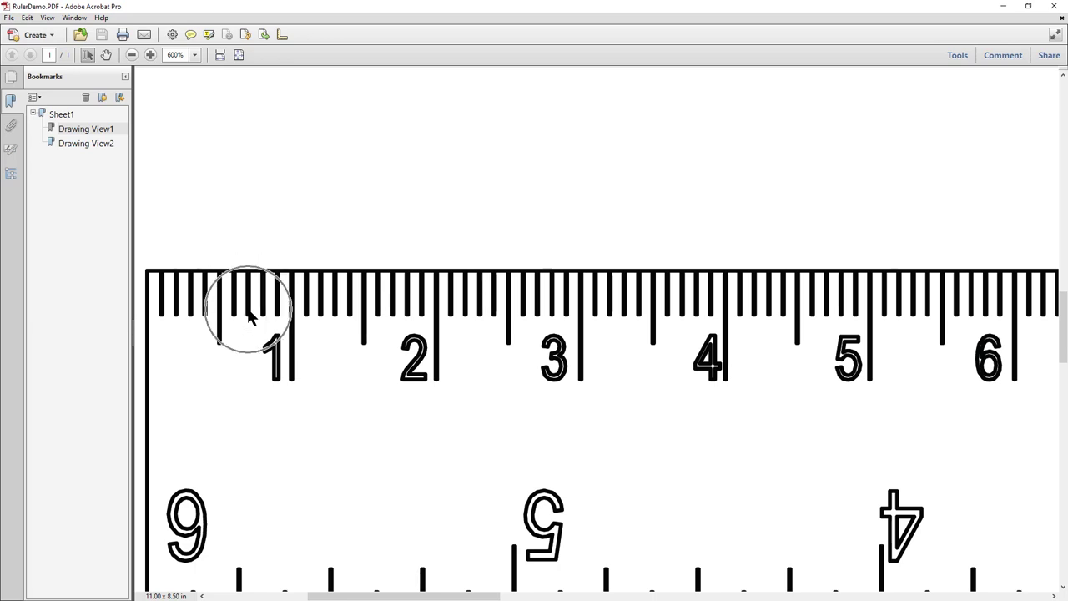
pyautogui.moveTo(191, 314)
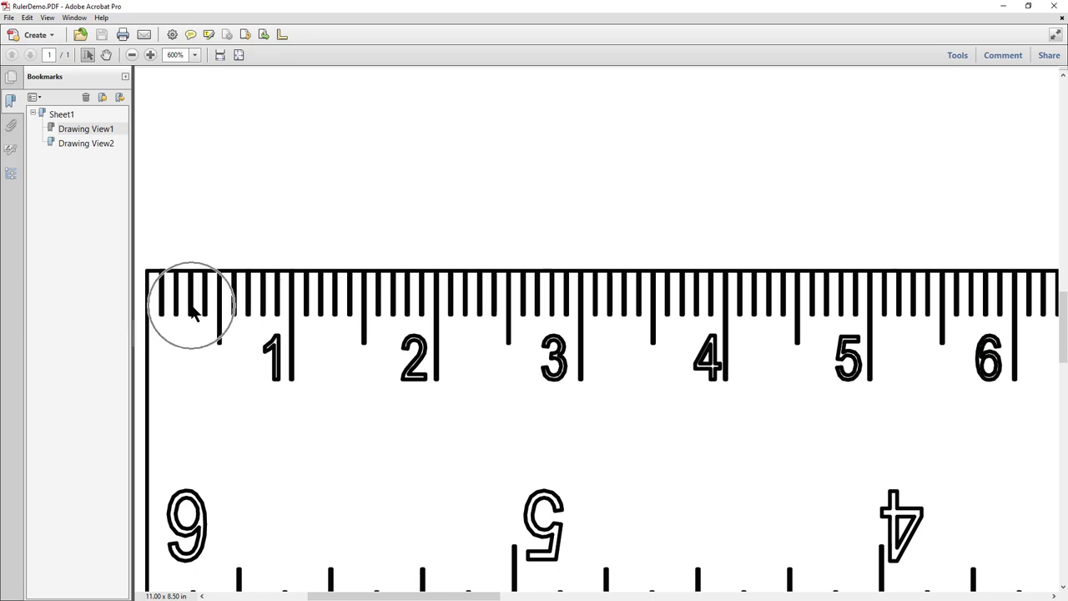
pyautogui.moveTo(988, 47)
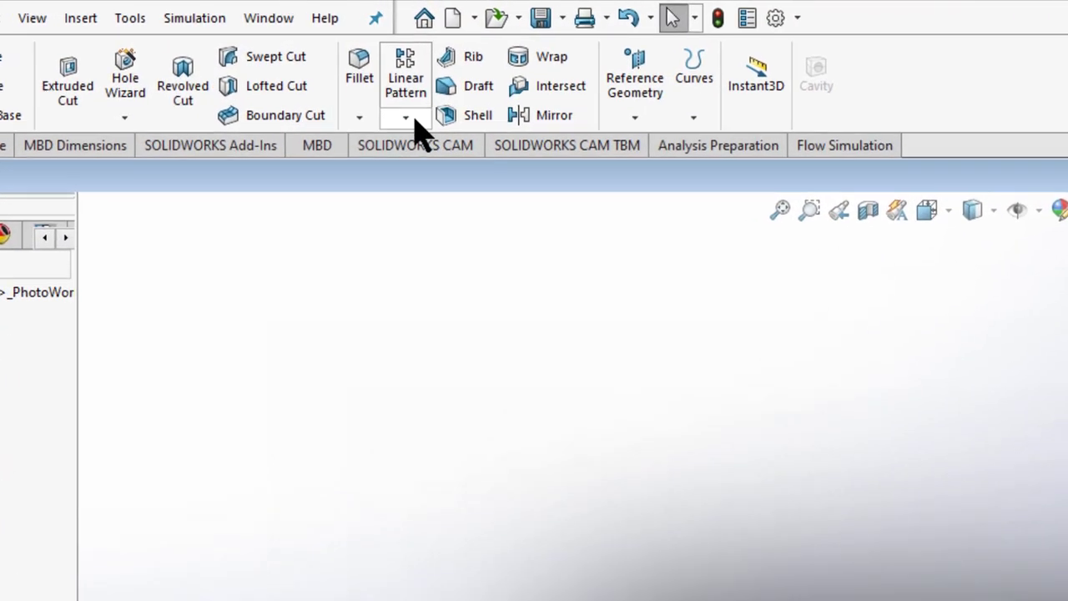
# Pattern Cut-Extrude-Thin3 along the top edge at 10 mm spacing with 15 instances, removing the wrongly chosen feature
pyautogui.click(405, 117)
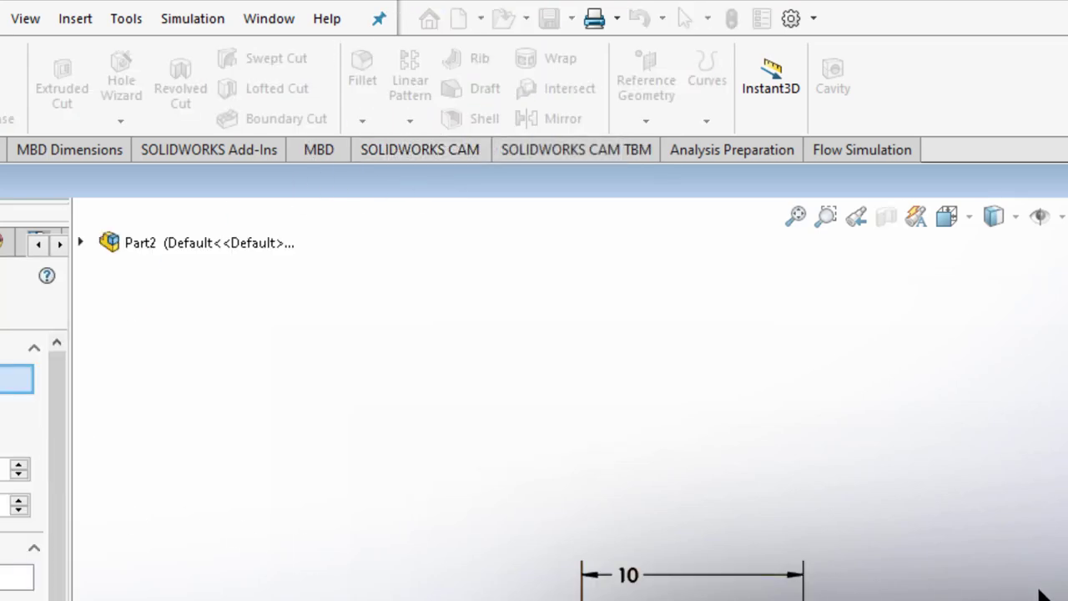
pyautogui.click(411, 75)
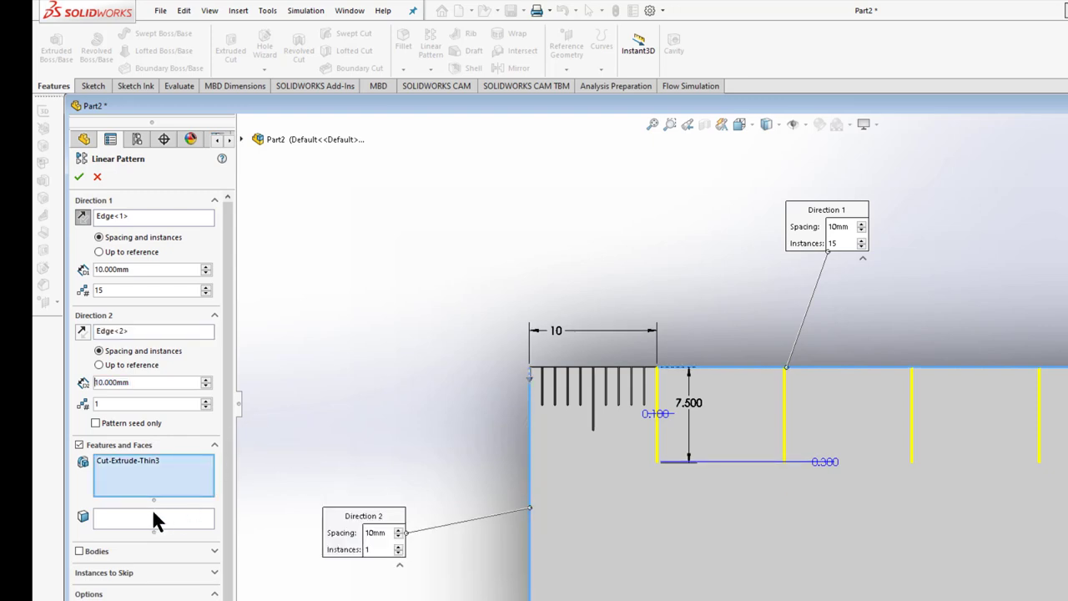
pyautogui.rightClick(127, 461)
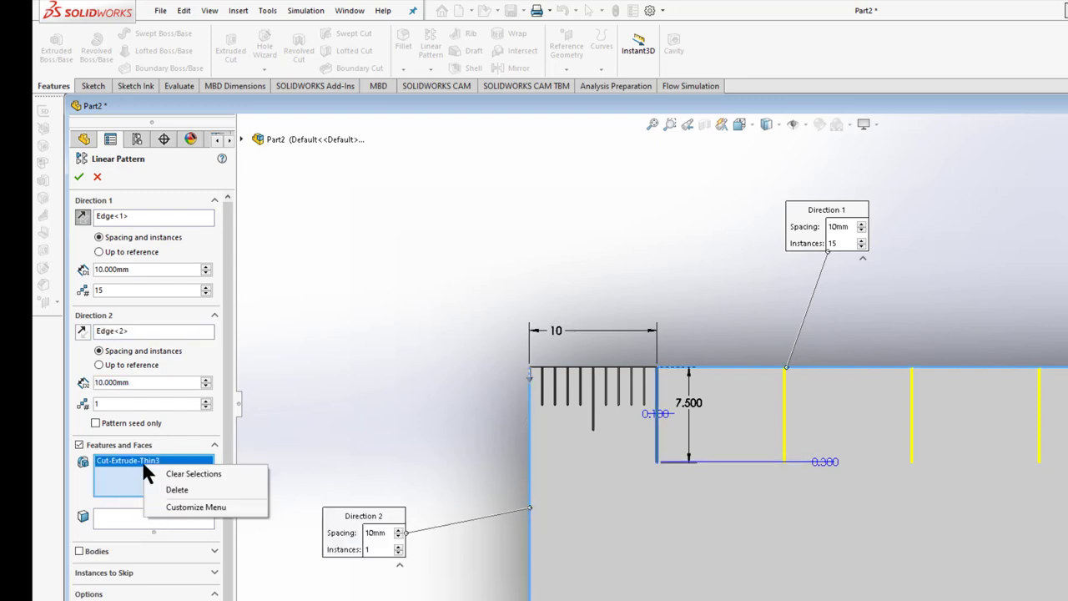
pyautogui.click(194, 474)
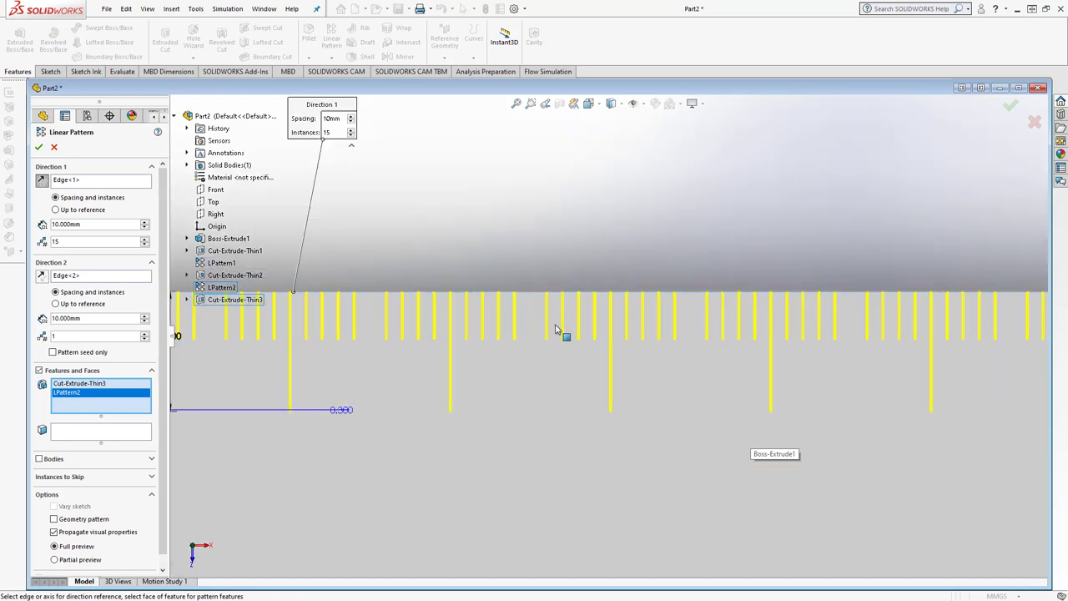
pyautogui.moveTo(633, 334)
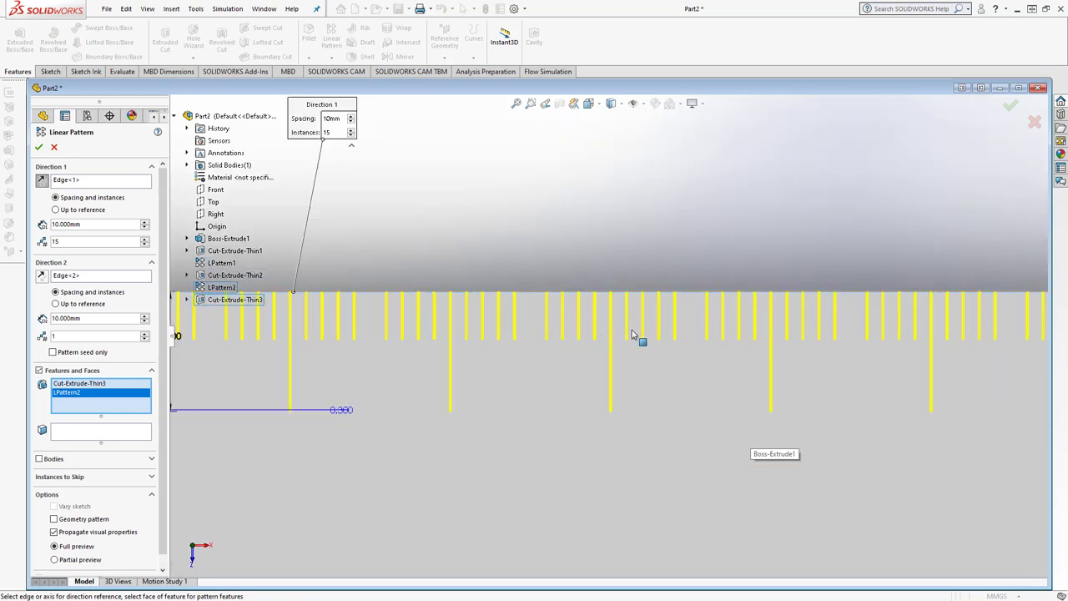
pyautogui.moveTo(681, 325)
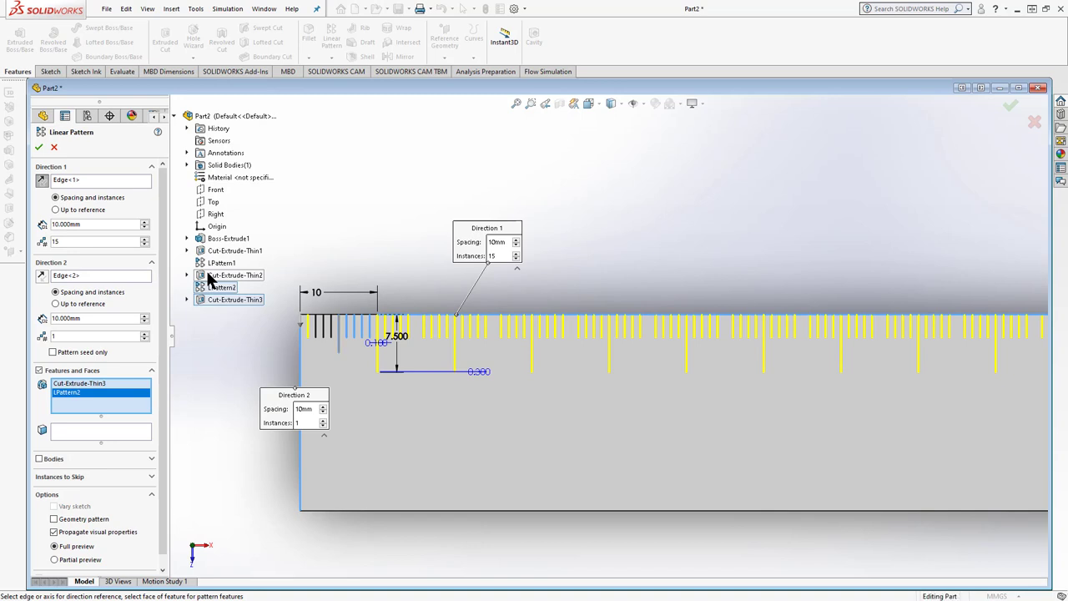
pyautogui.click(234, 274)
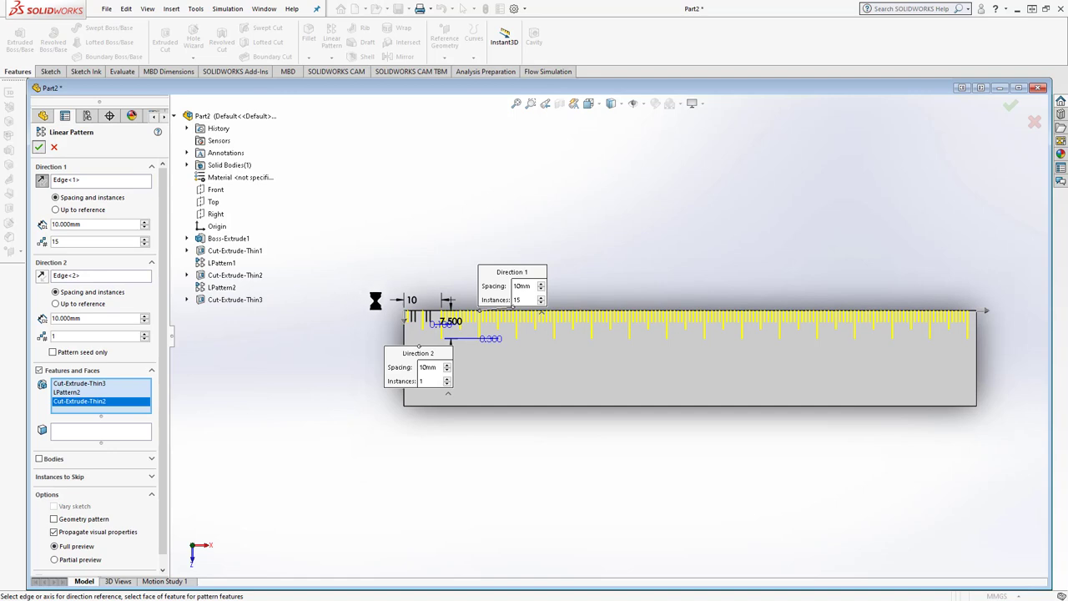
pyautogui.click(38, 147)
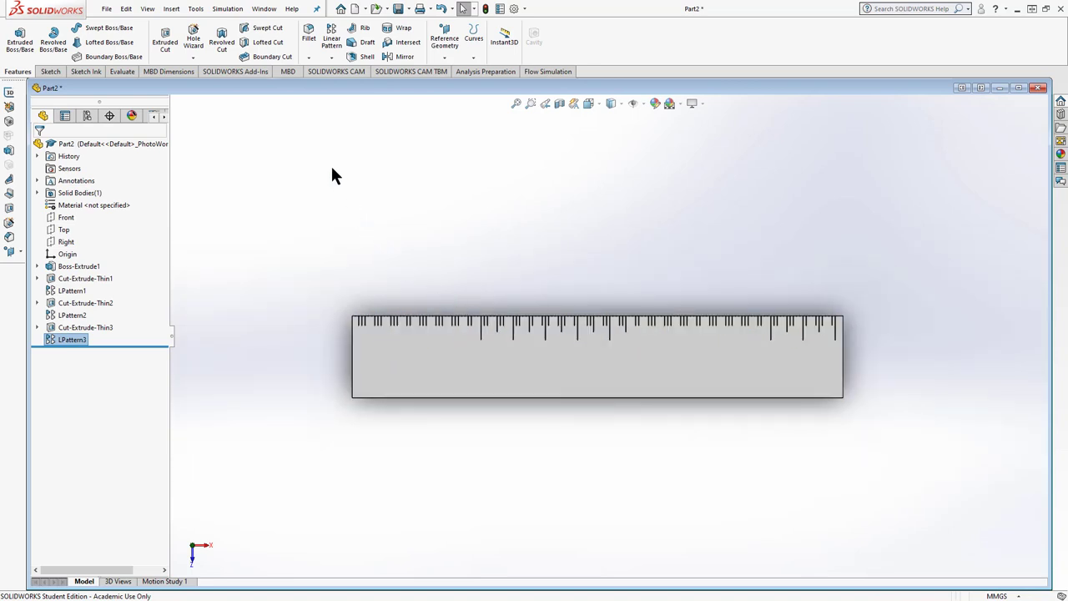
# Save the part as 3.0 Ruler inside the 3.0 Ruler folder via Save As
pyautogui.click(107, 8)
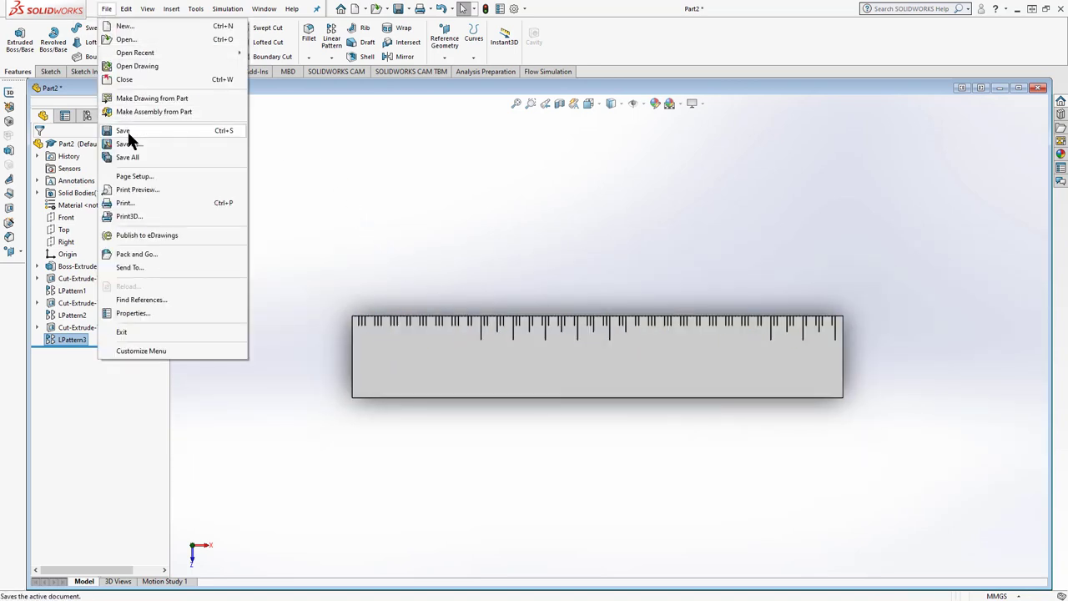
pyautogui.click(123, 130)
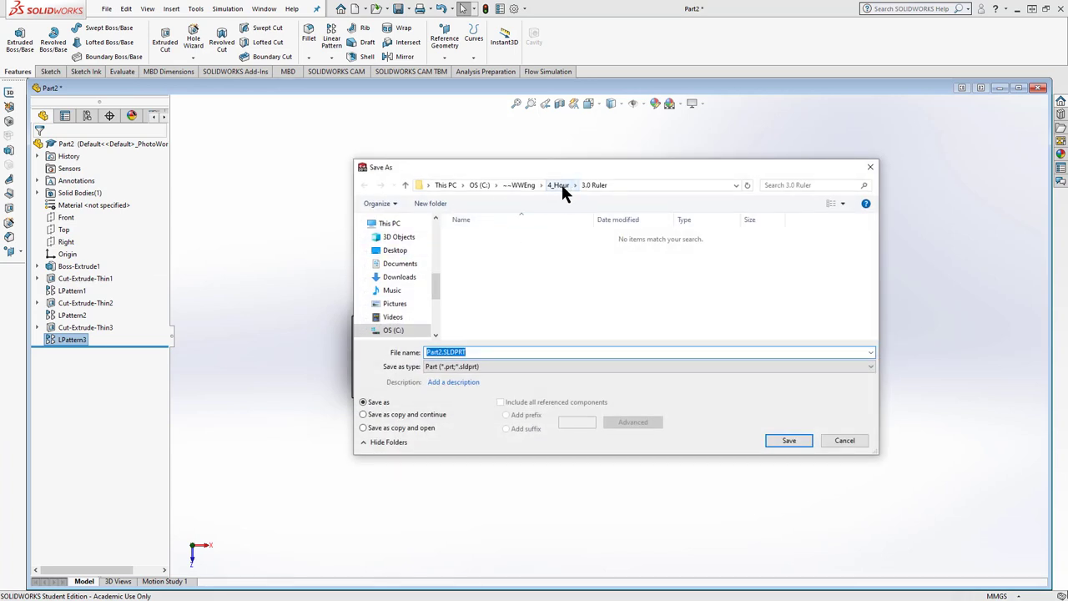
pyautogui.click(557, 184)
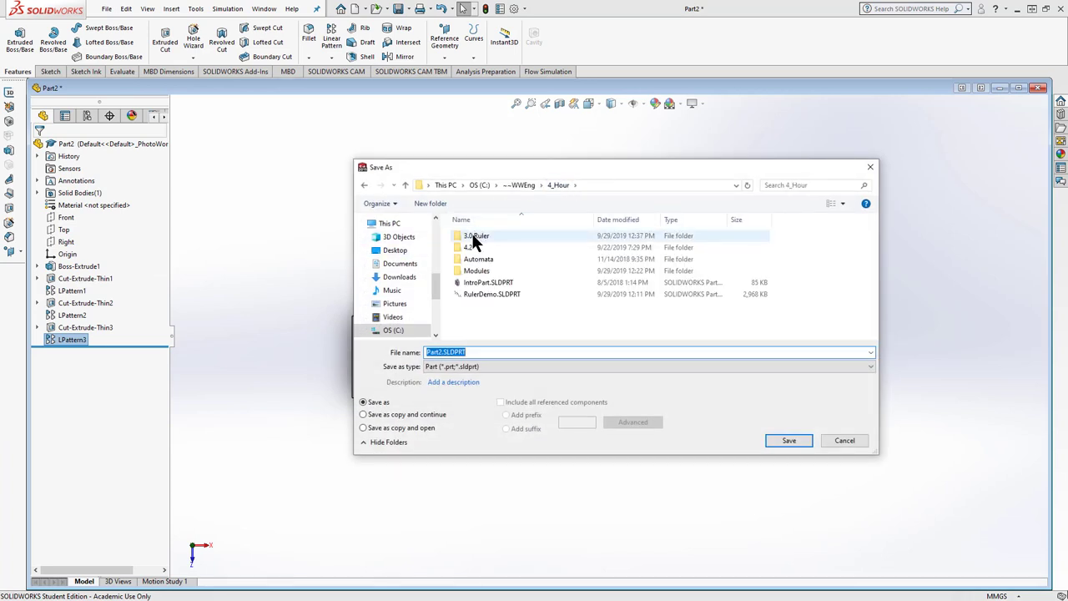
pyautogui.doubleClick(477, 236)
pyautogui.write('3')
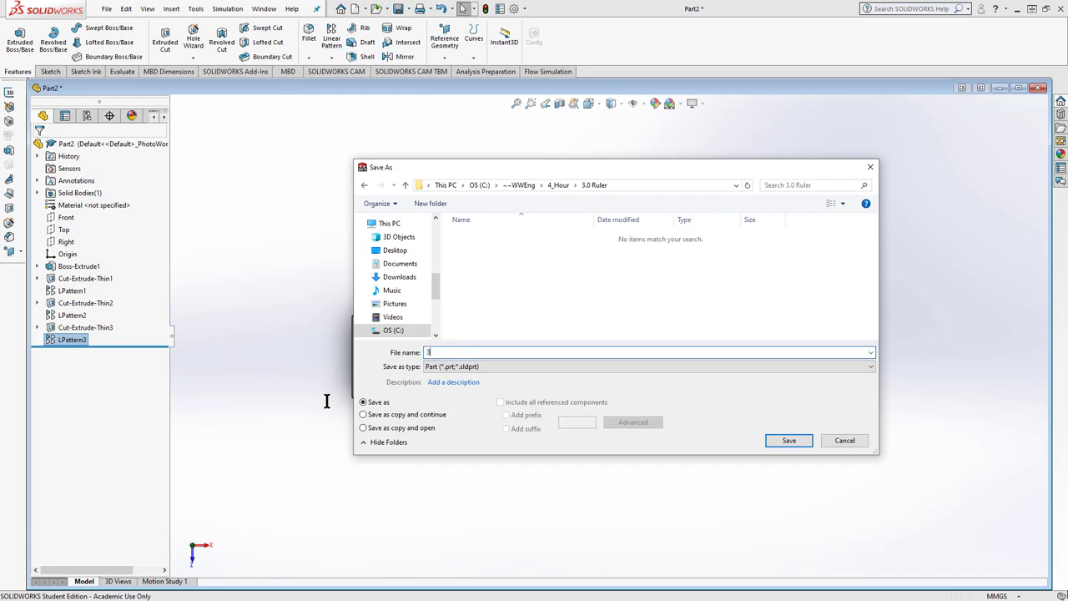
pyautogui.write('.0_')
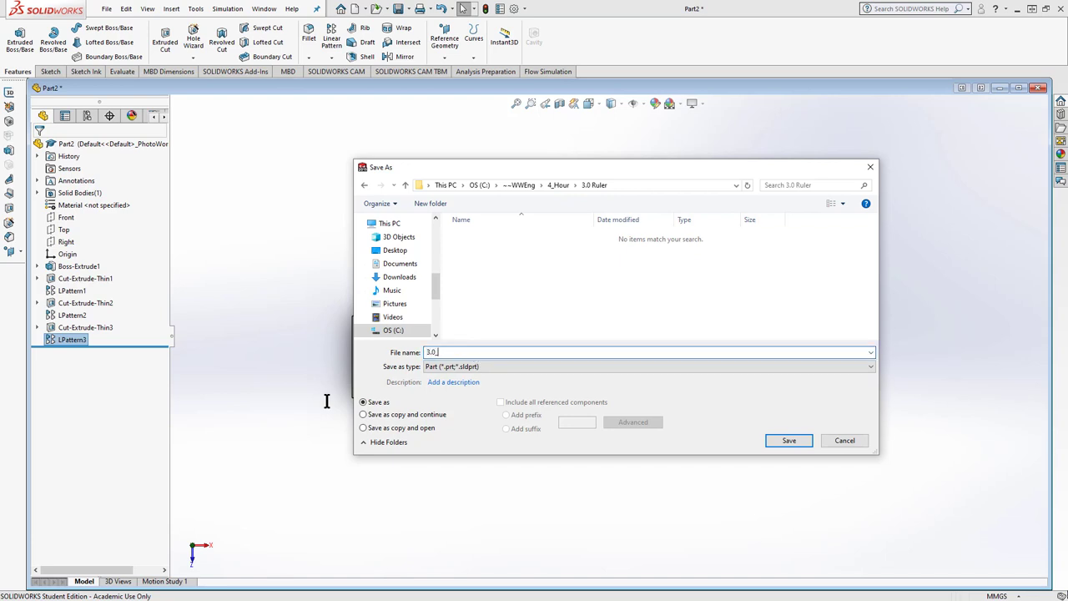
pyautogui.click(787, 441)
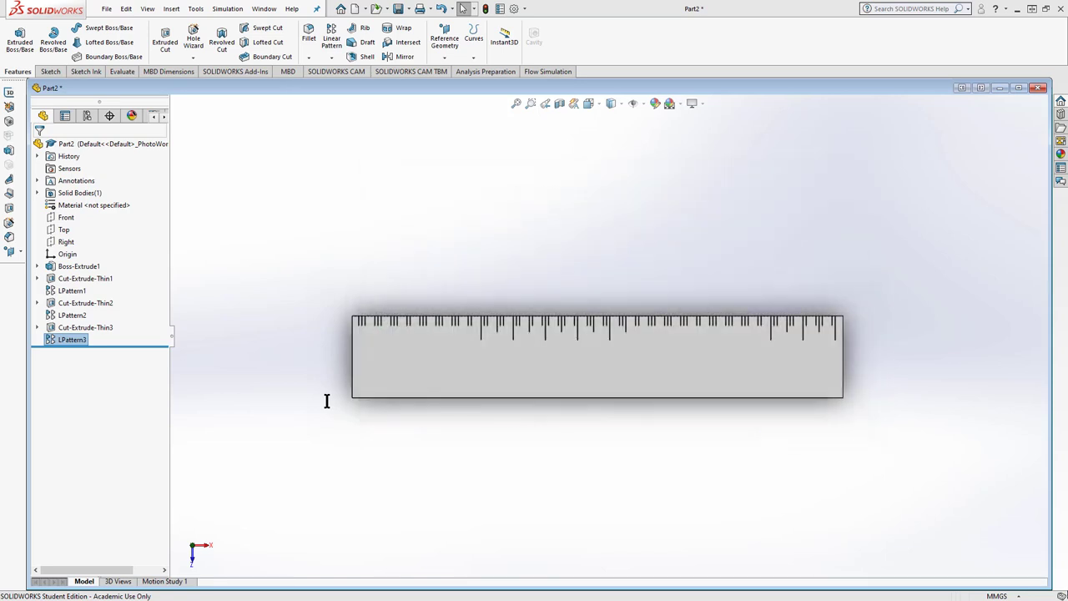